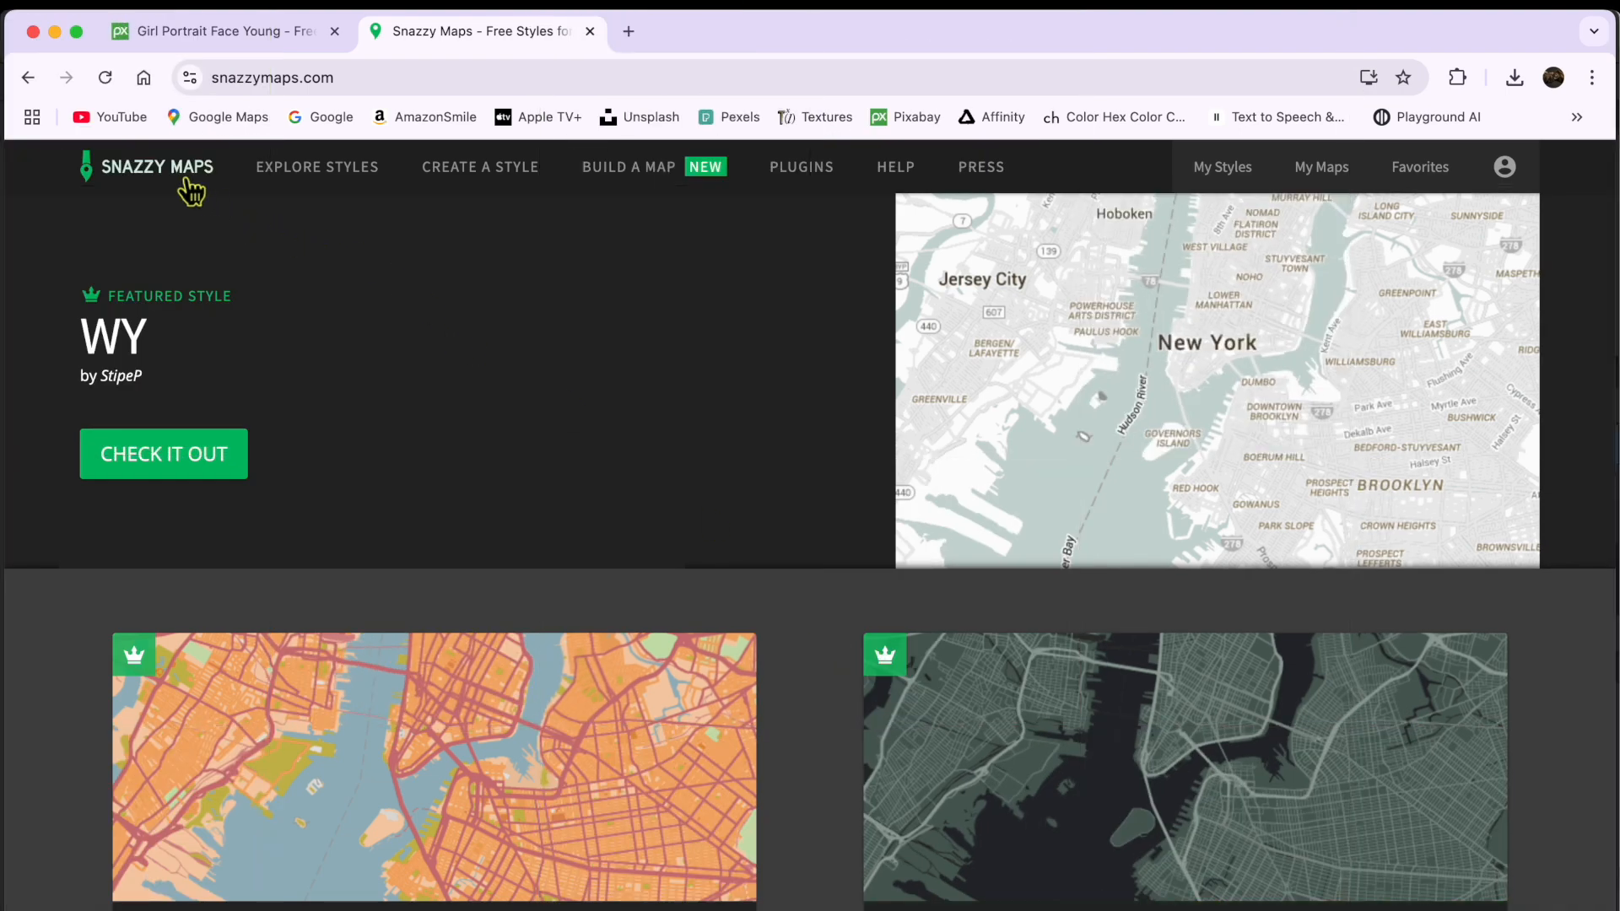
pyautogui.moveTo(255, 211)
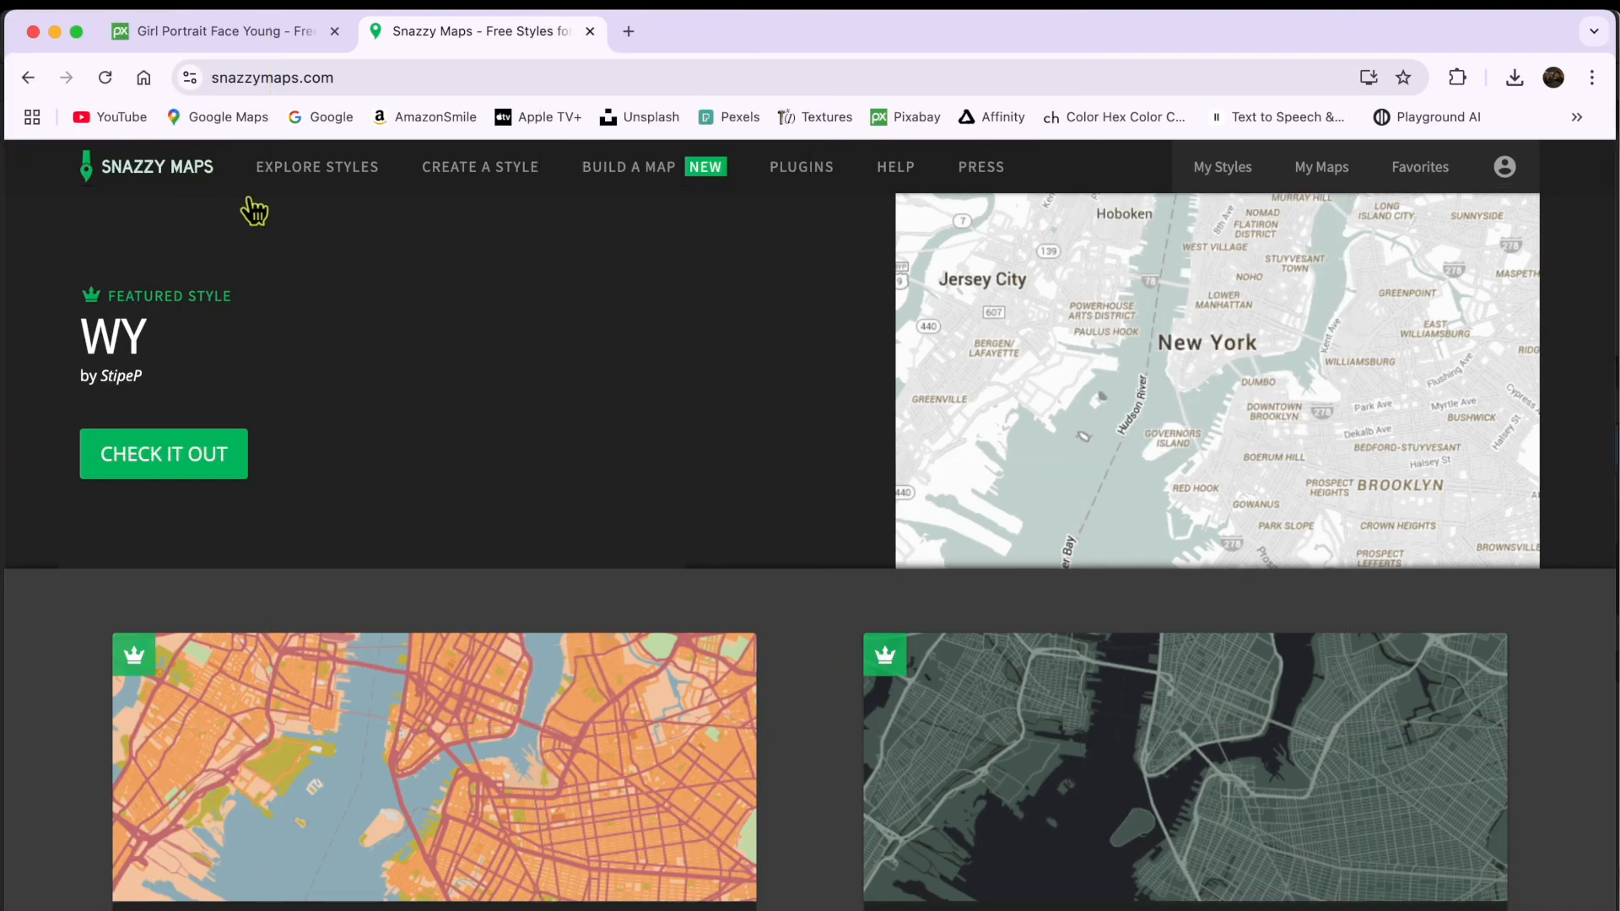
# Browse Explore Styles to page 4 of the list where the Navigation style by Ellen appears.
pyautogui.click(317, 167)
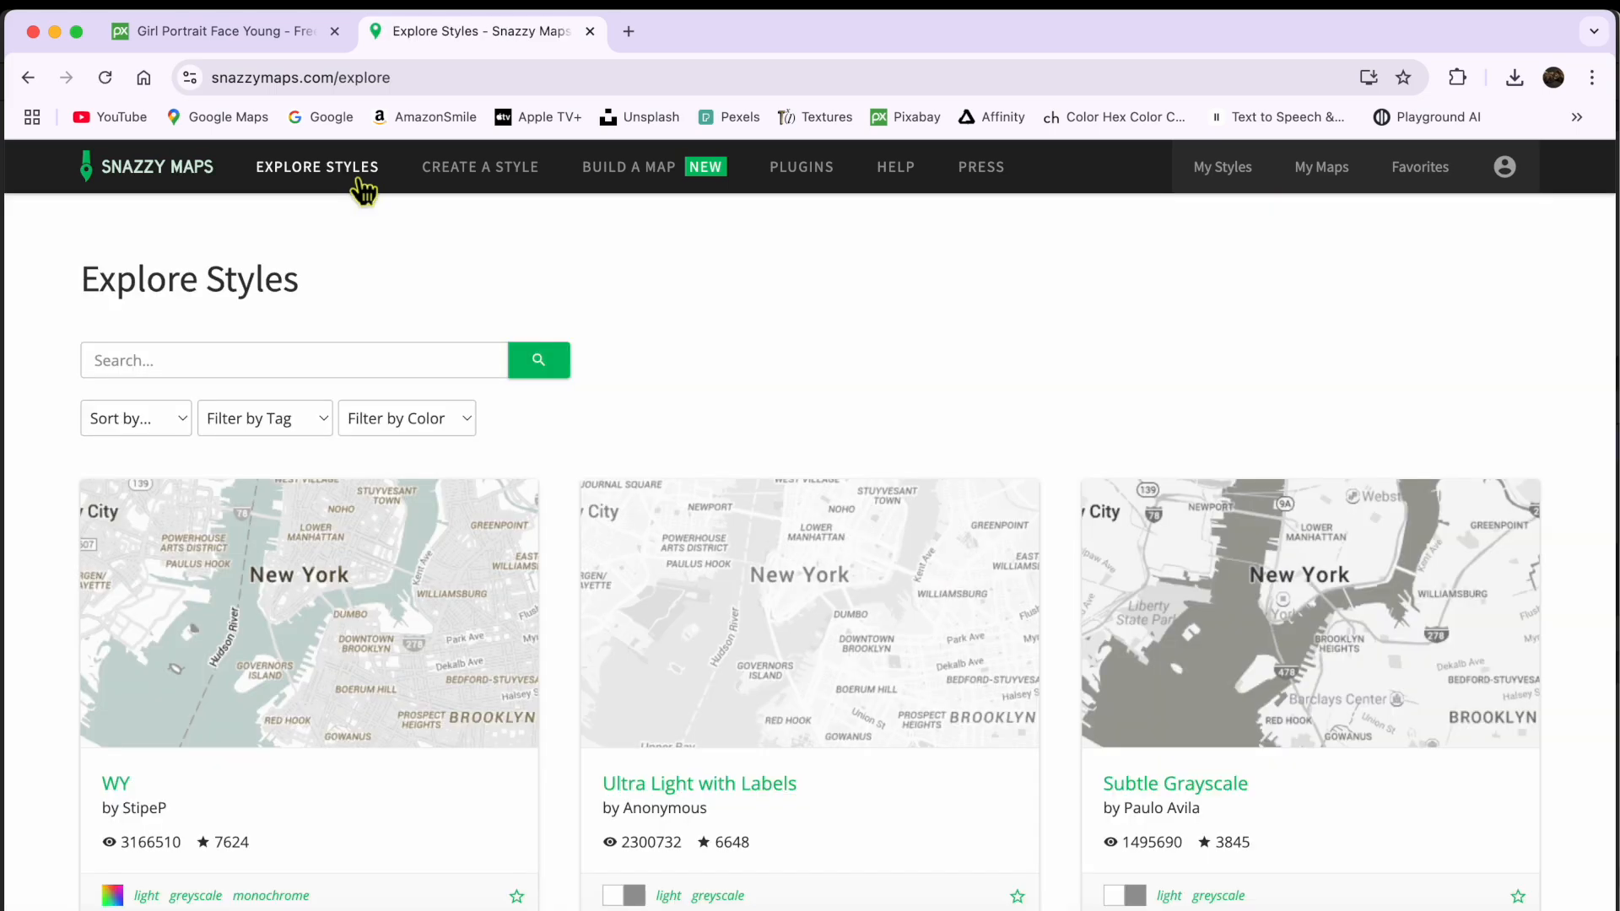
pyautogui.scroll(-3)
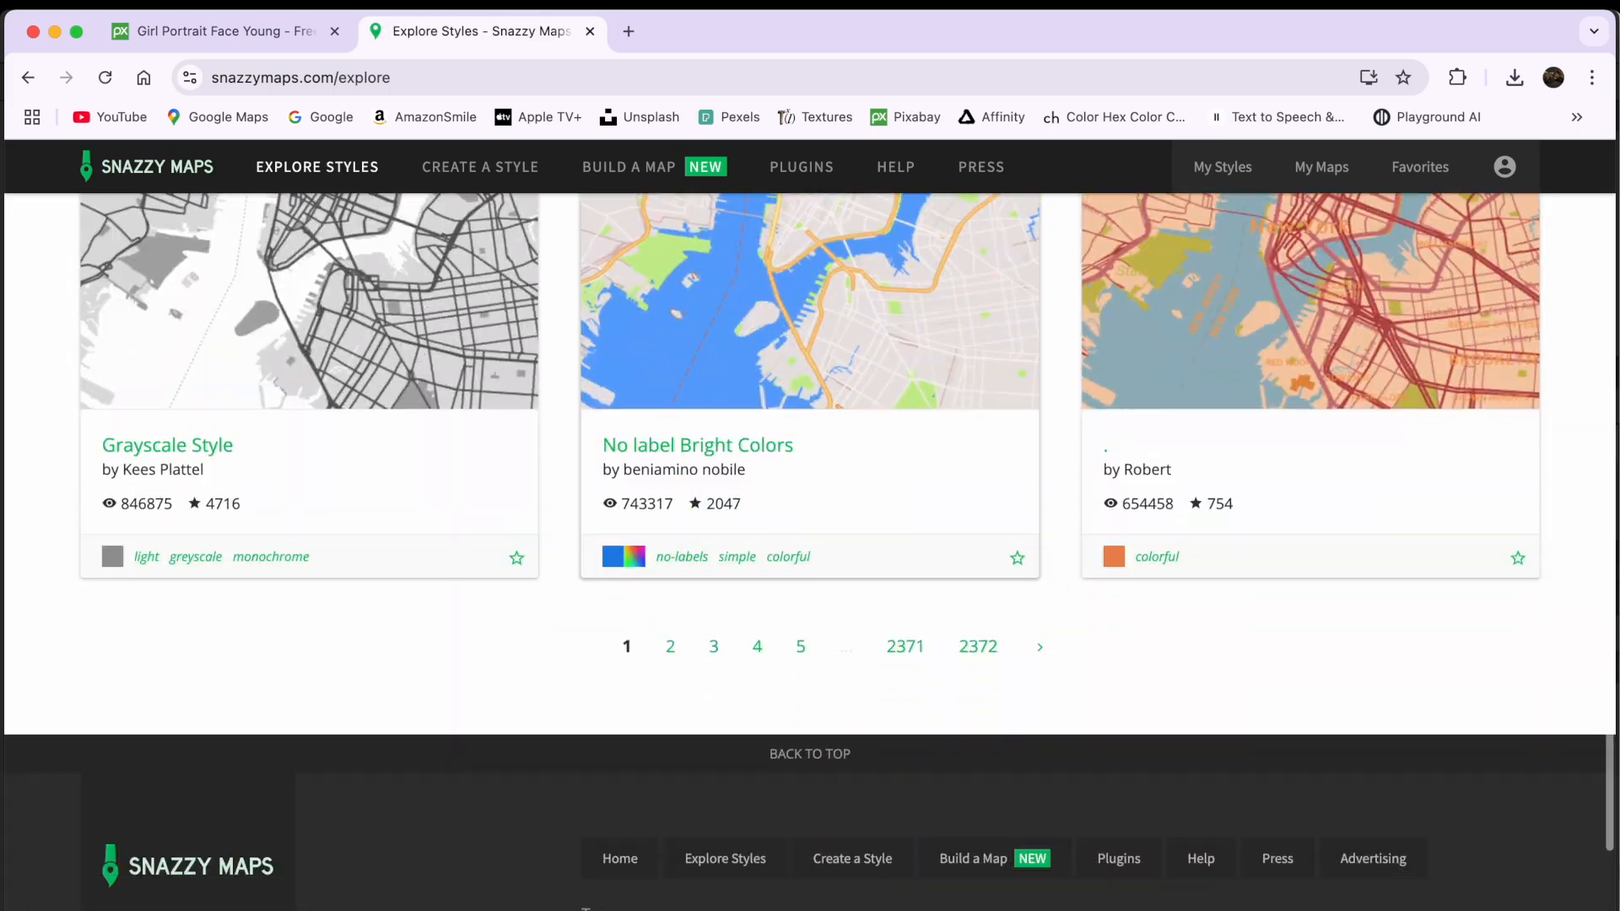
pyautogui.click(713, 646)
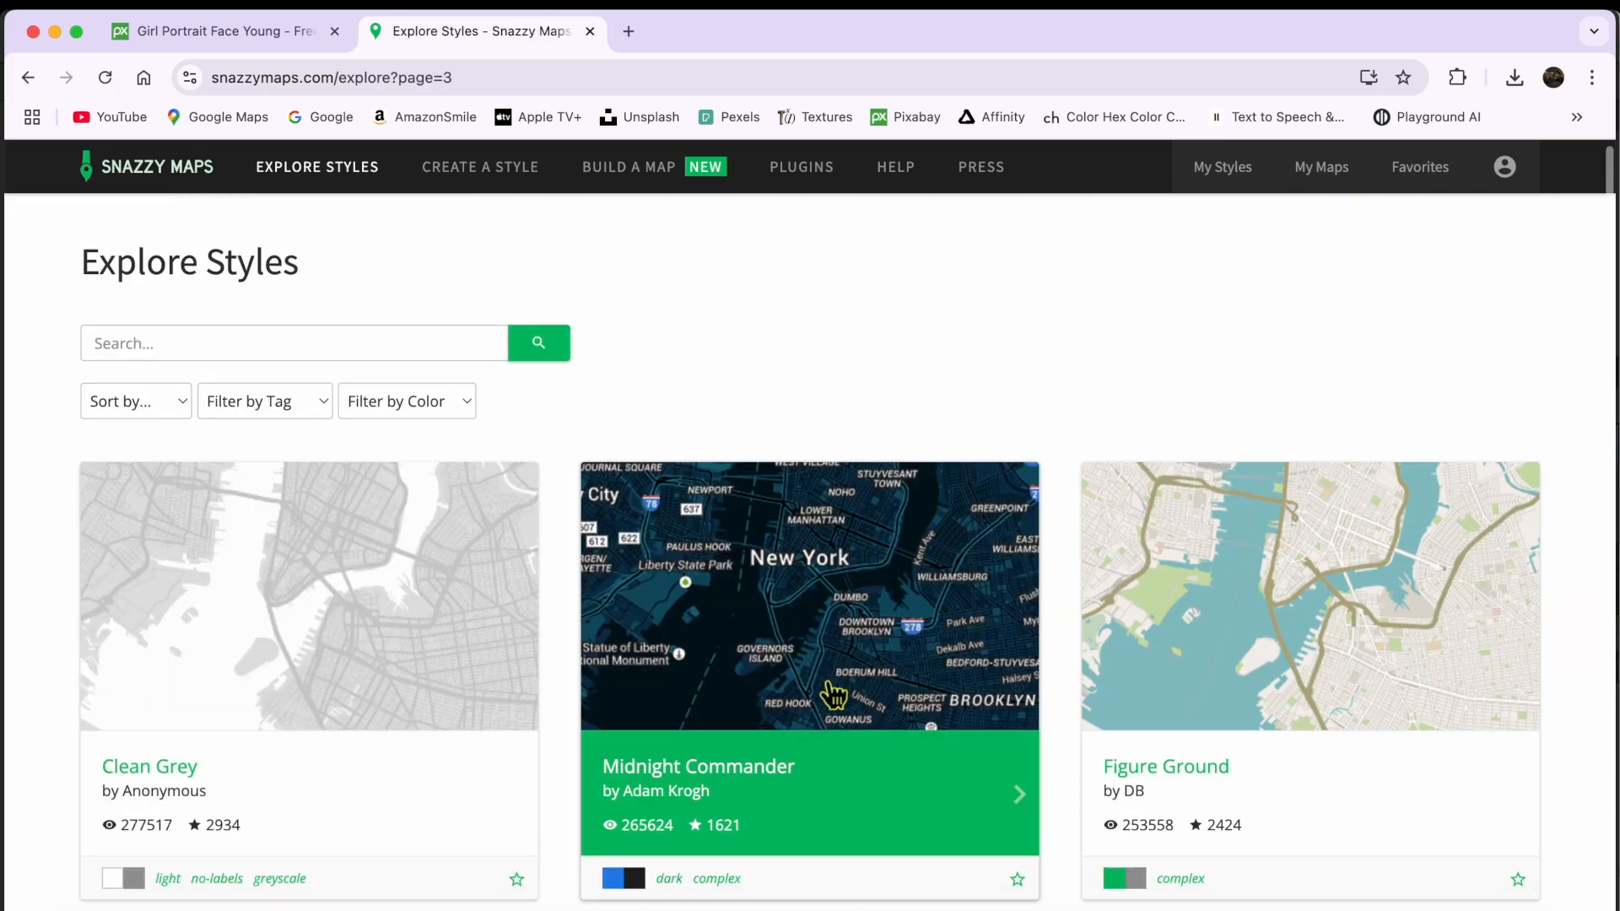
pyautogui.scroll(-3)
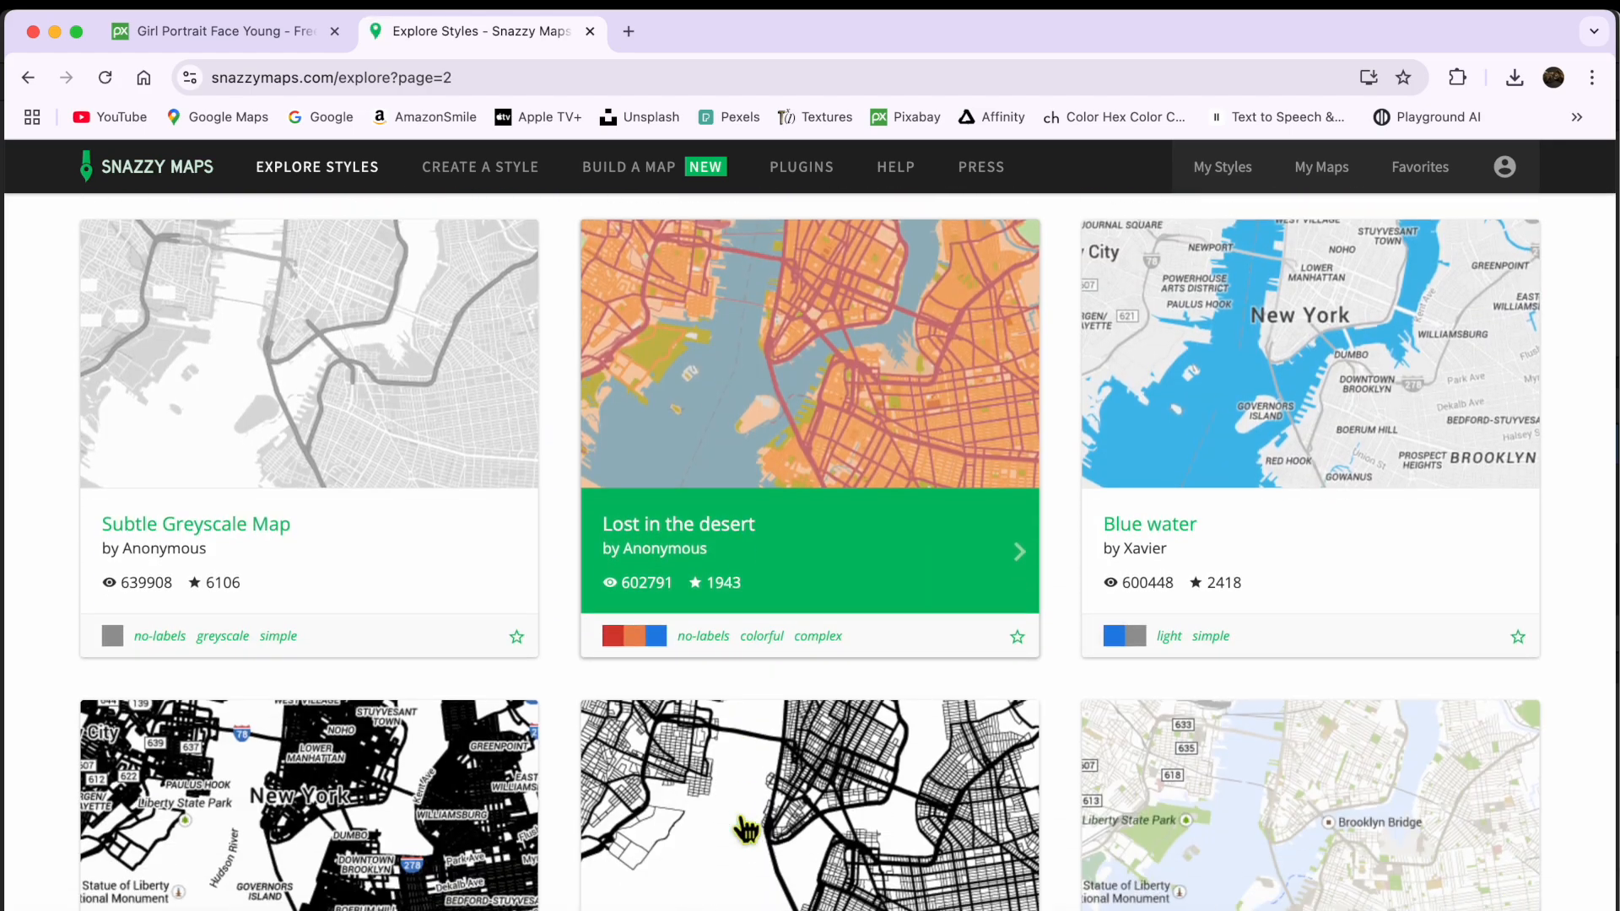
pyautogui.scroll(-3)
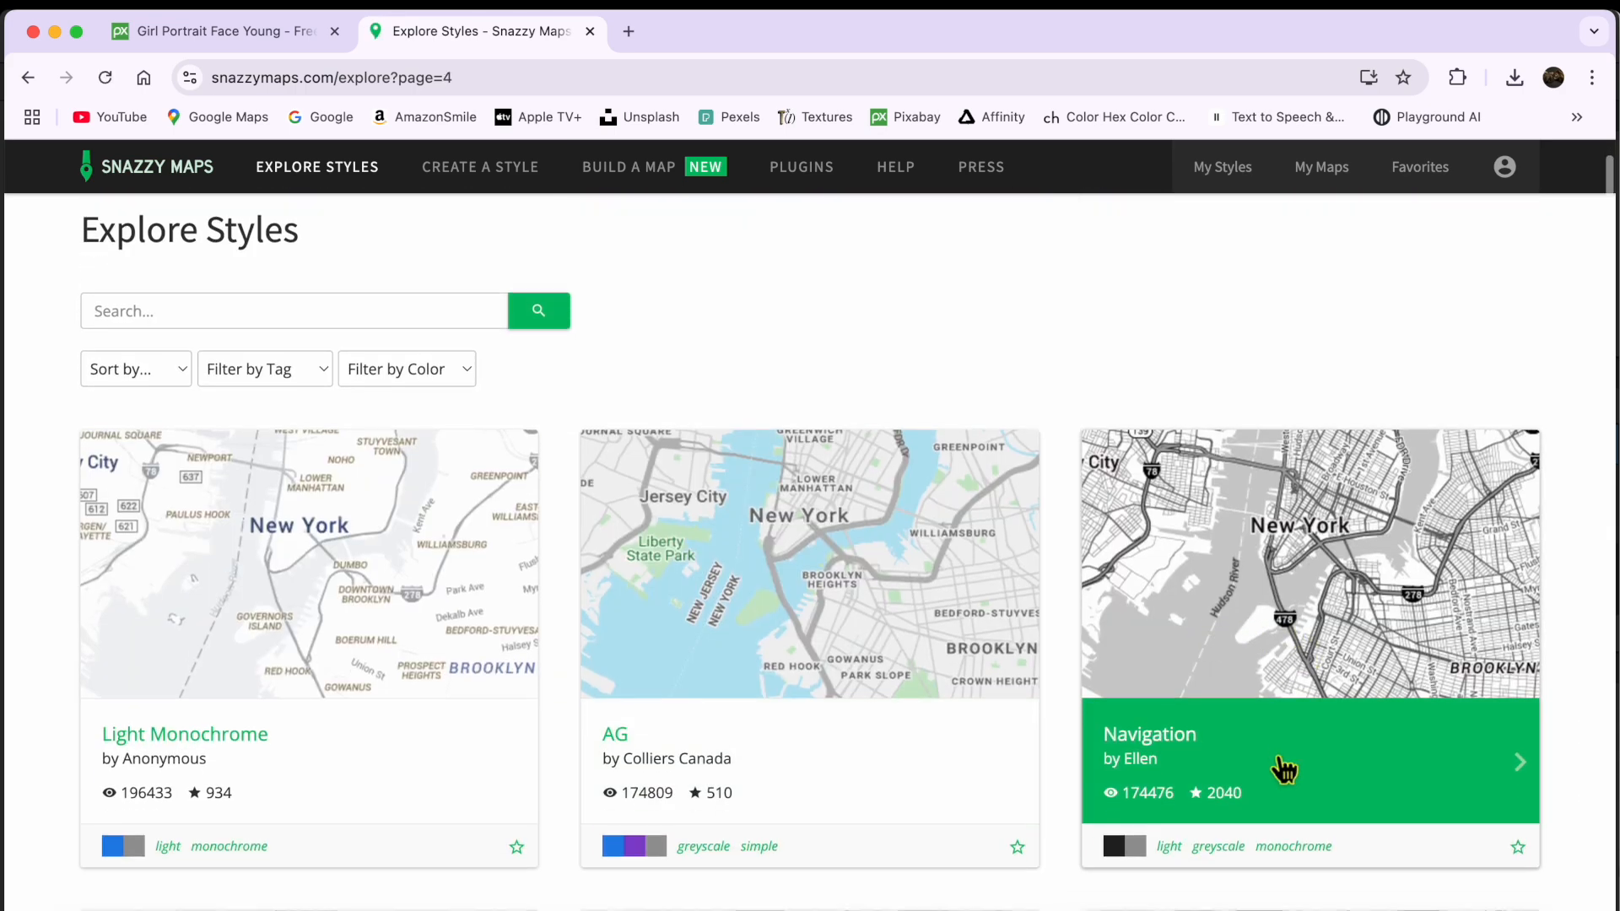
pyautogui.scroll(-3)
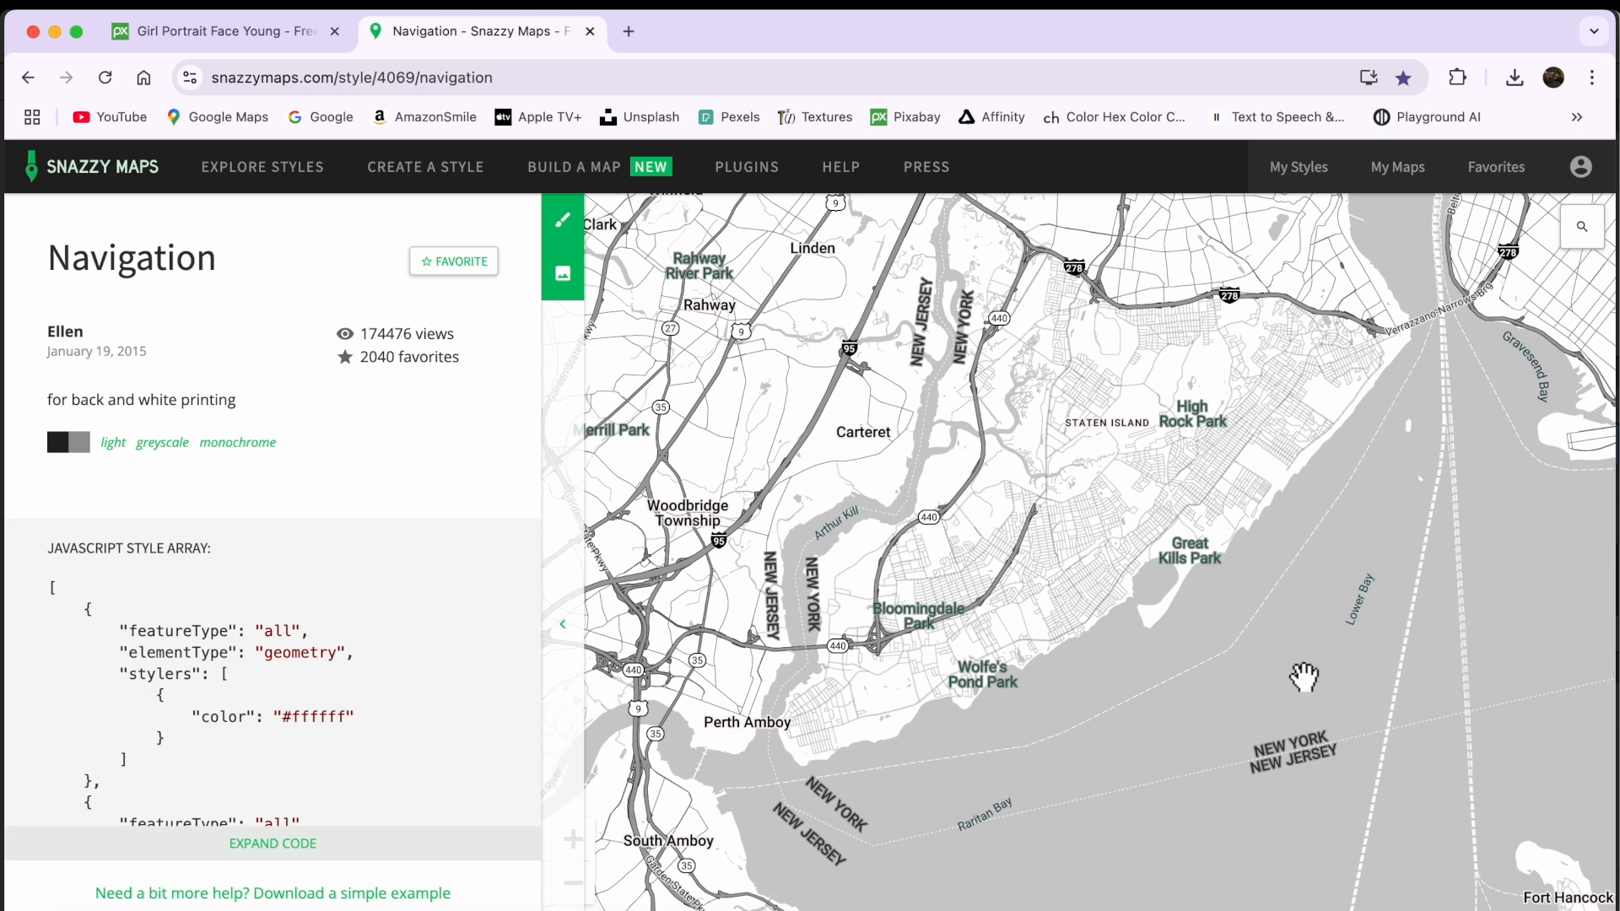
pyautogui.moveTo(1122, 529)
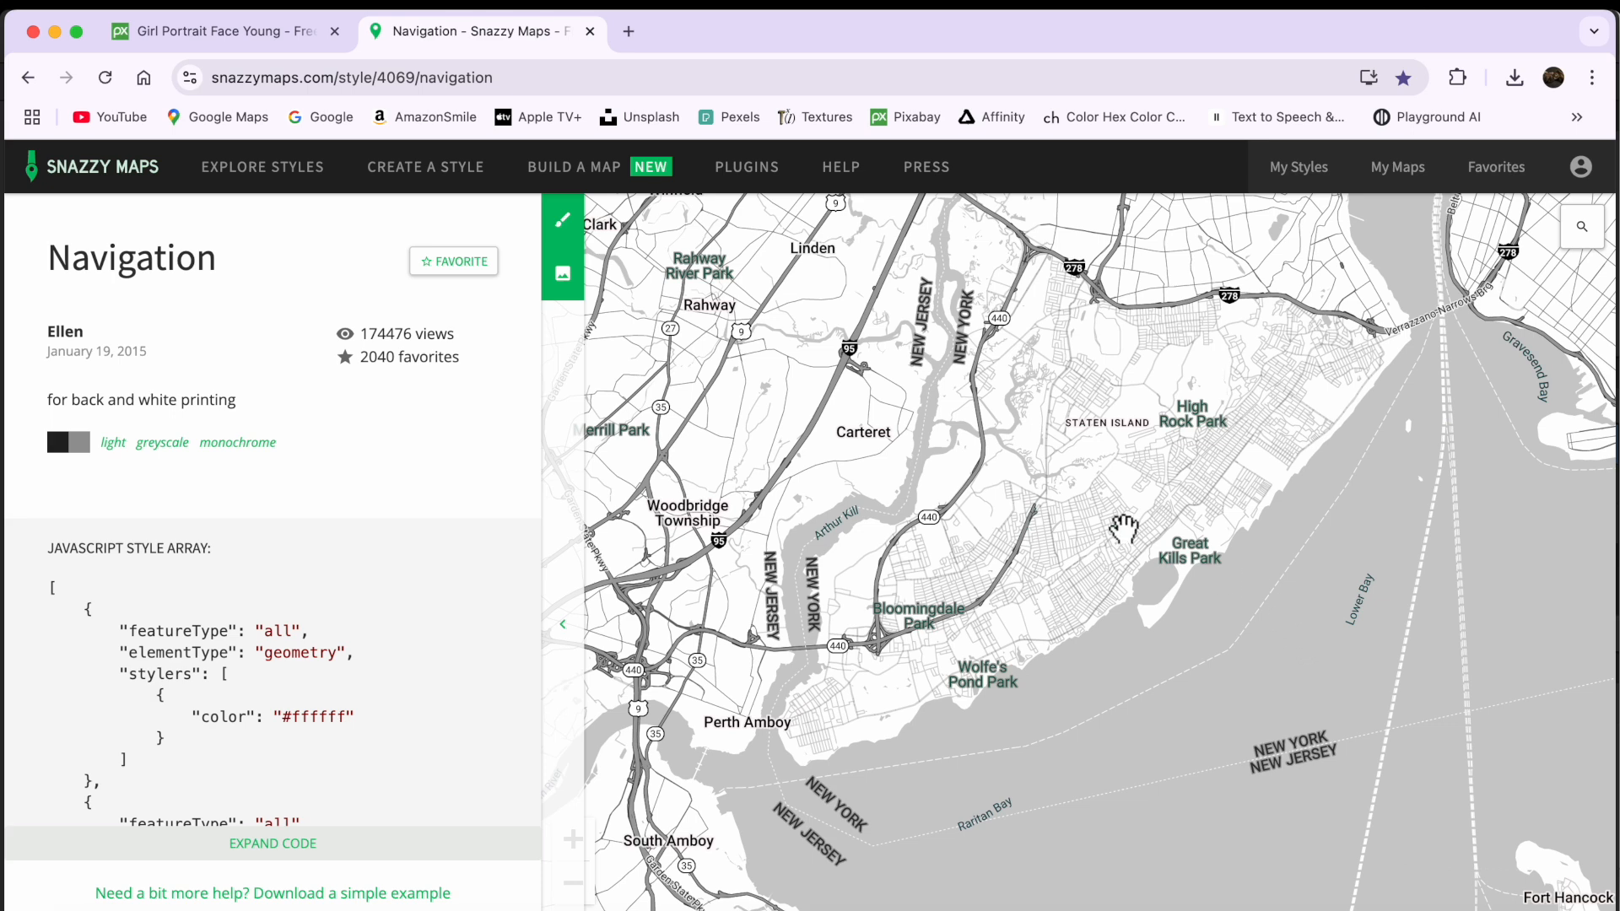
pyautogui.moveTo(1242, 492)
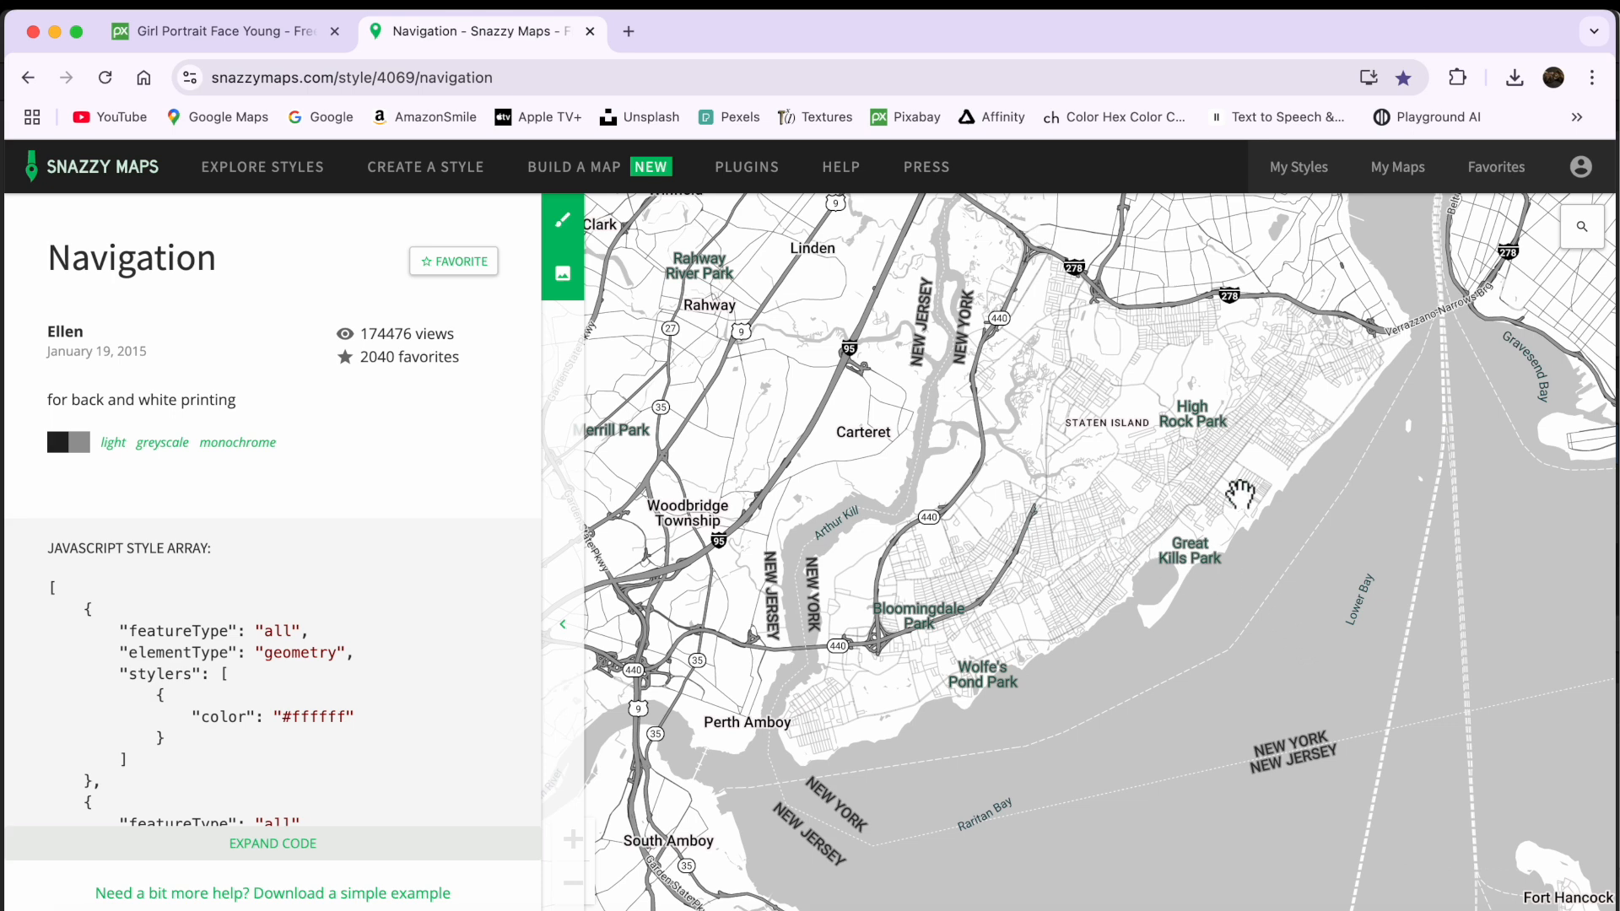
pyautogui.moveTo(599, 329)
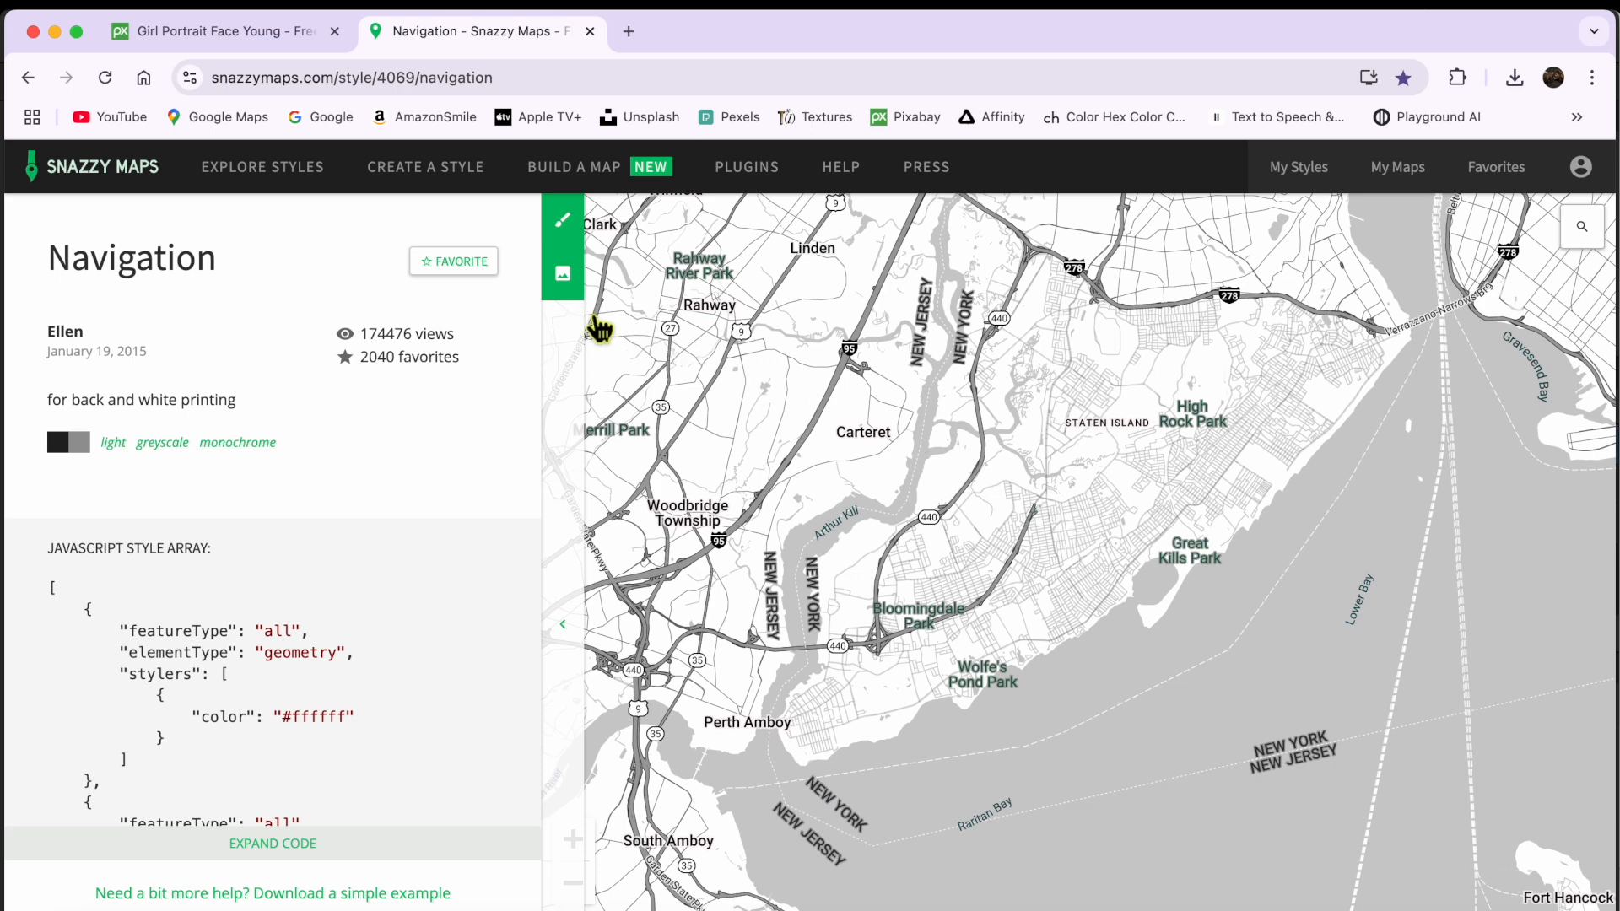
pyautogui.moveTo(561, 273)
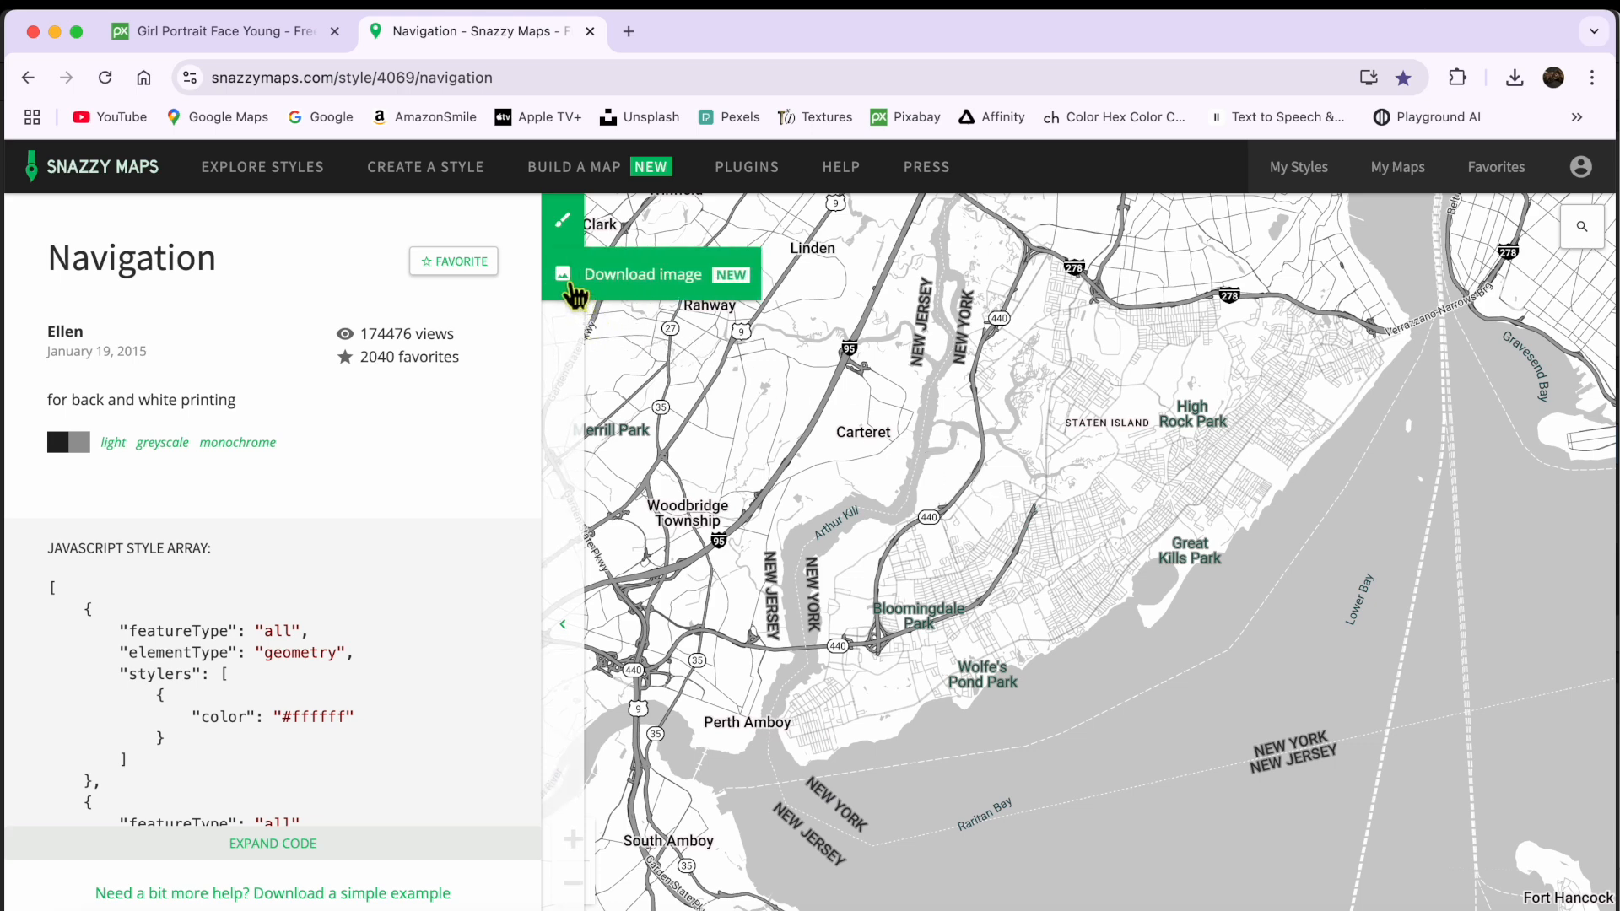
# Download the Navigation-style Staten Island map as a 1000 by 1000 px image.
pyautogui.click(650, 274)
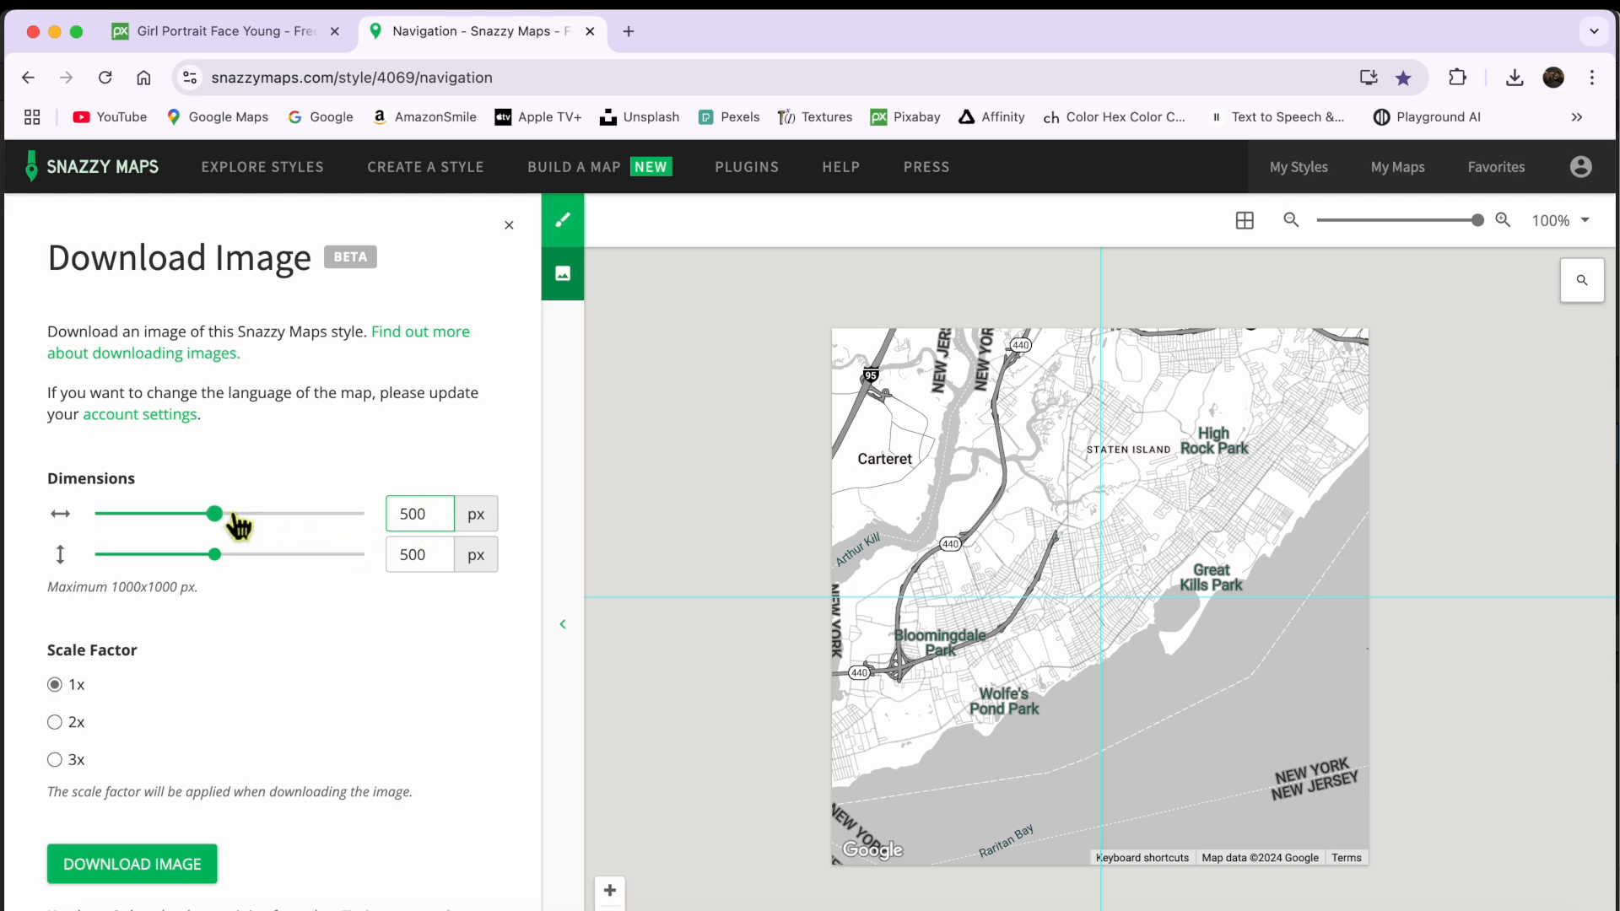
pyautogui.moveTo(213, 514); pyautogui.dragTo(359, 513)
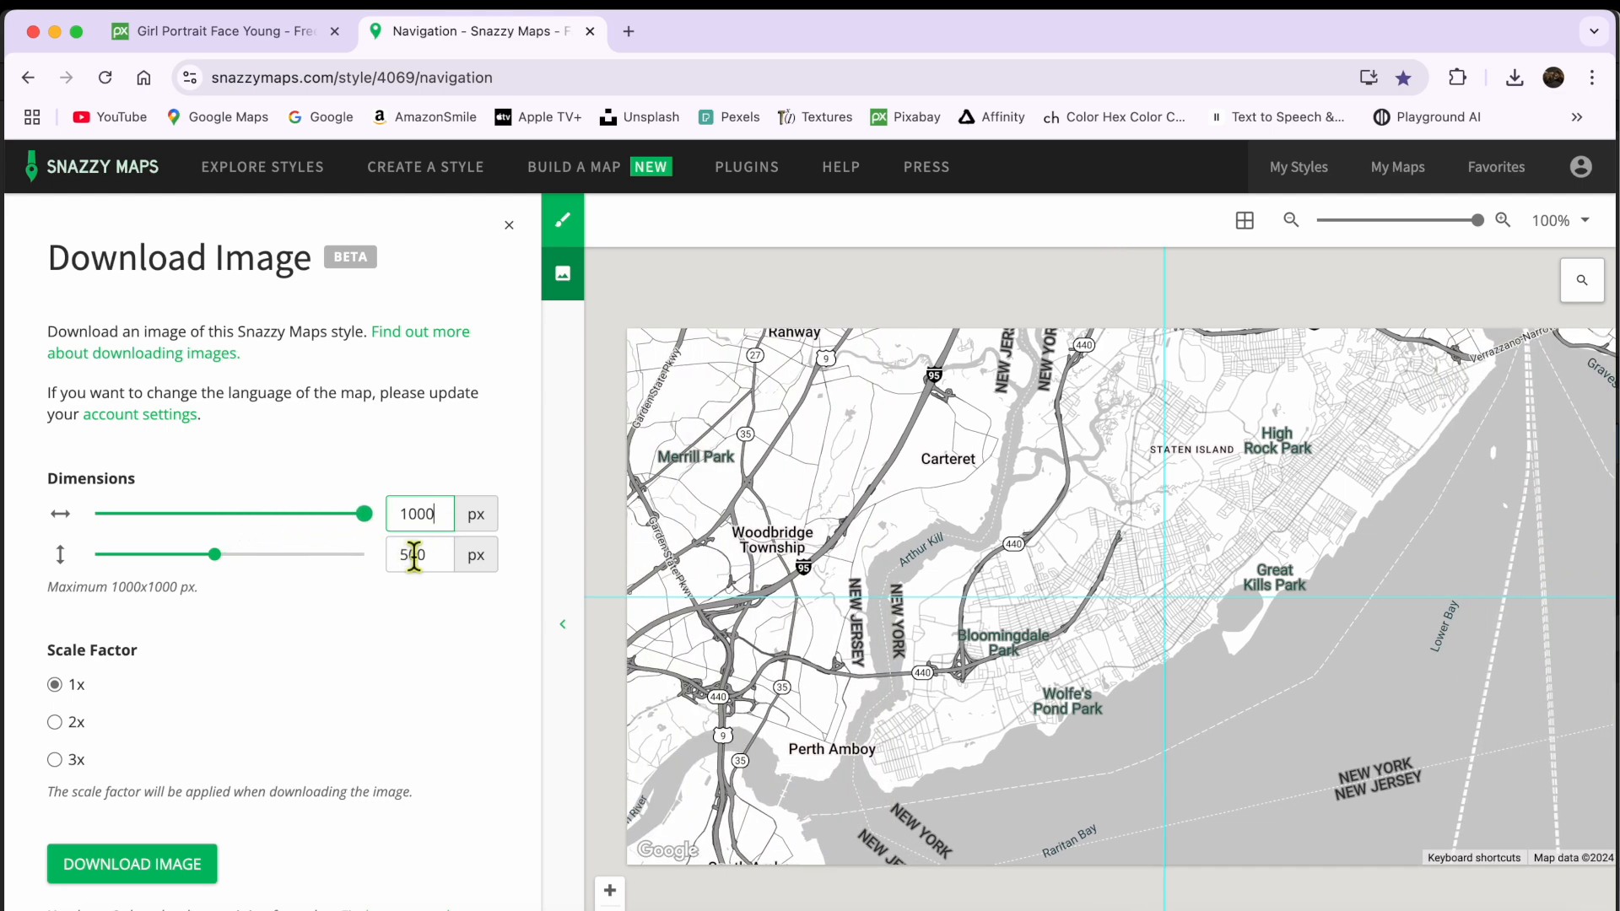
pyautogui.moveTo(185, 553); pyautogui.dragTo(214, 553)
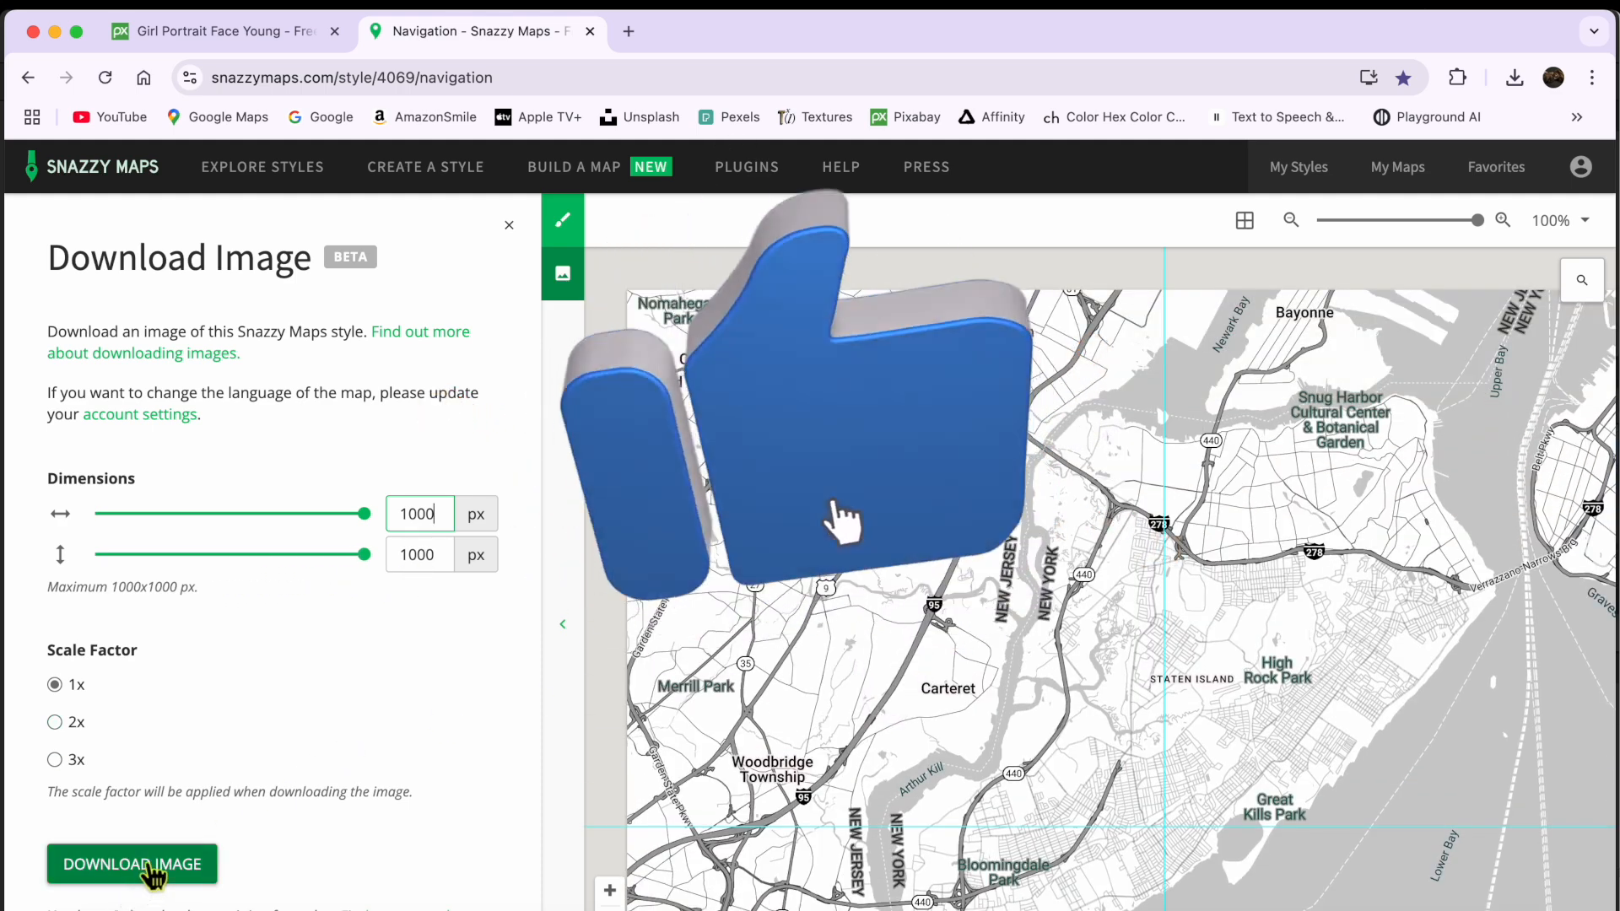
pyautogui.click(132, 864)
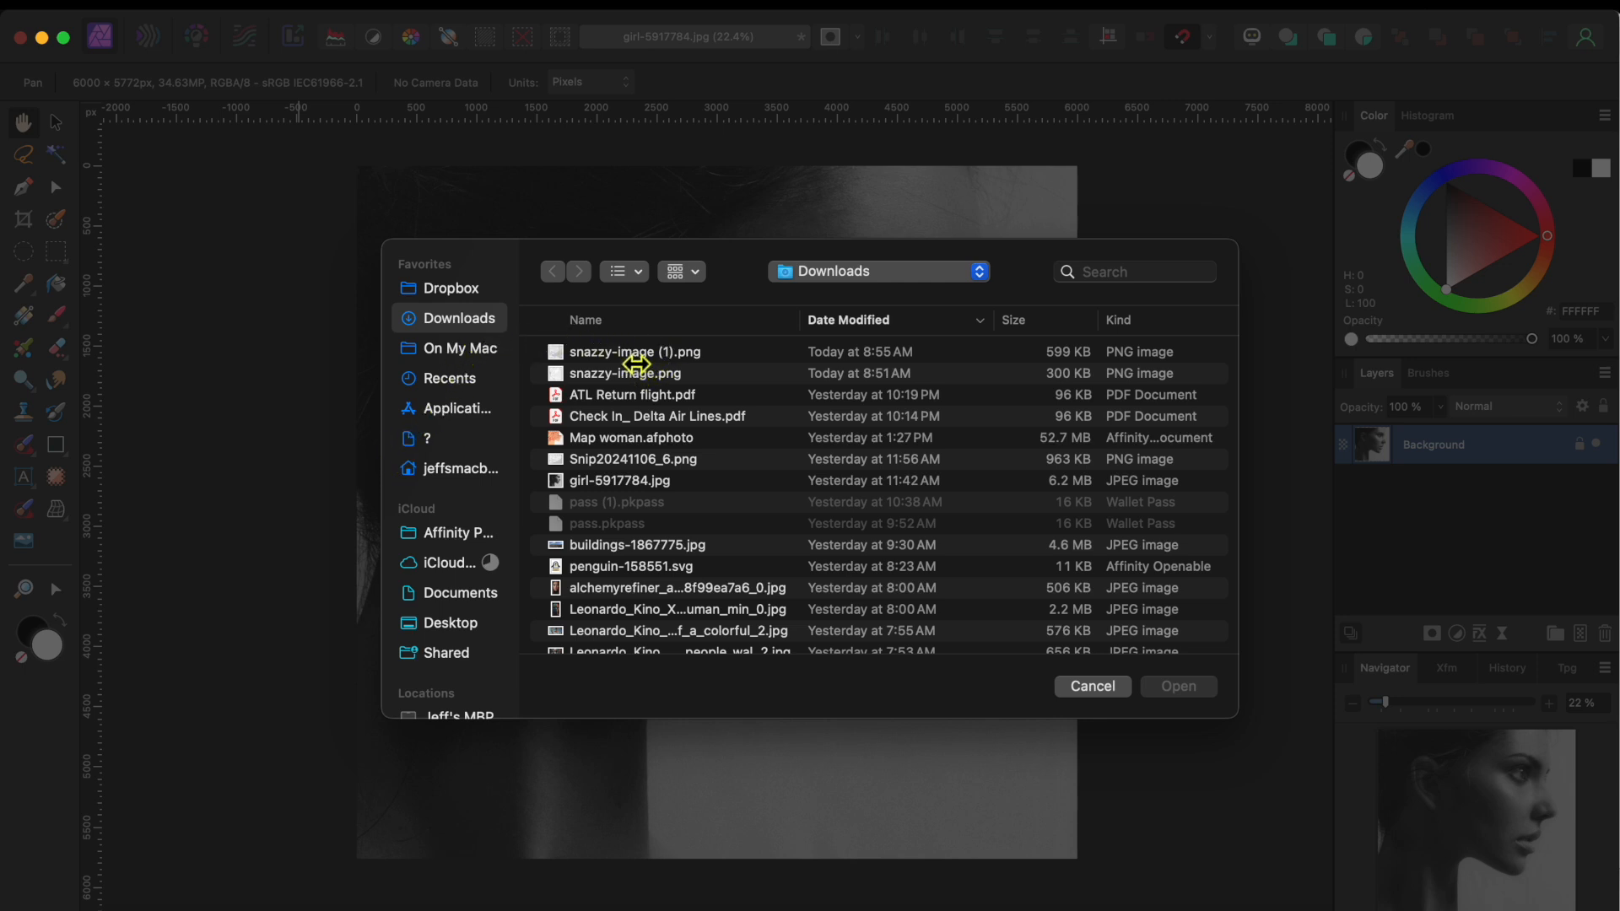
# Place snazzy-image (1).png, resize it to cover the portrait and raise its opacity to full.
pyautogui.click(636, 350)
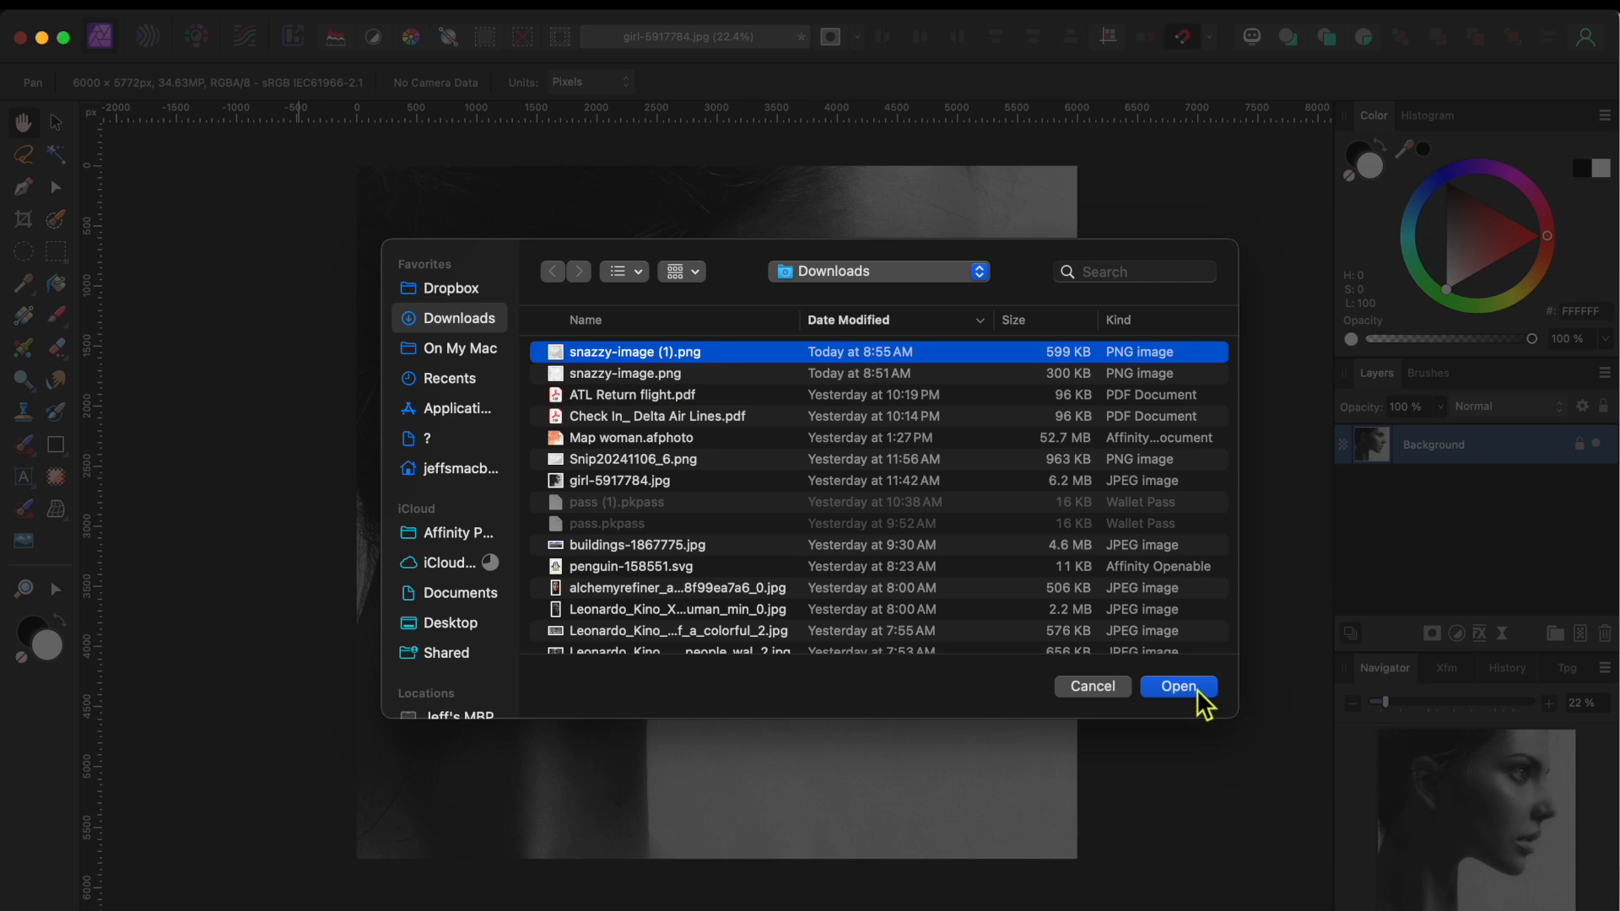
pyautogui.click(1178, 686)
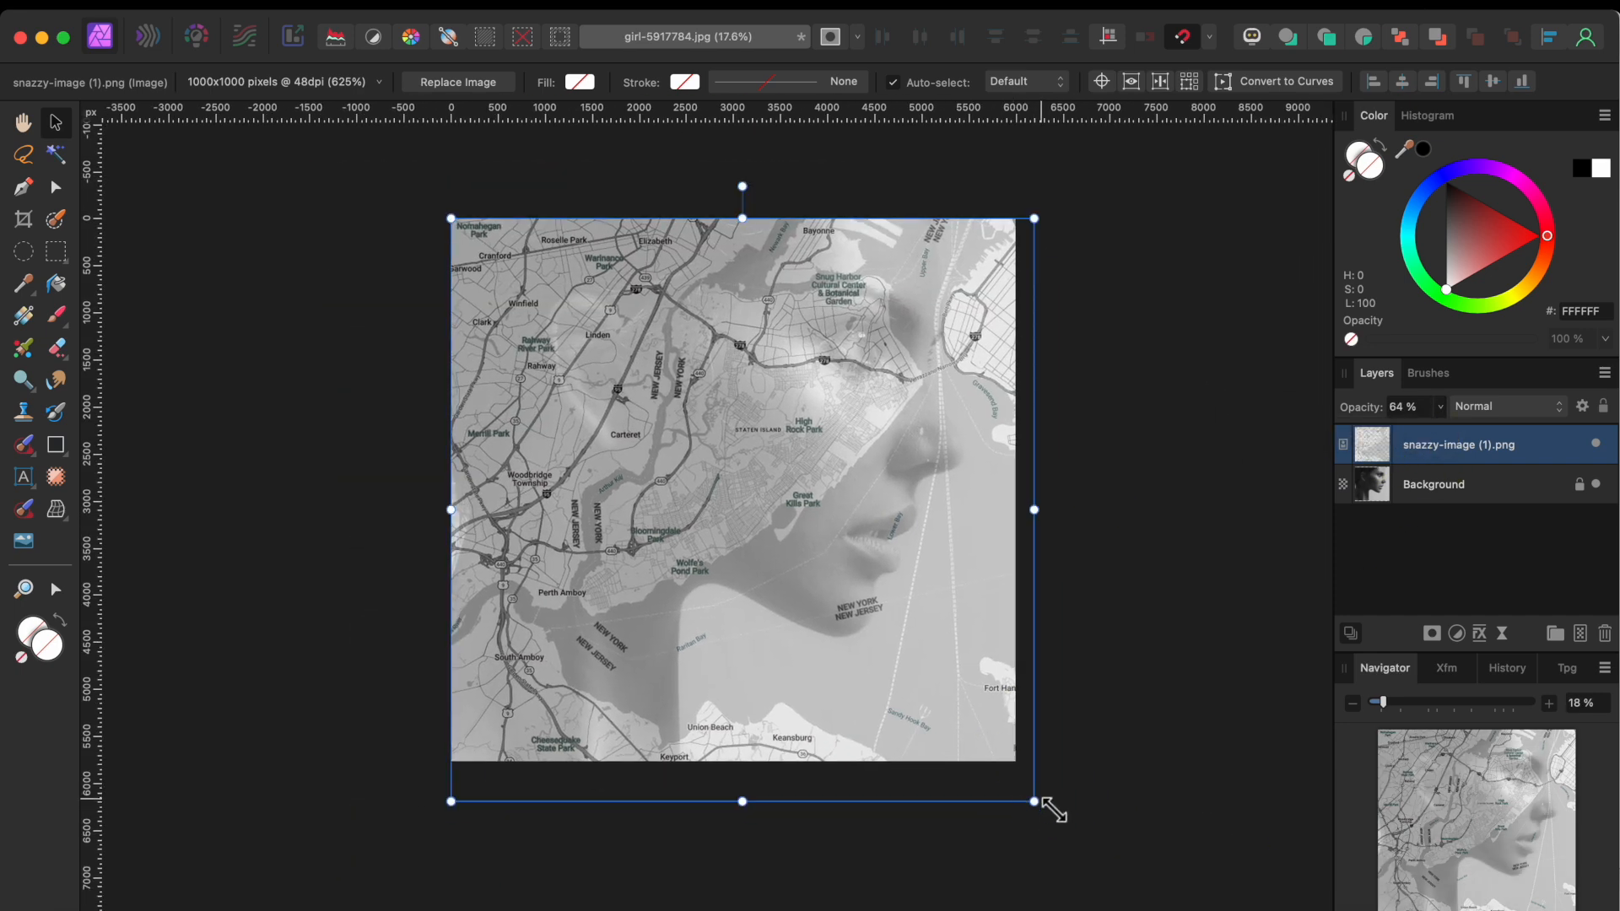
pyautogui.moveTo(1033, 801); pyautogui.dragTo(1043, 814)
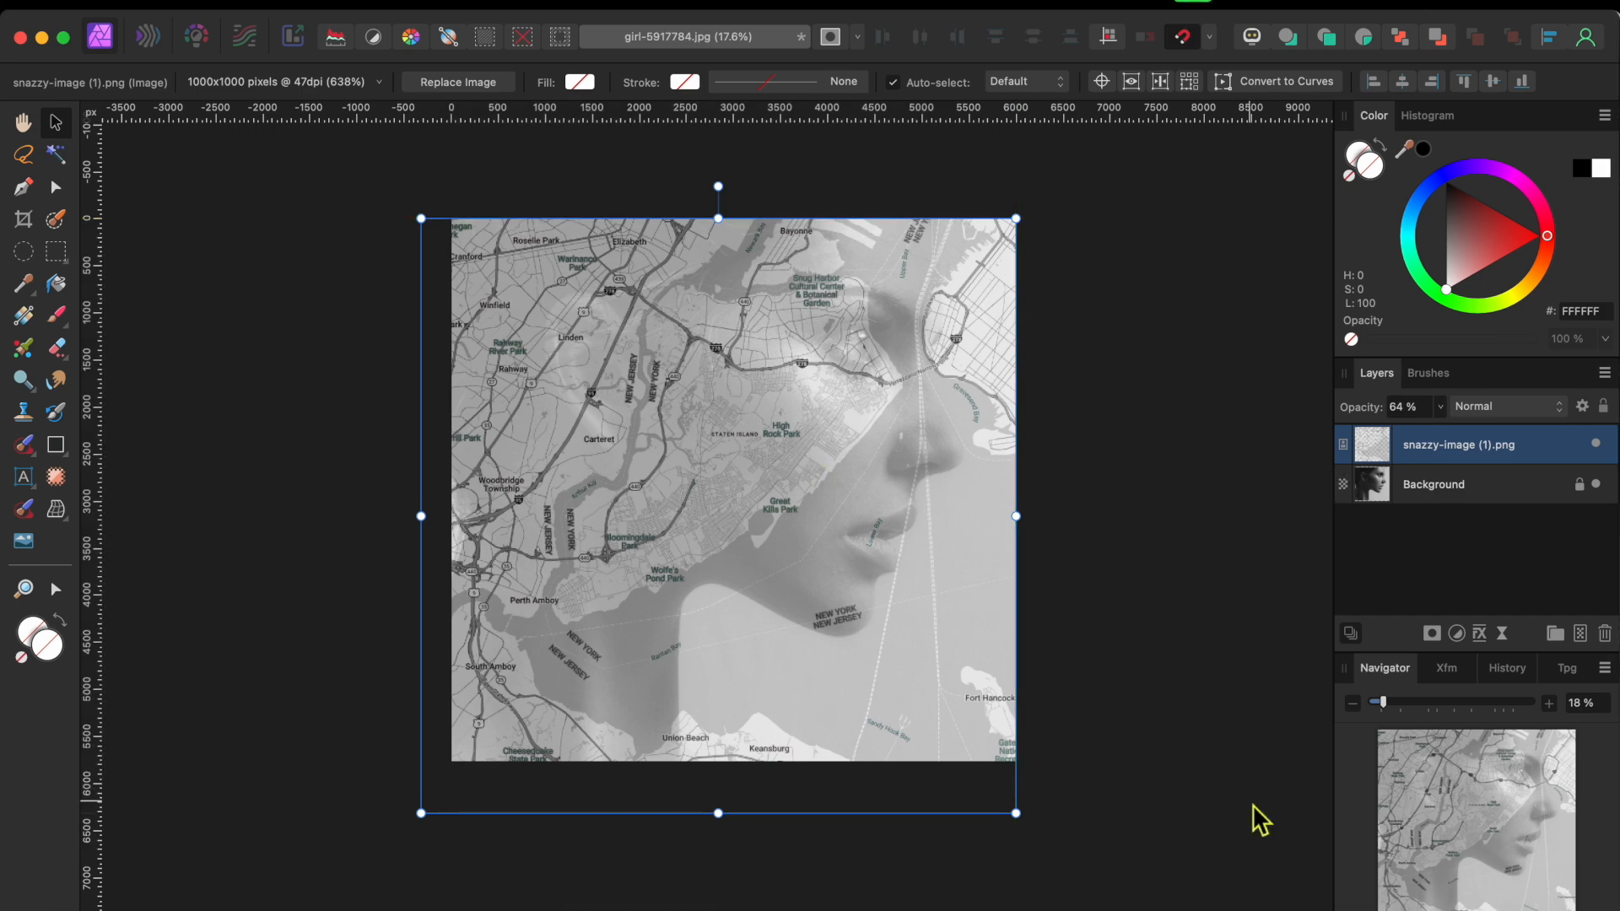
pyautogui.click(1438, 406)
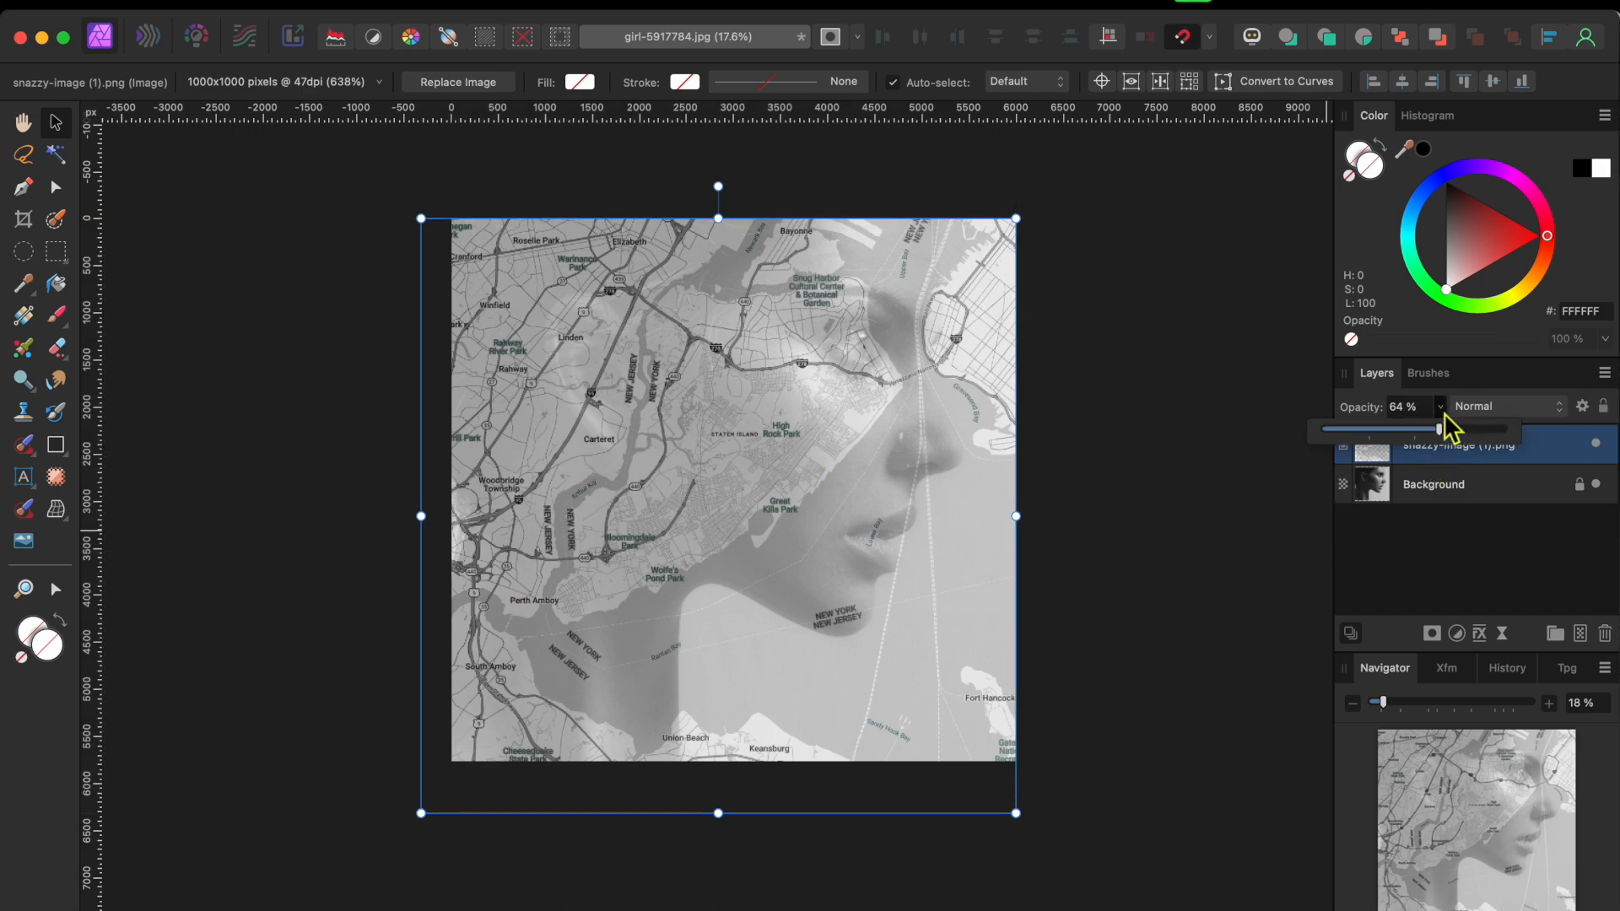
pyautogui.moveTo(1437, 428); pyautogui.dragTo(1504, 429)
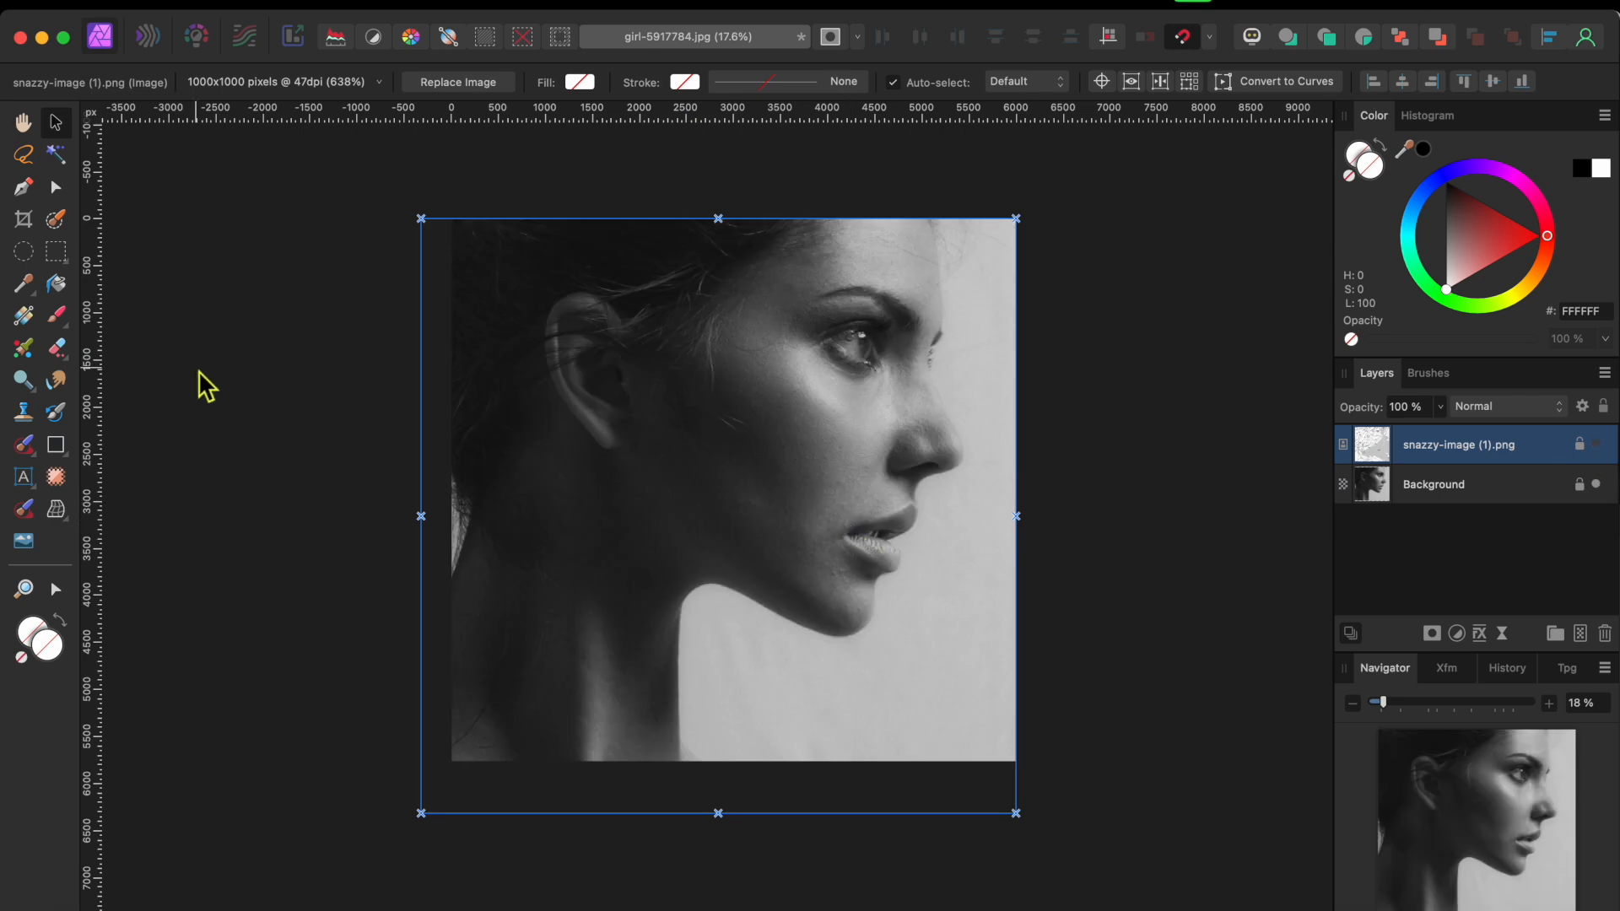
# With the Pen tool, trace points from the top edge down the forehead, brow, lip, chin and neck.
pyautogui.click(22, 187)
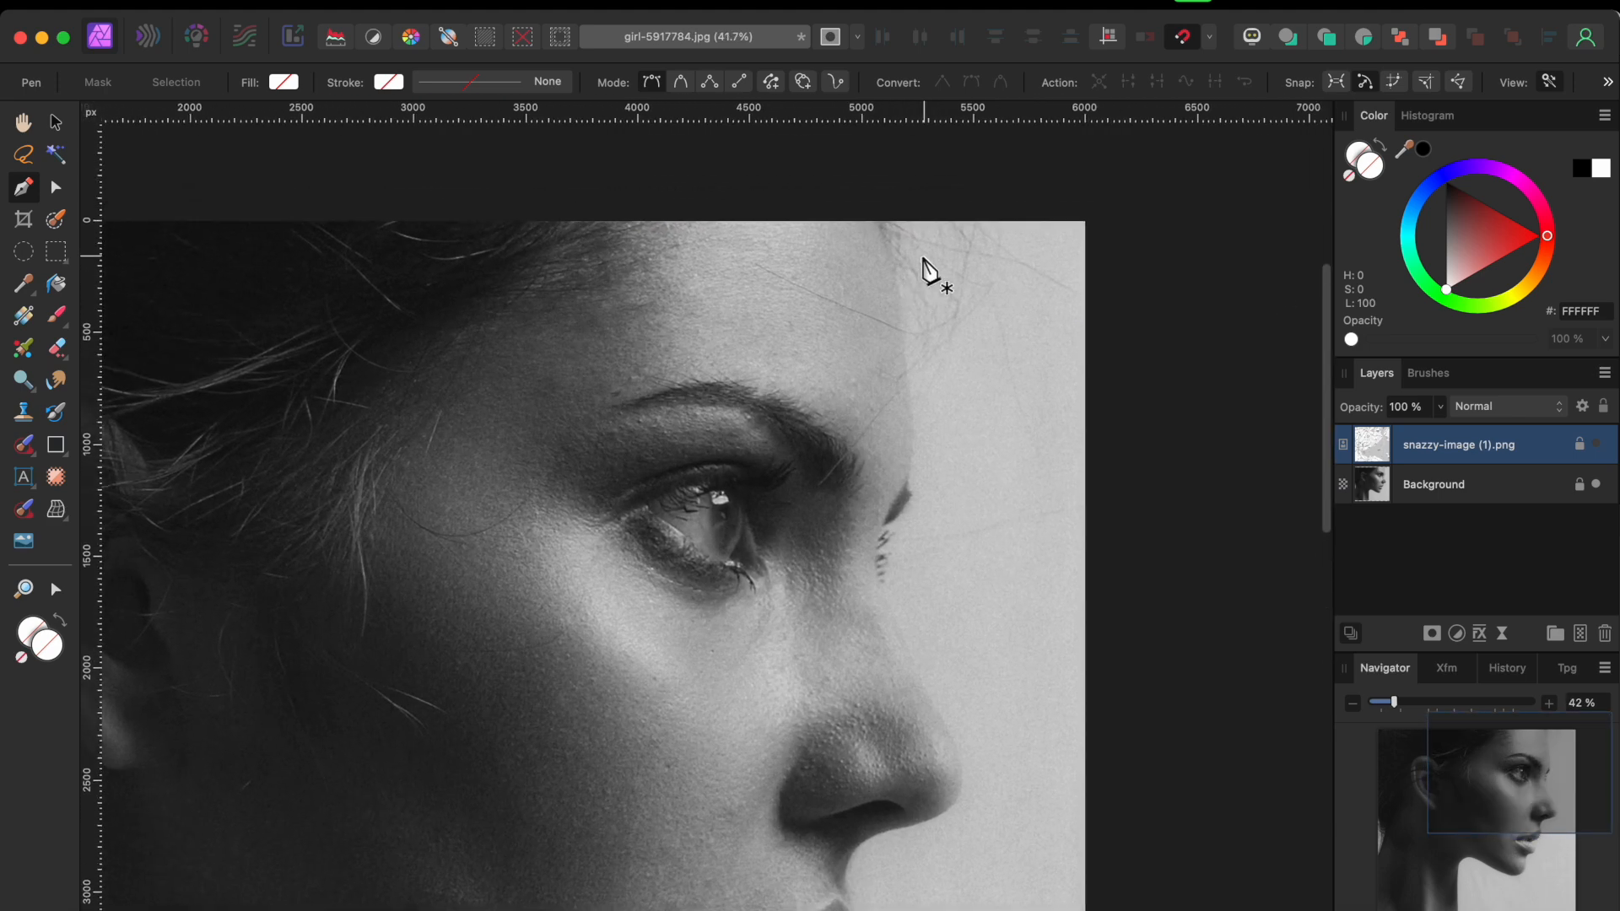
pyautogui.click(879, 221)
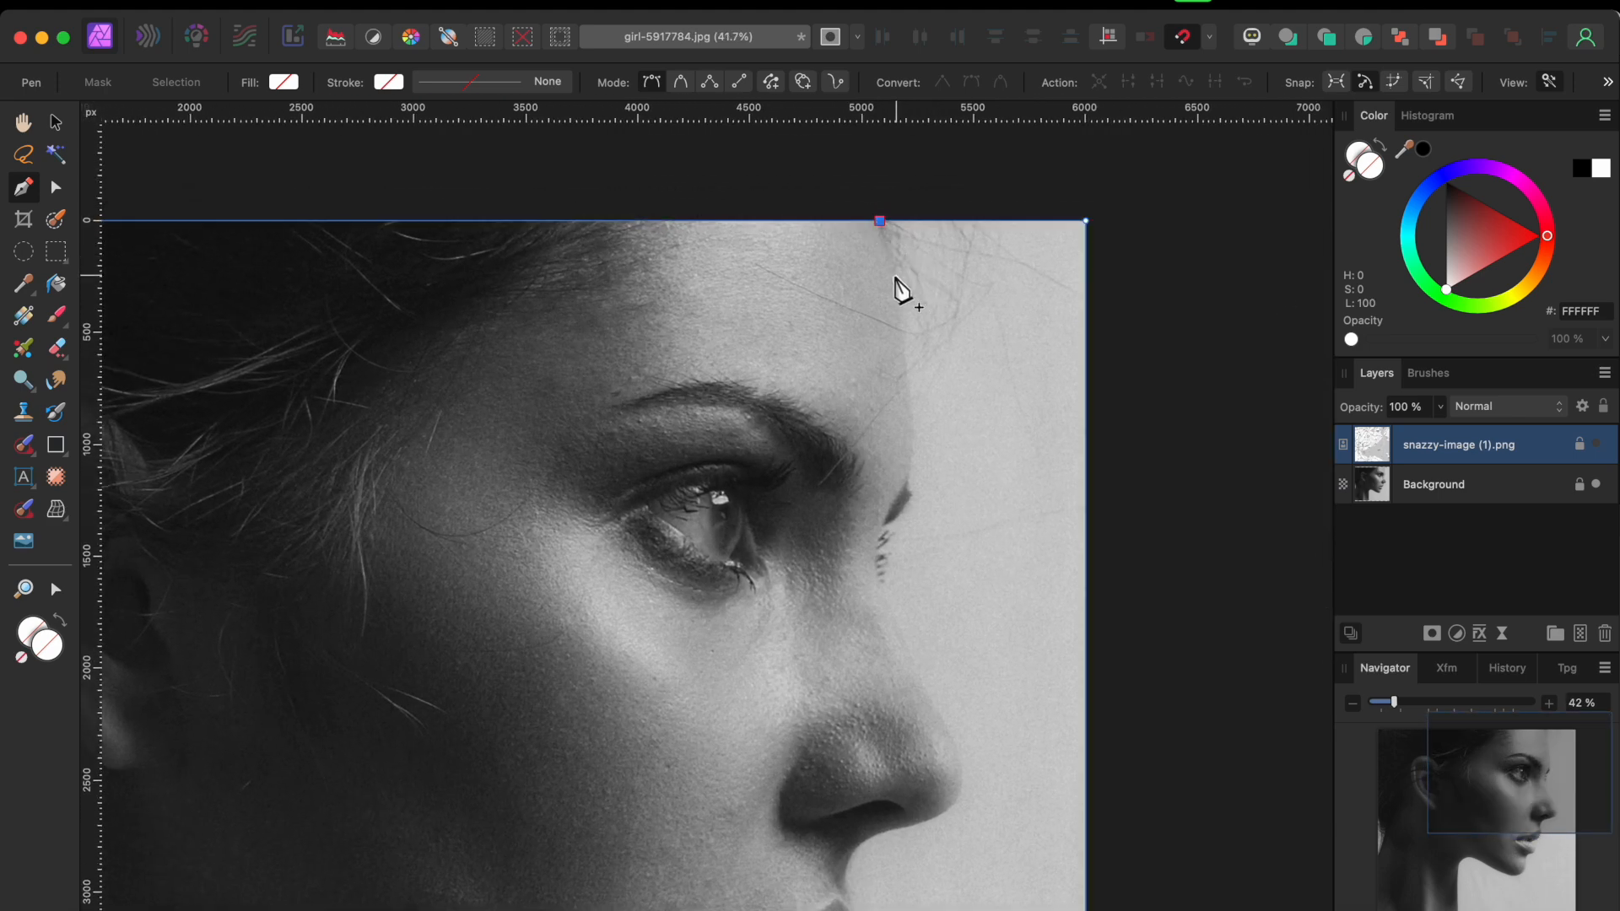
pyautogui.click(906, 346)
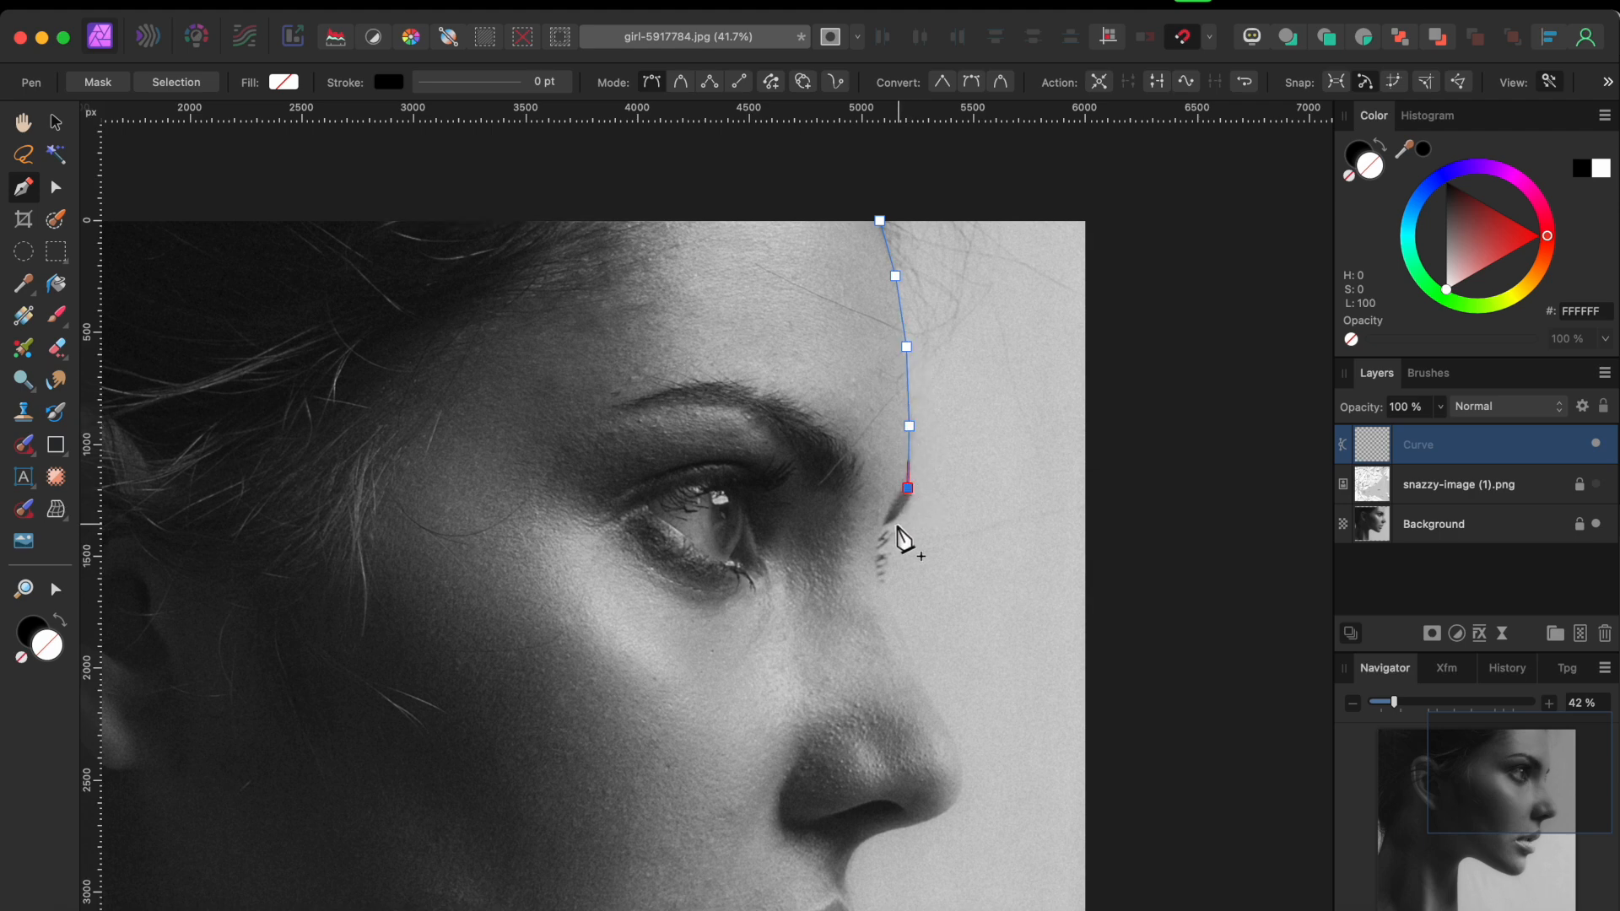
pyautogui.click(880, 578)
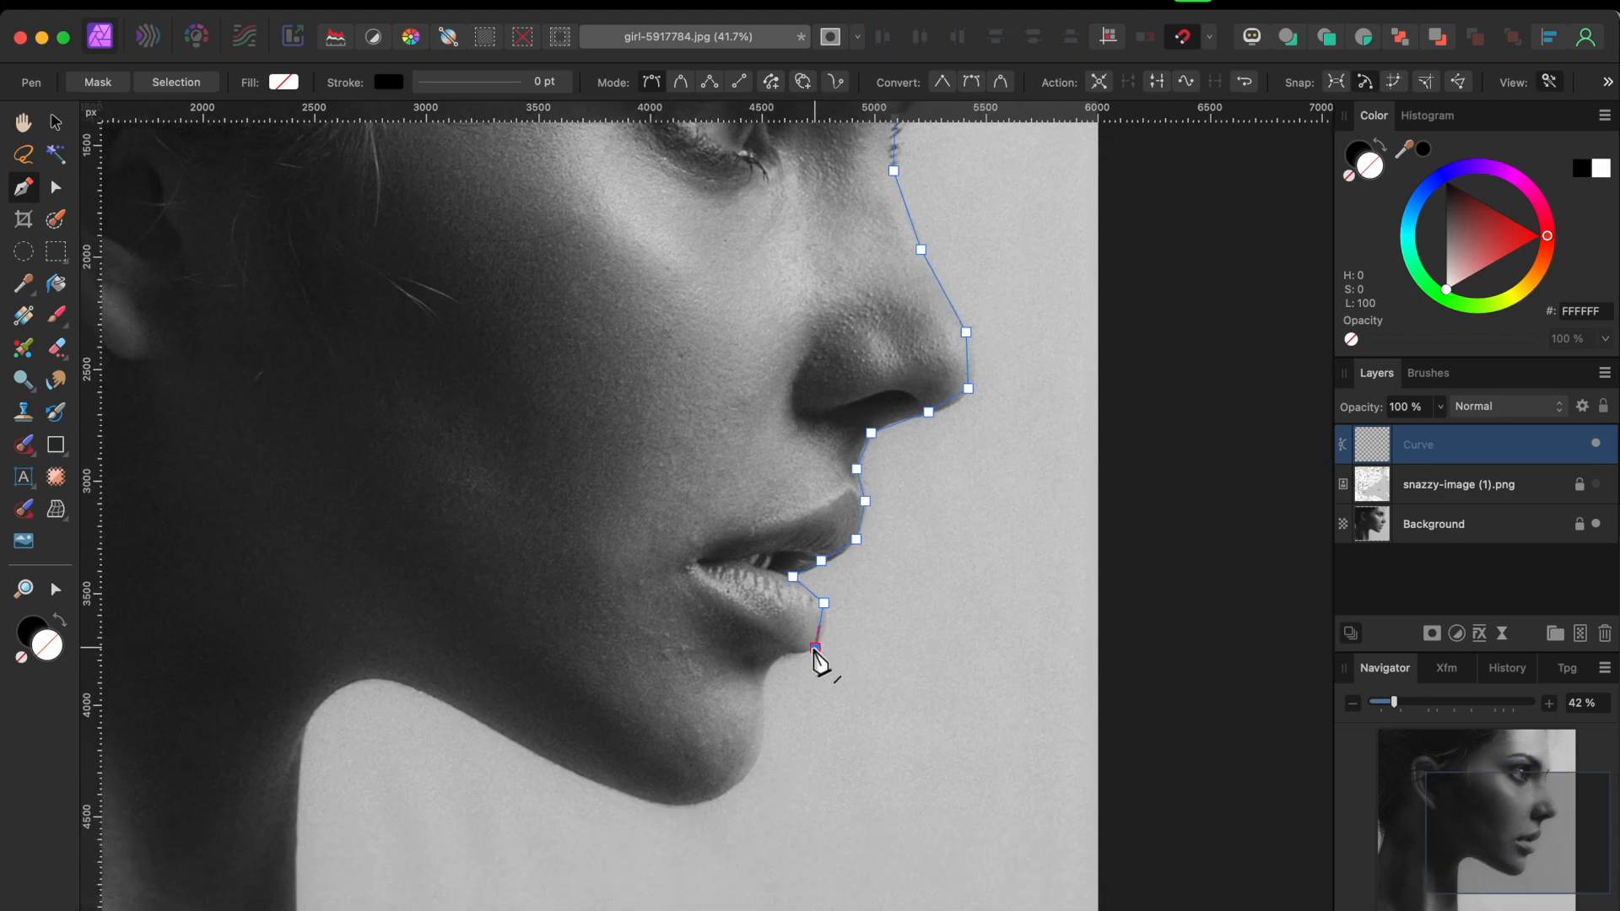
pyautogui.click(733, 780)
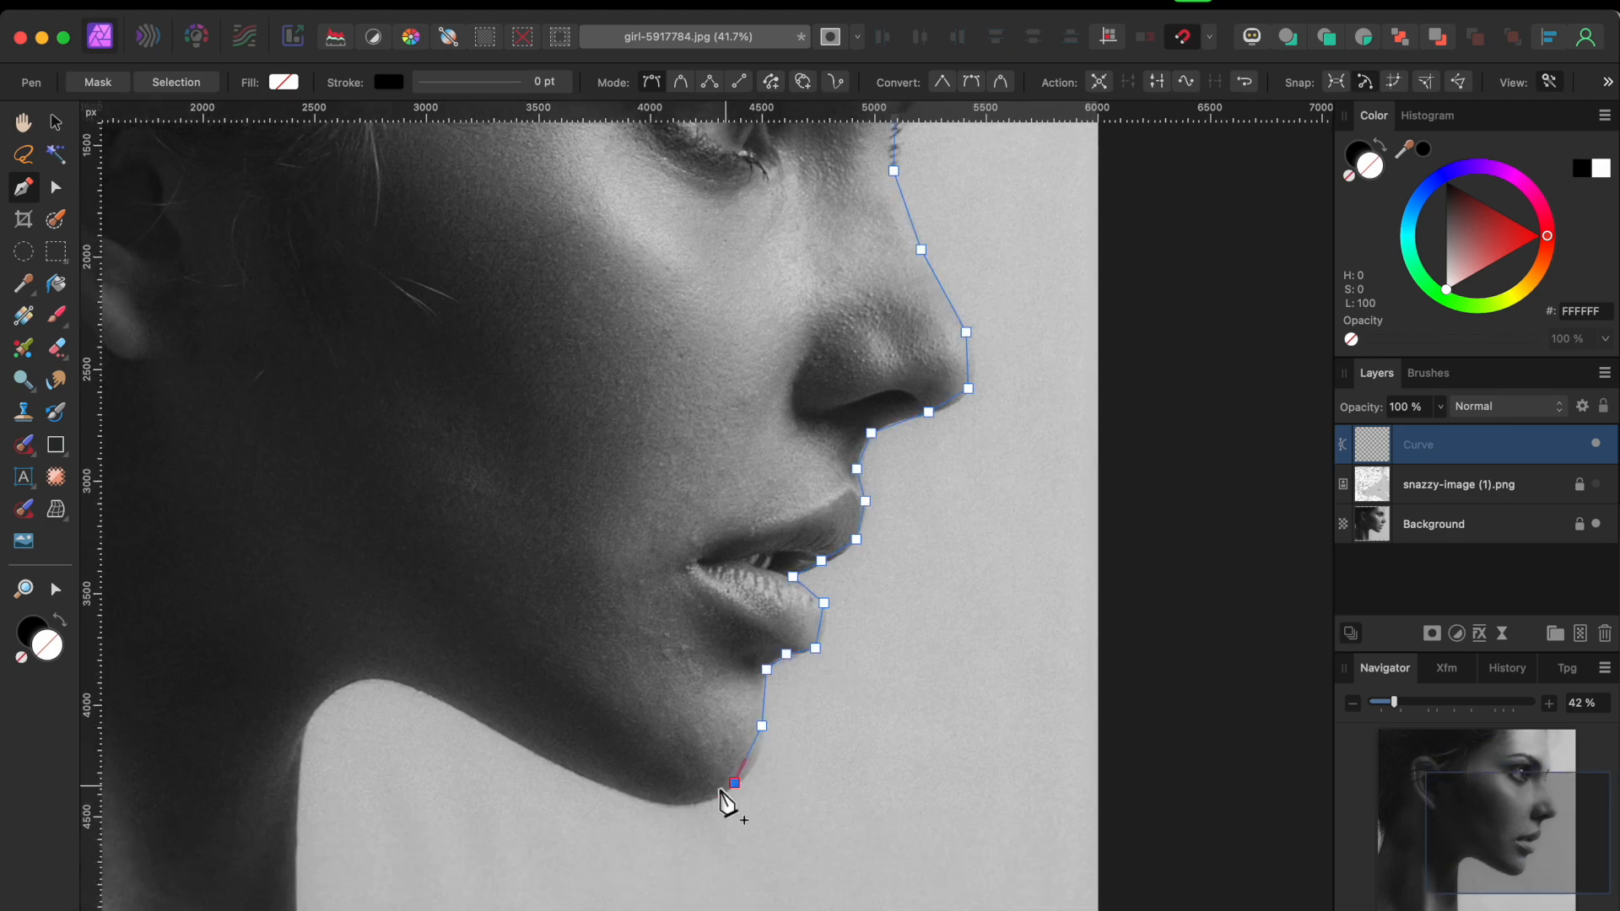
pyautogui.click(535, 752)
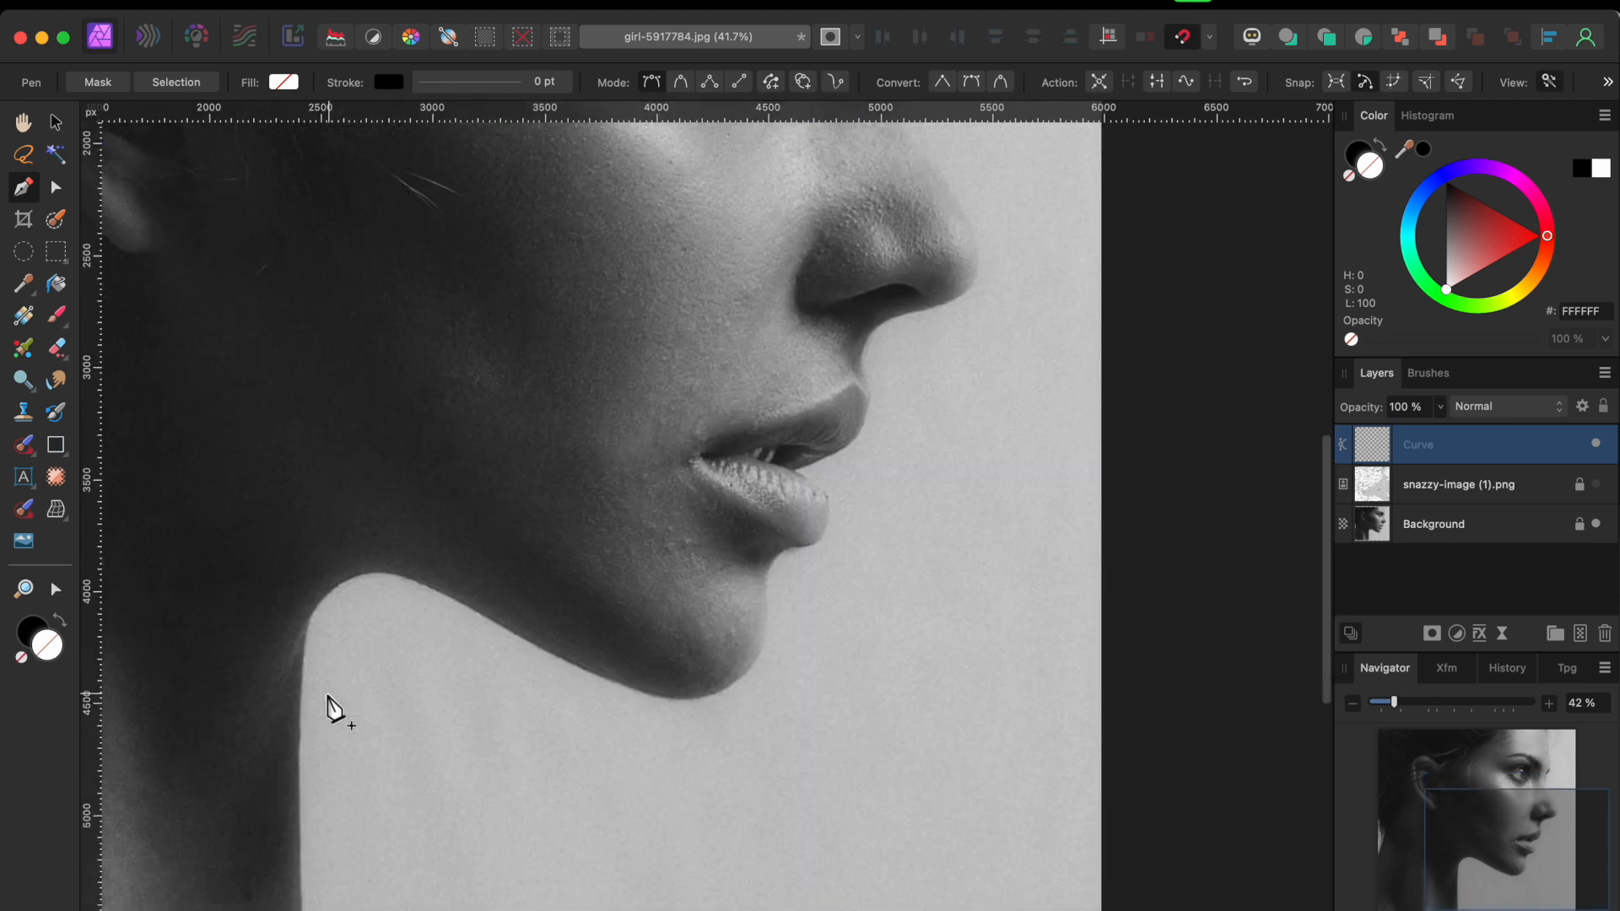
pyautogui.click(314, 777)
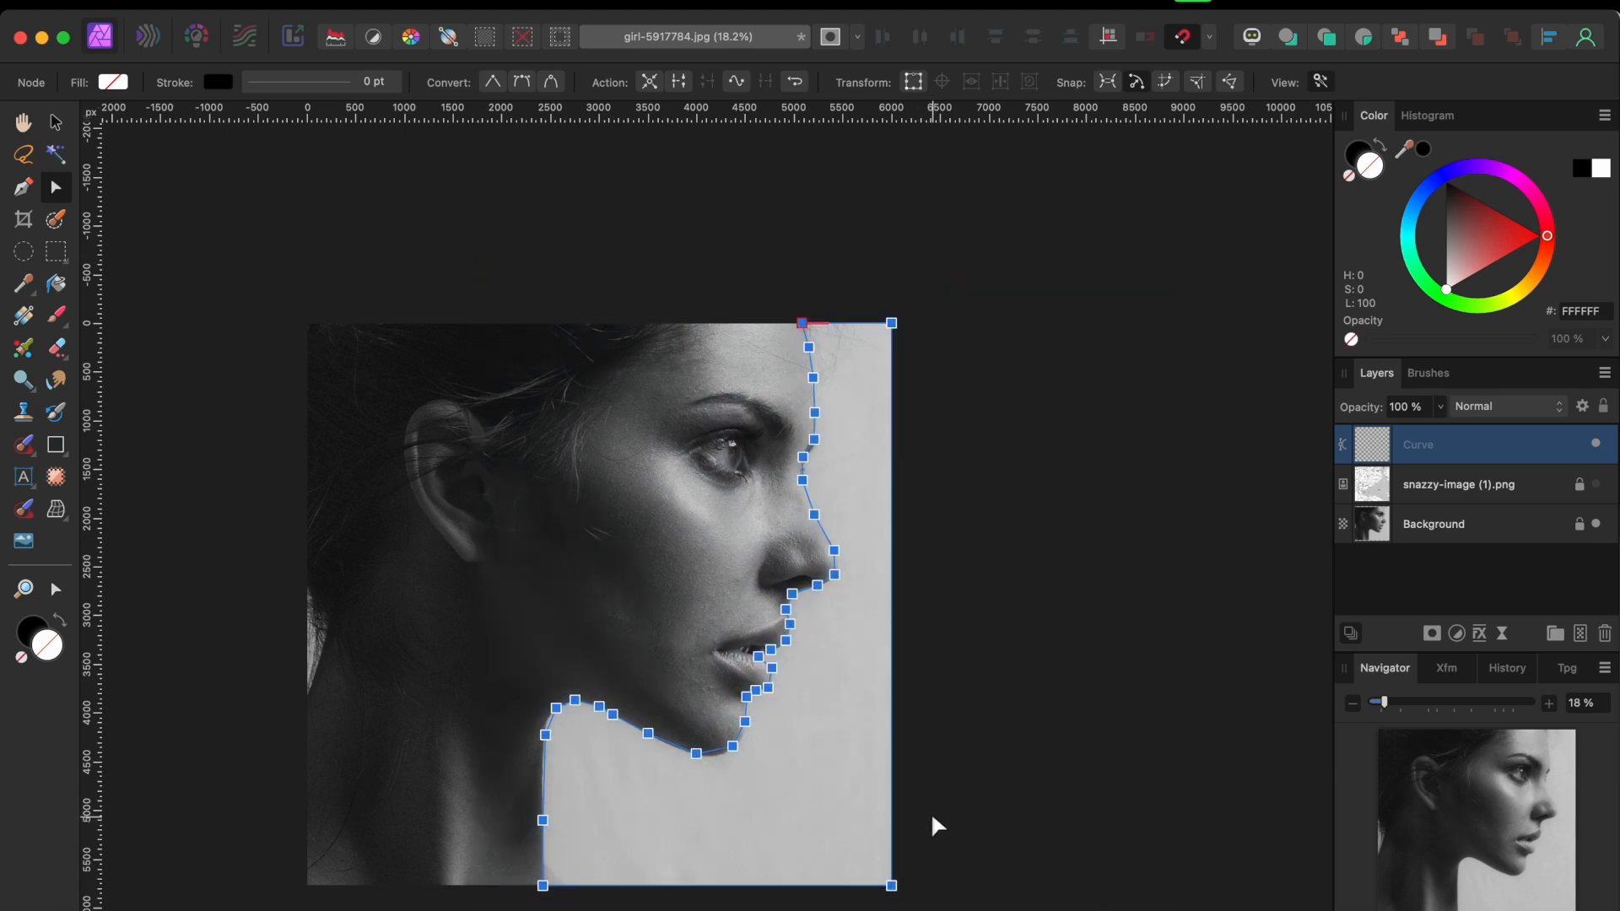
pyautogui.moveTo(529, 114)
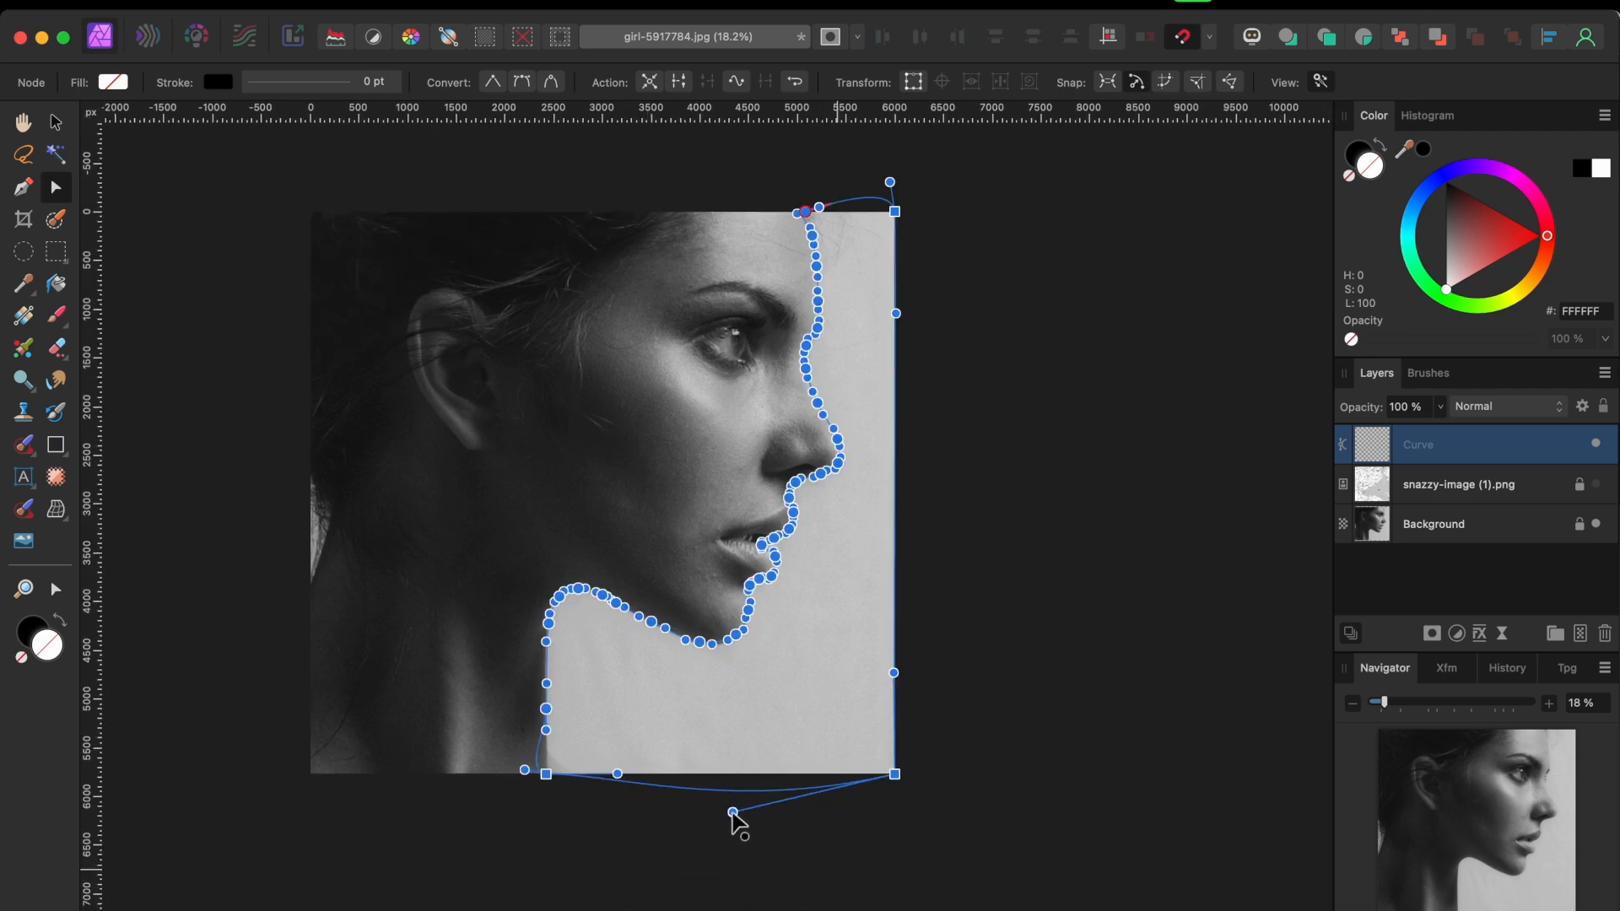
# Flatten the bottom edge of the profile outline with the Node tool.
pyautogui.moveTo(732, 814); pyautogui.dragTo(661, 774)
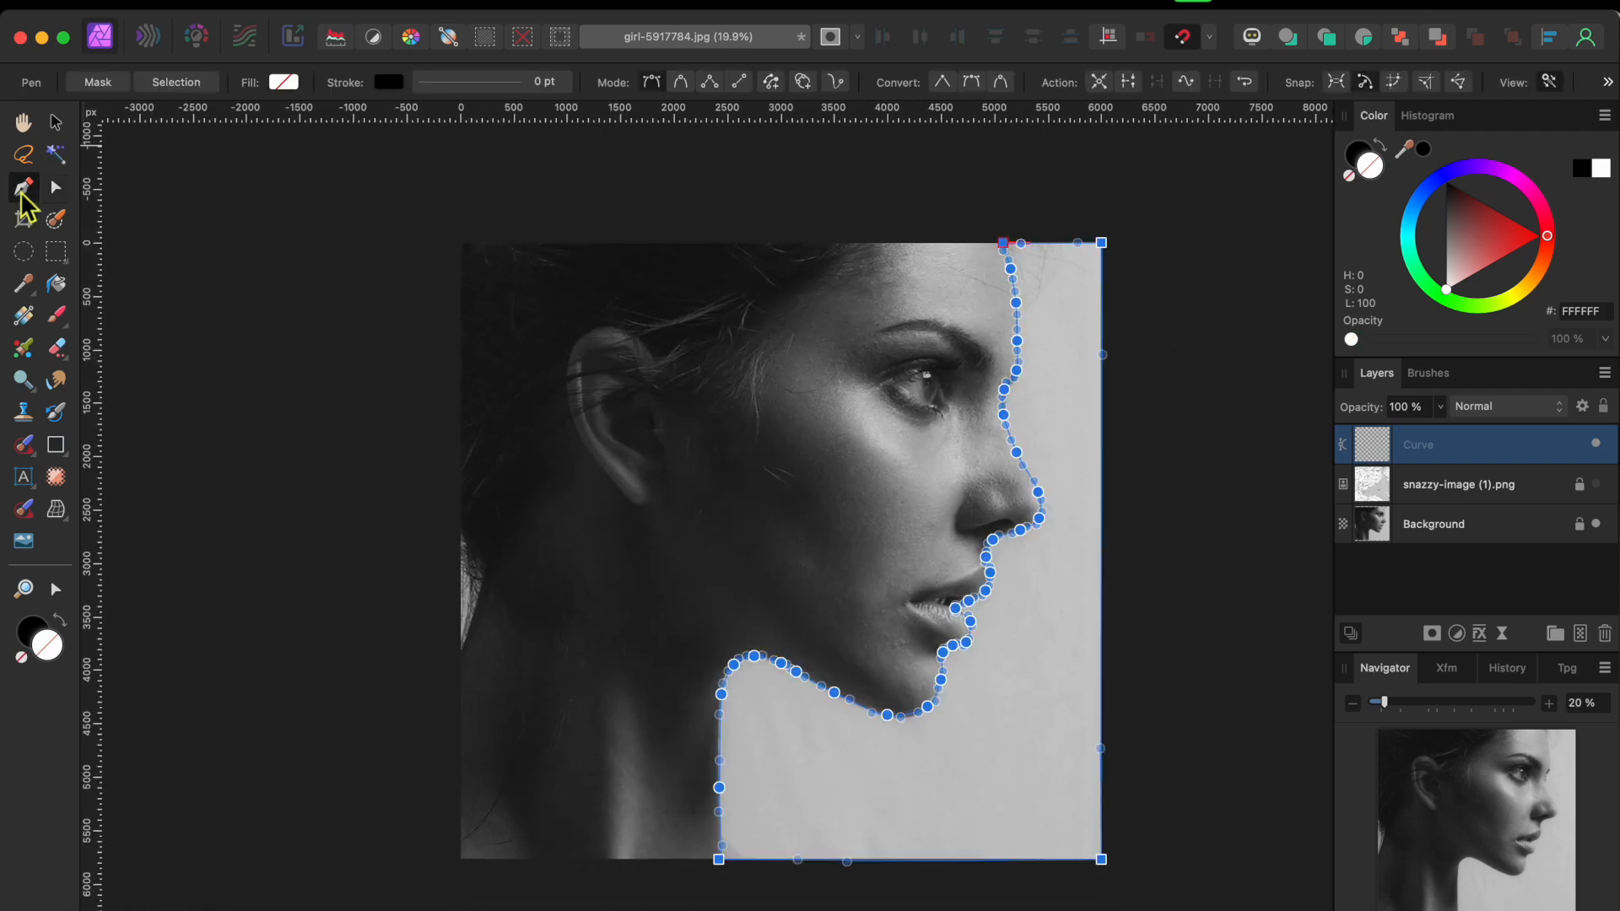
# Convert the traced outline to a selection and target the Background photo layer for deletion.
pyautogui.click(175, 82)
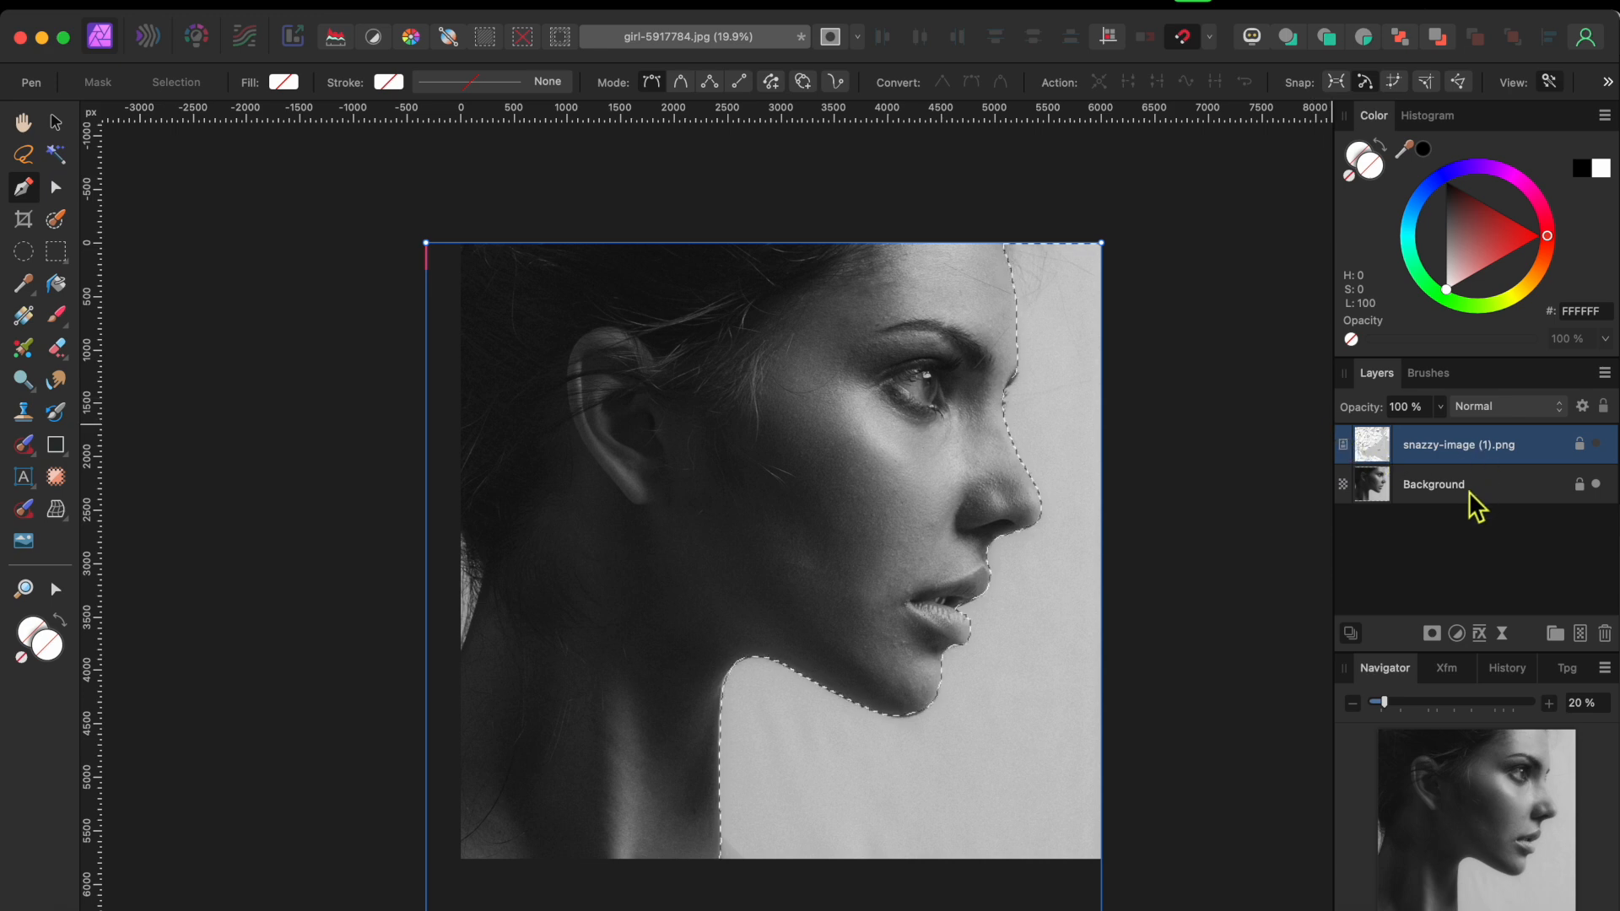
pyautogui.click(1434, 485)
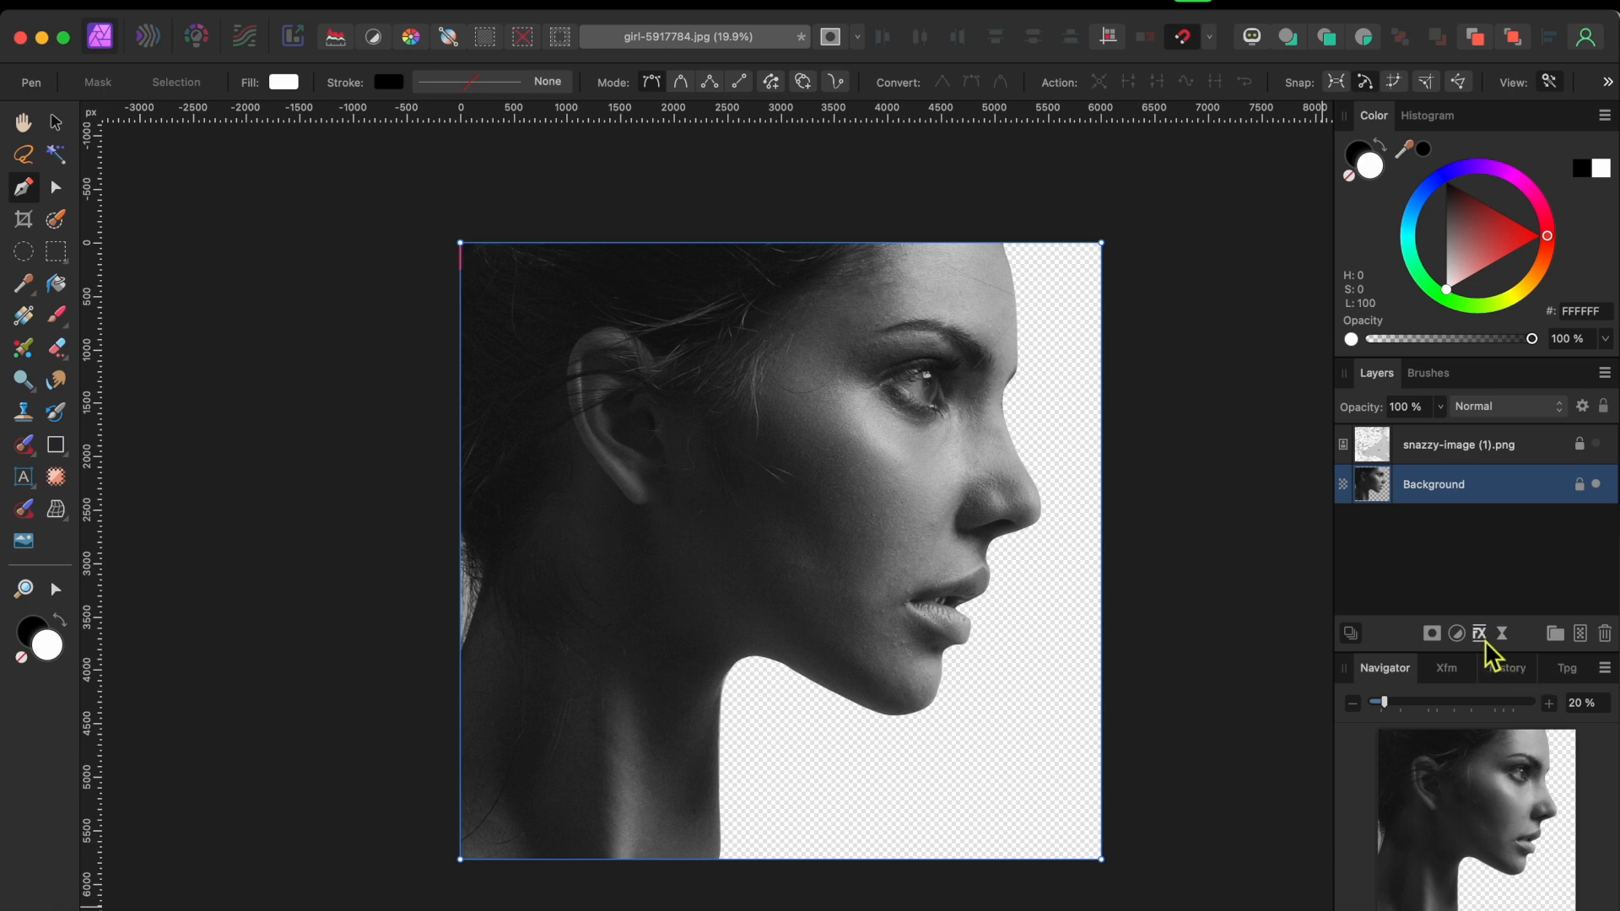
# Add a Color Overlay layer effect turning the profile into a flat peach silhouette.
pyautogui.click(1478, 633)
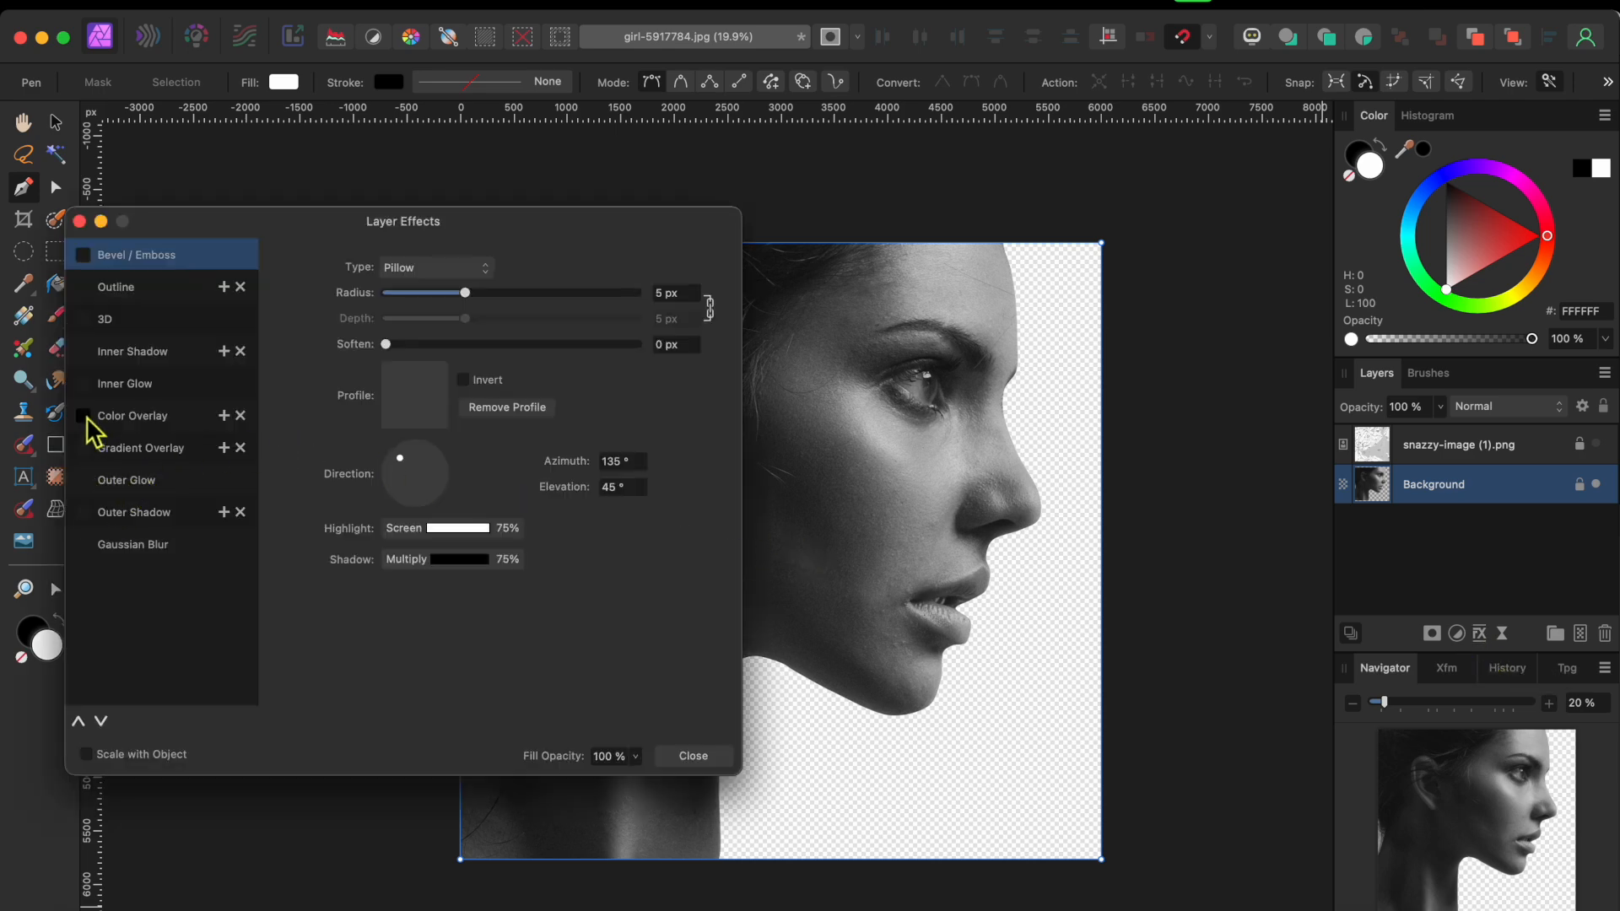
pyautogui.click(83, 415)
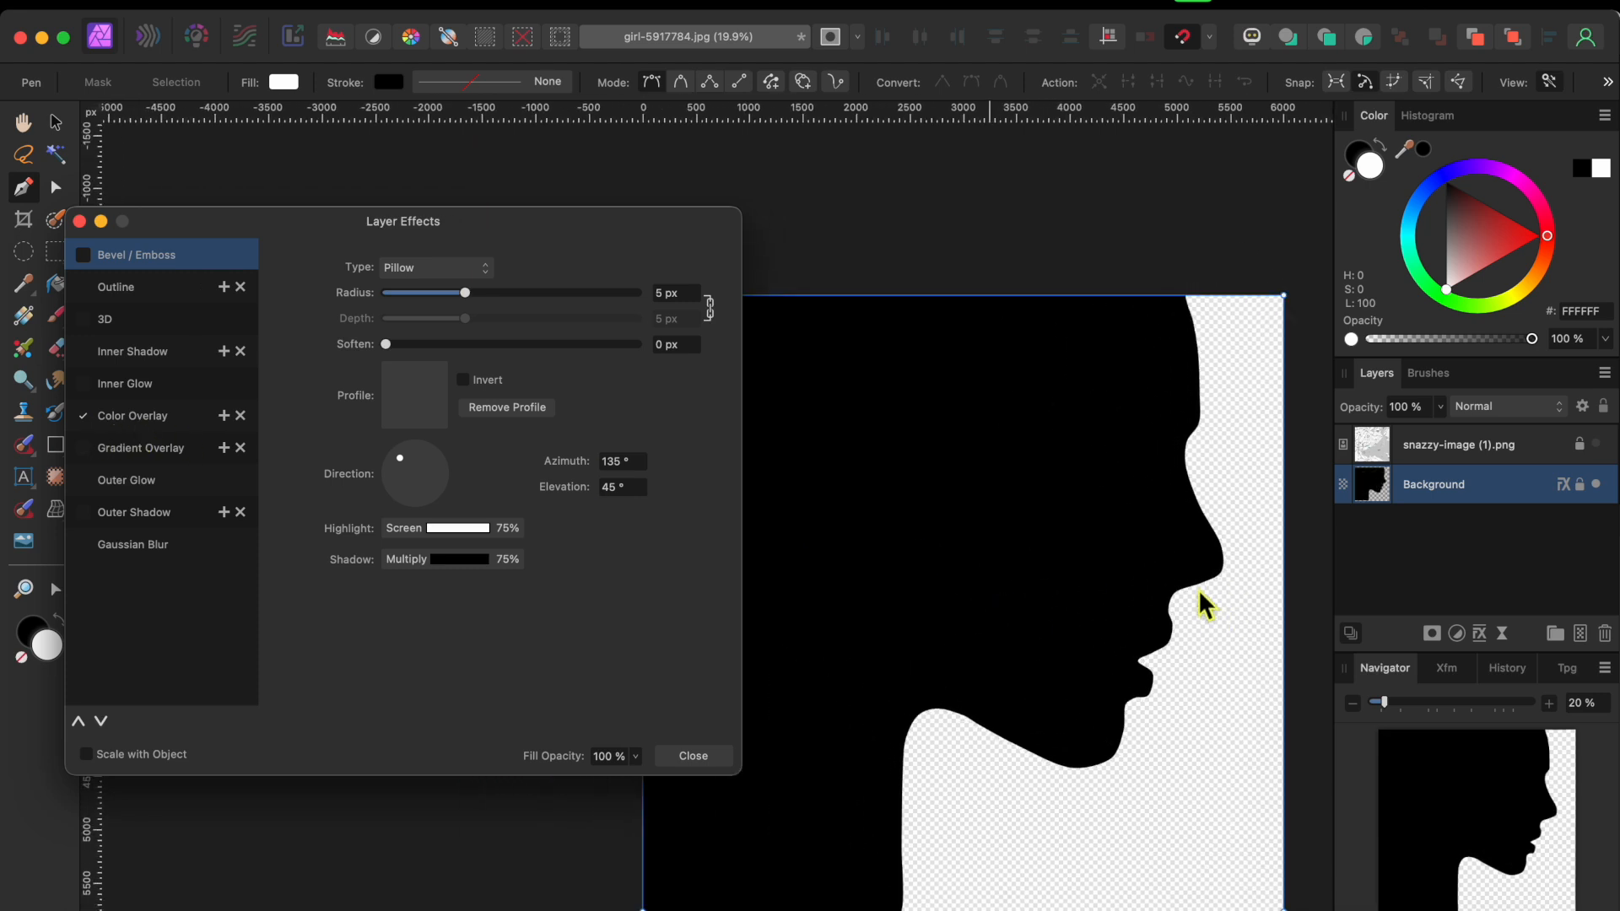
pyautogui.moveTo(463, 483)
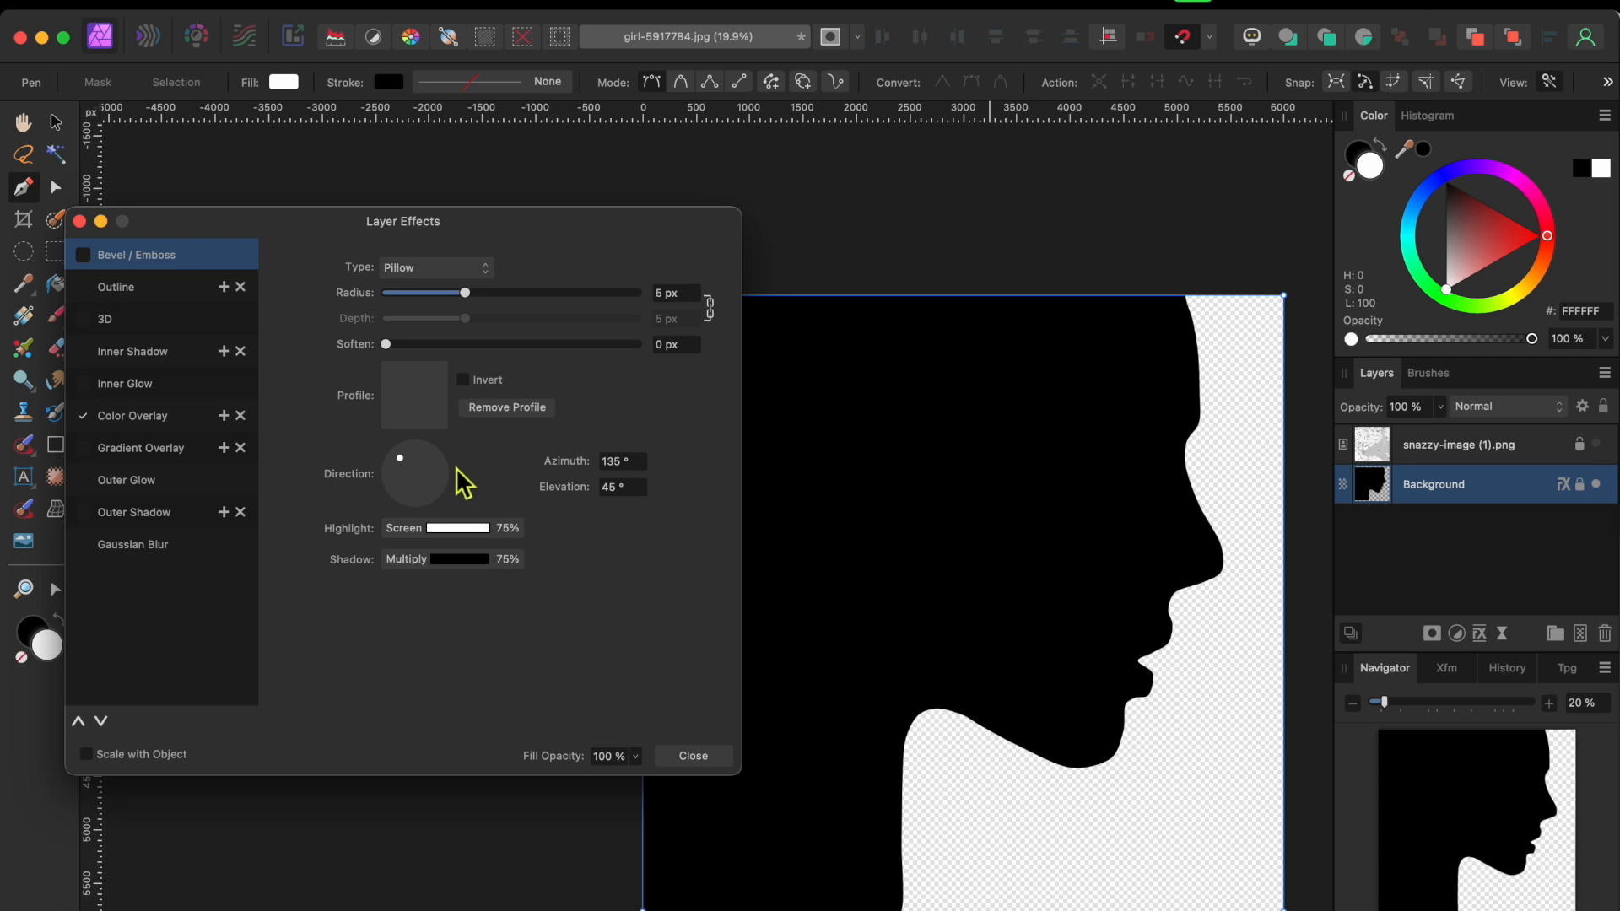
pyautogui.click(132, 415)
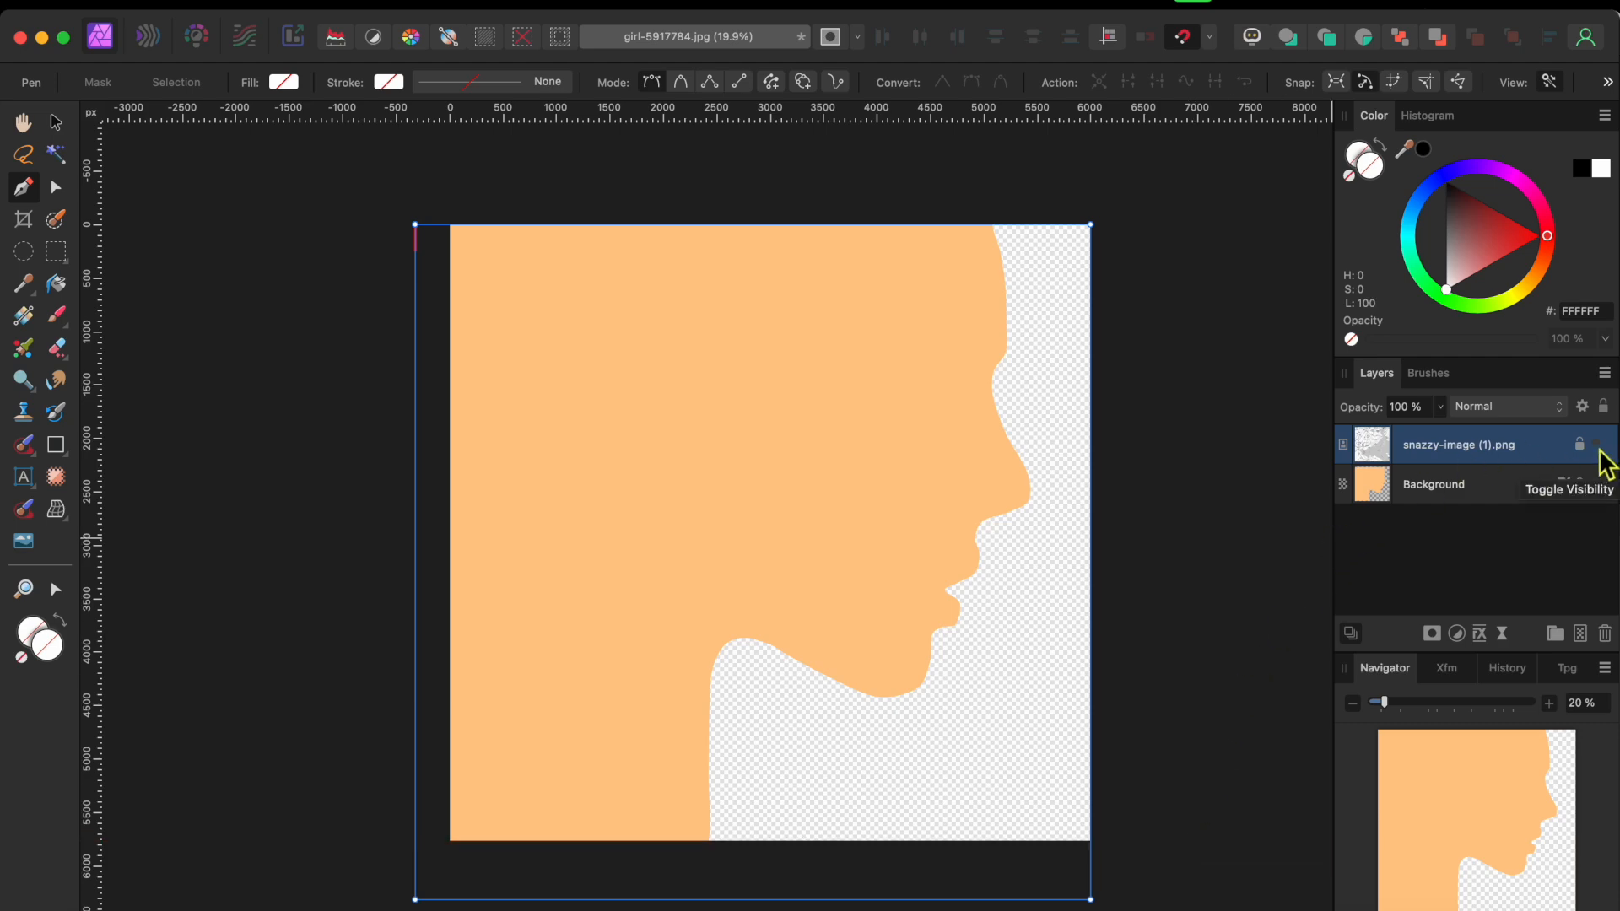
# Show the map layer, load the silhouette as a selection and mask the map to it.
pyautogui.click(1596, 444)
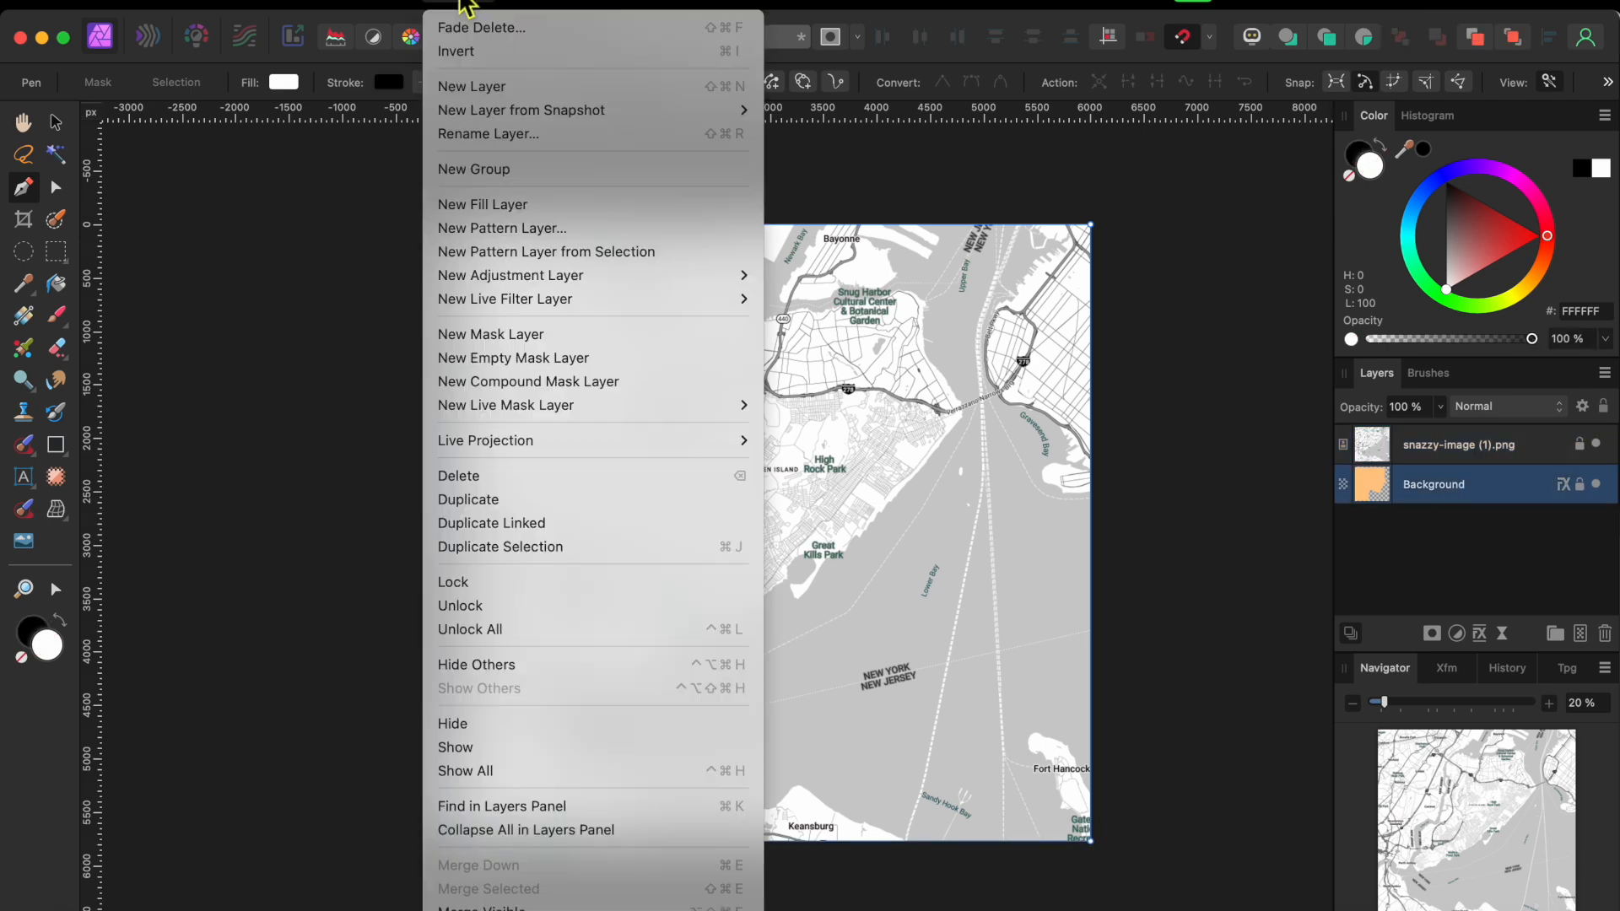
pyautogui.moveTo(474, 168)
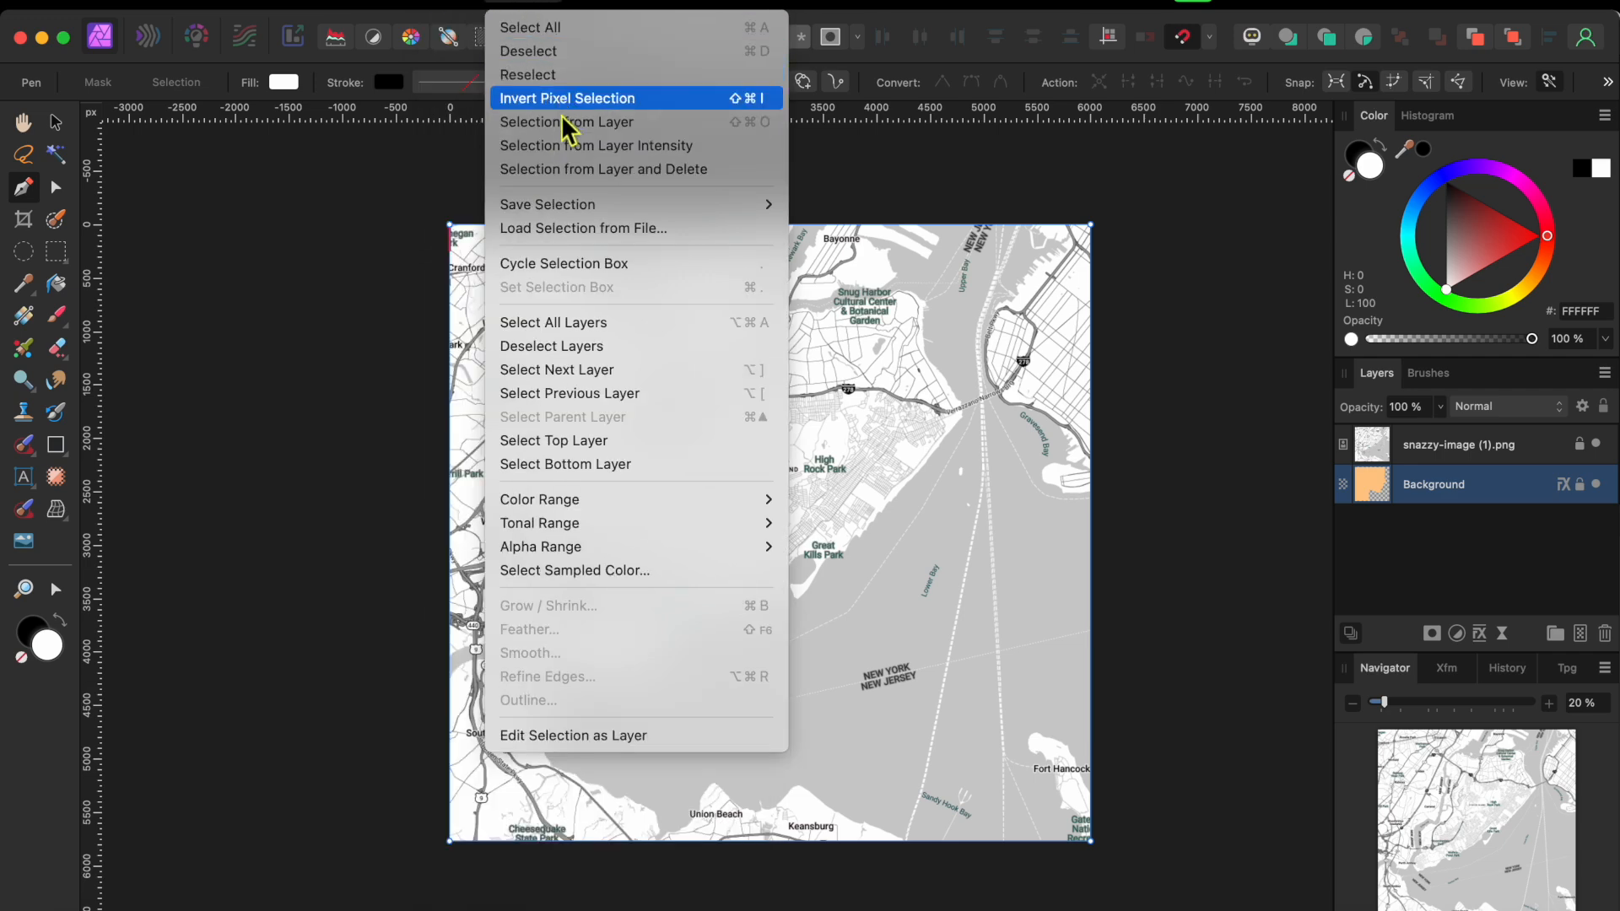
pyautogui.click(566, 98)
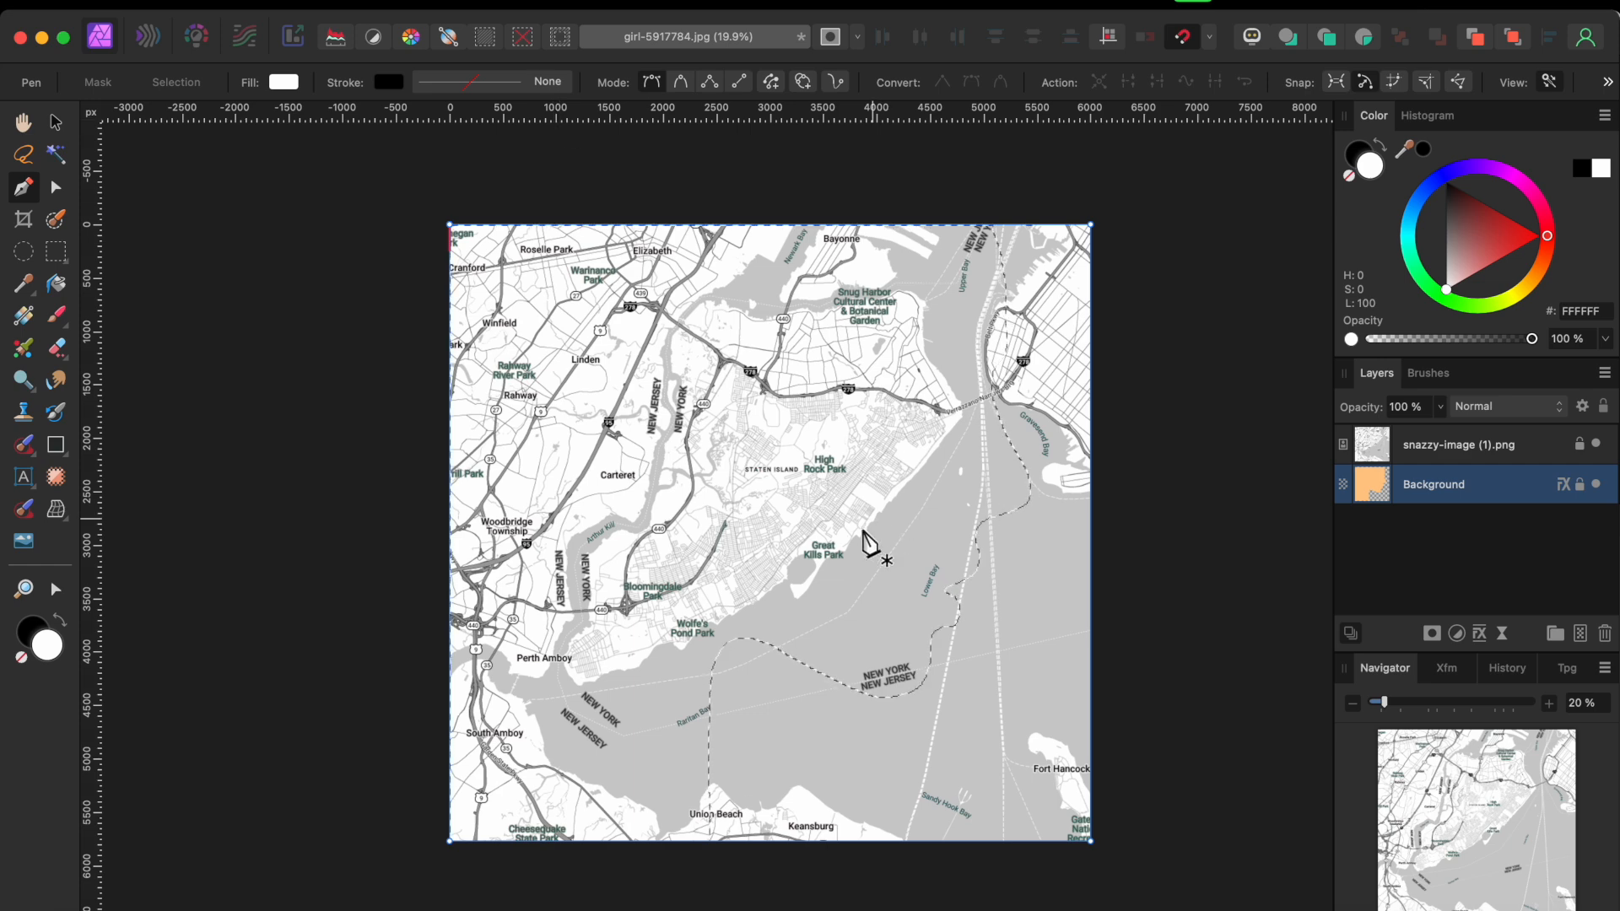
pyautogui.moveTo(951, 413)
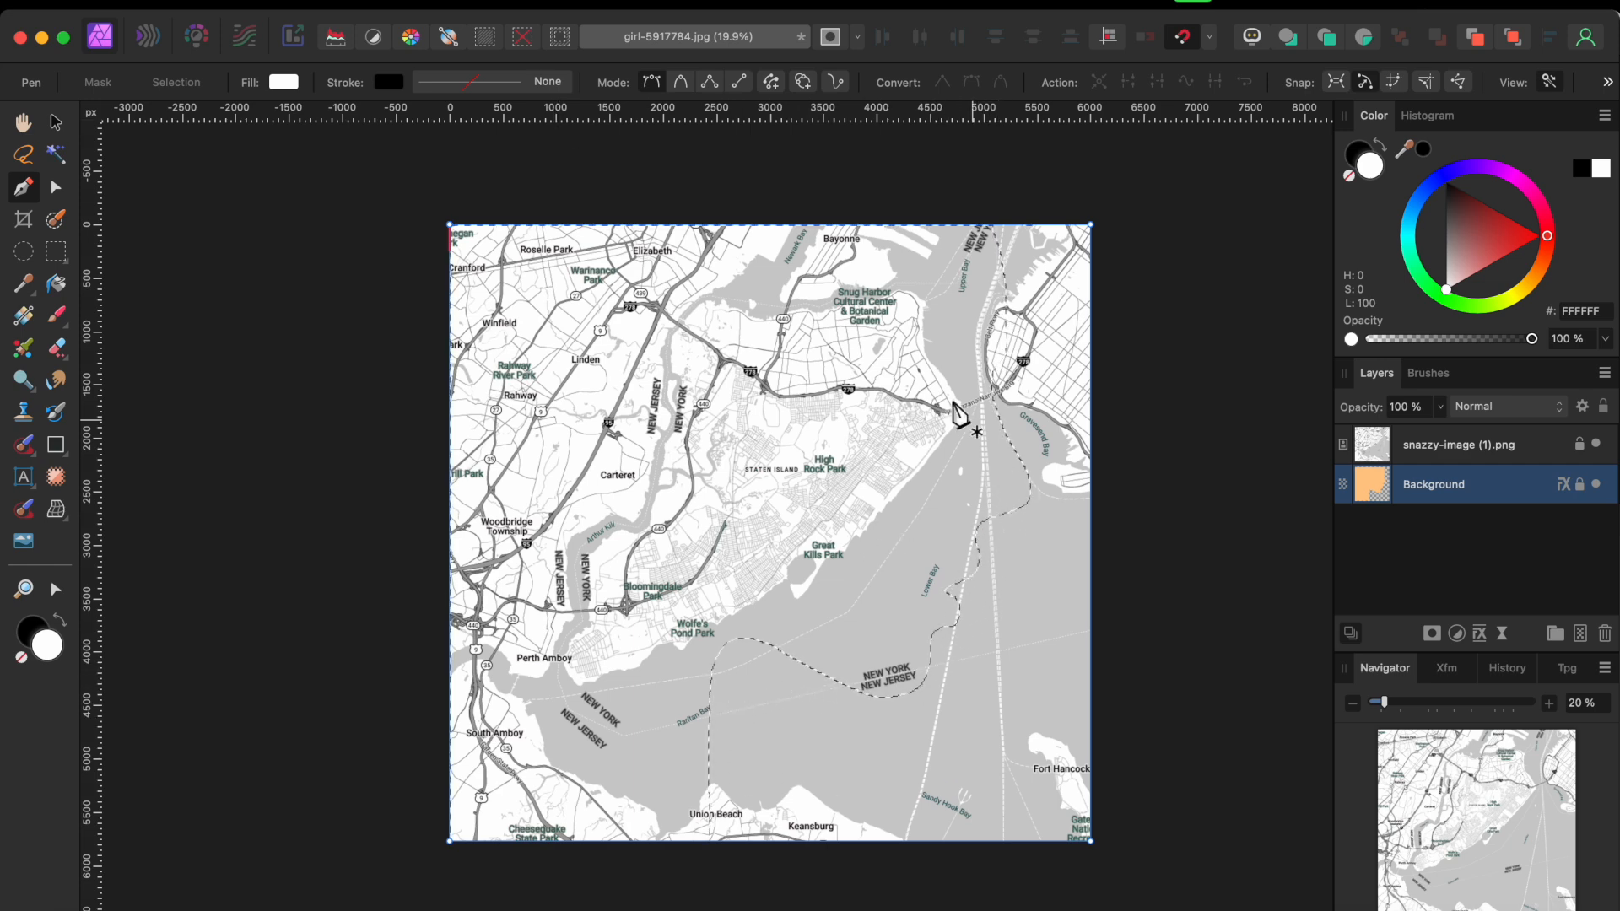
pyautogui.click(1460, 445)
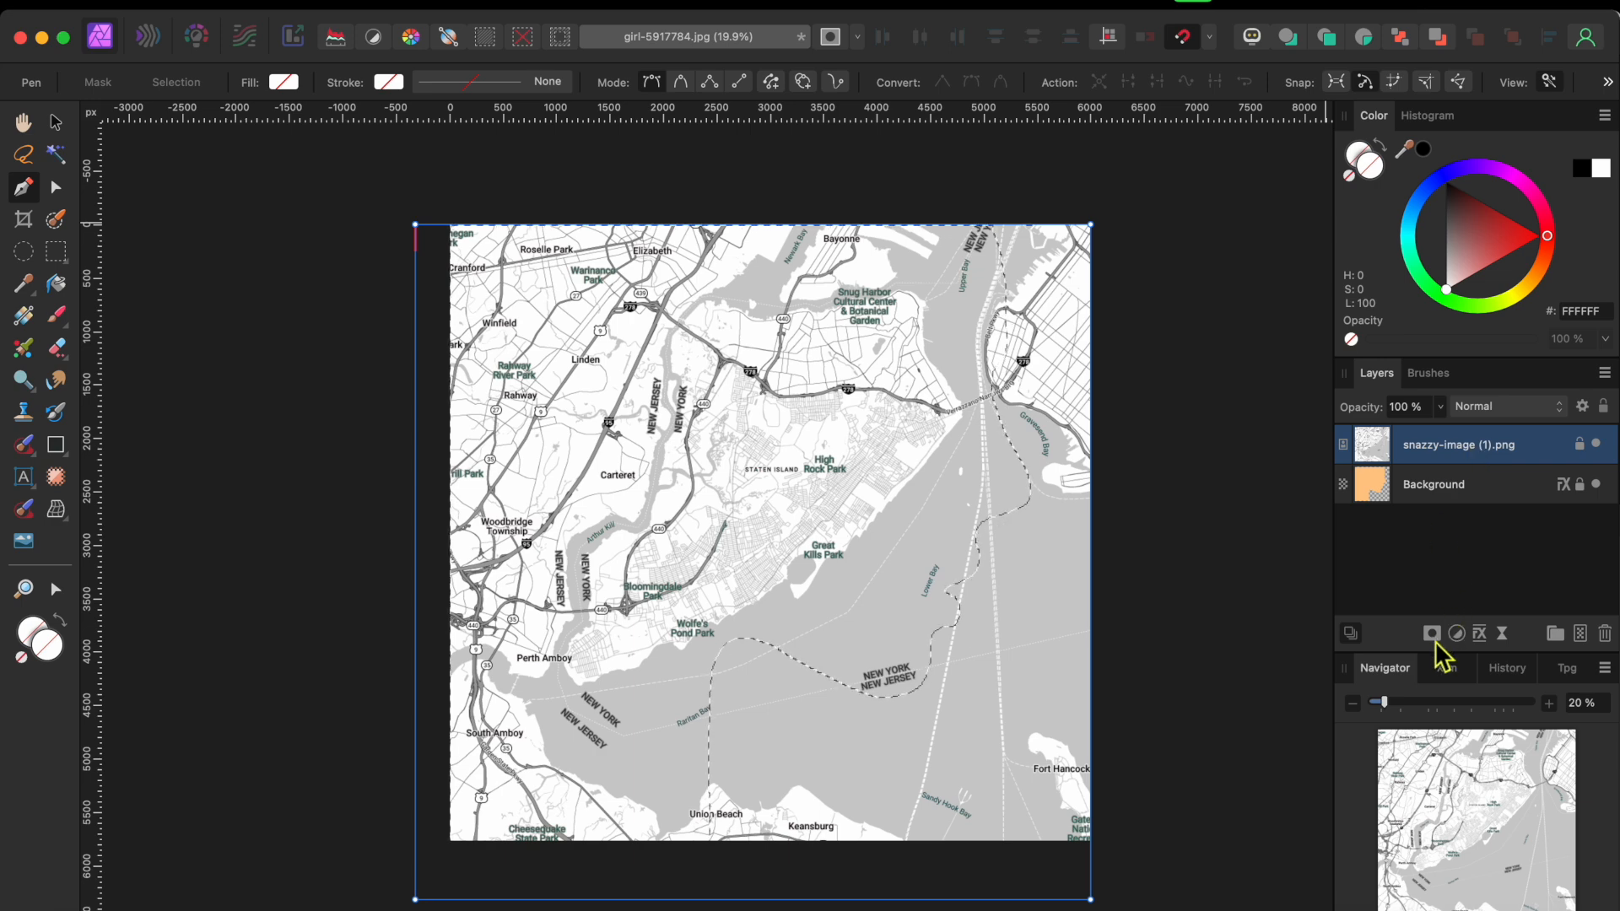
pyautogui.click(1431, 634)
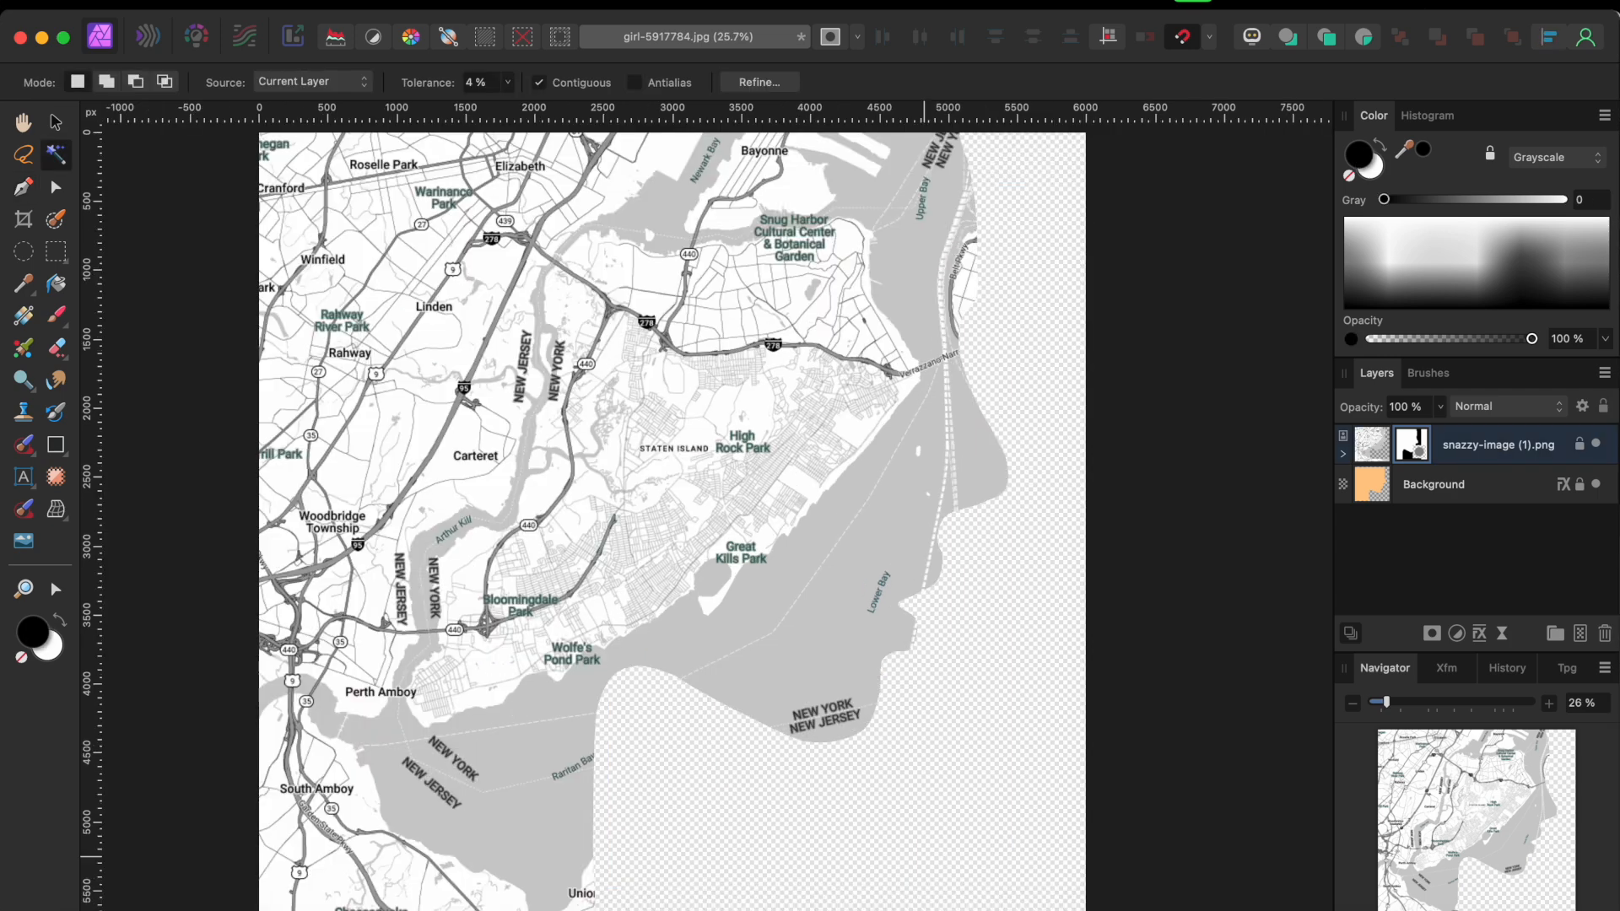
pyautogui.moveTo(1423, 532)
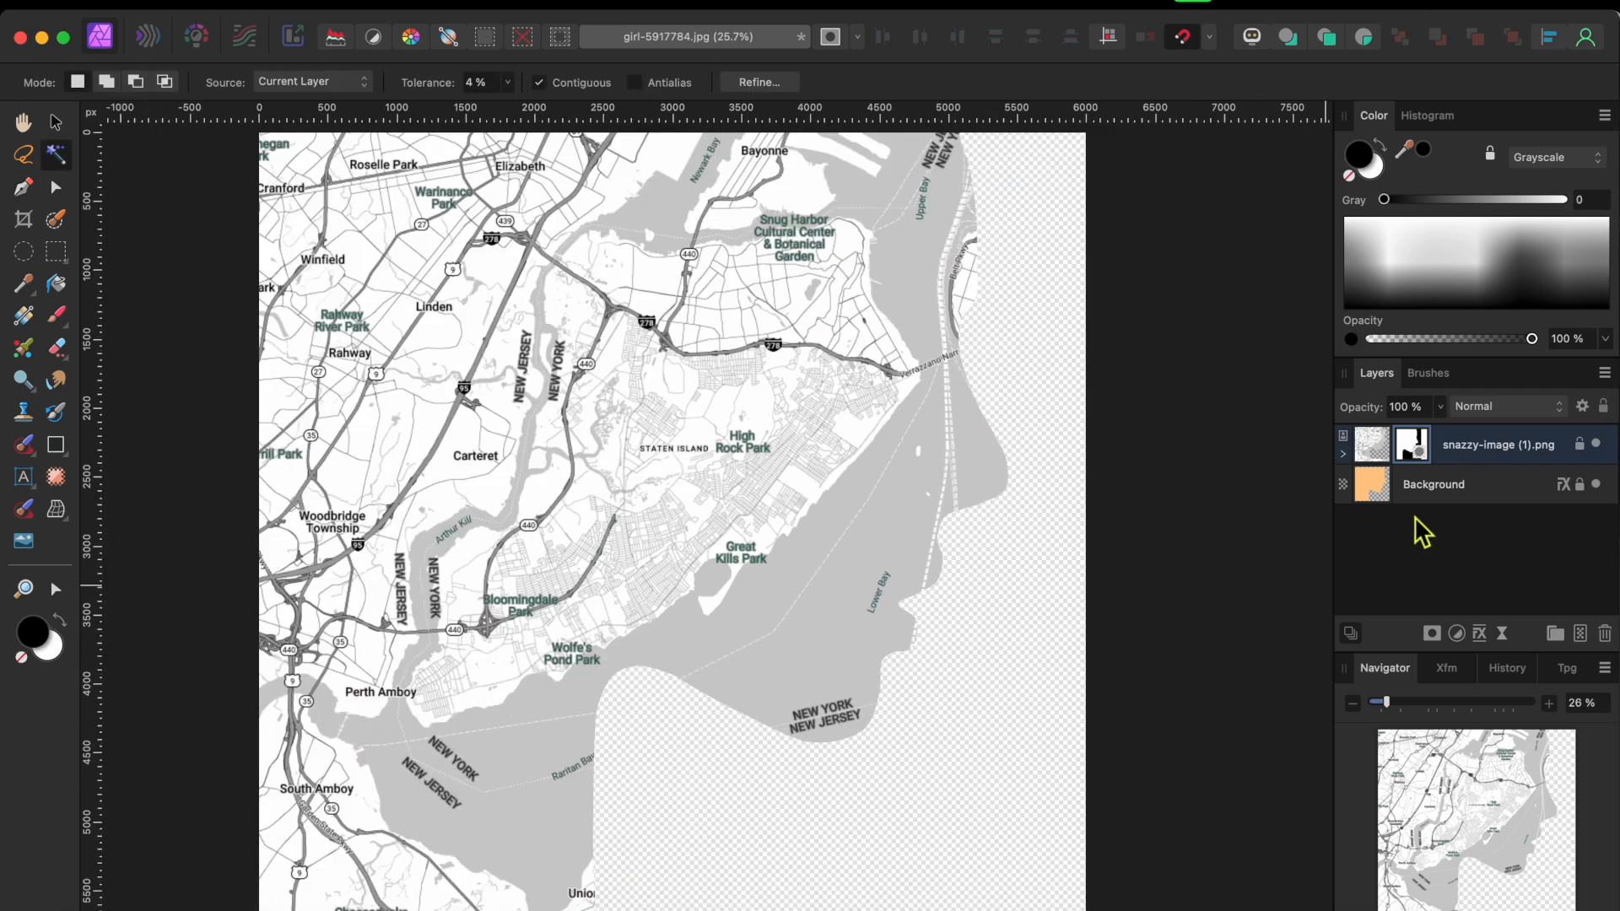
# Duplicate the masked map layer and rasterise the copy to merge its mask.
pyautogui.click(1498, 444)
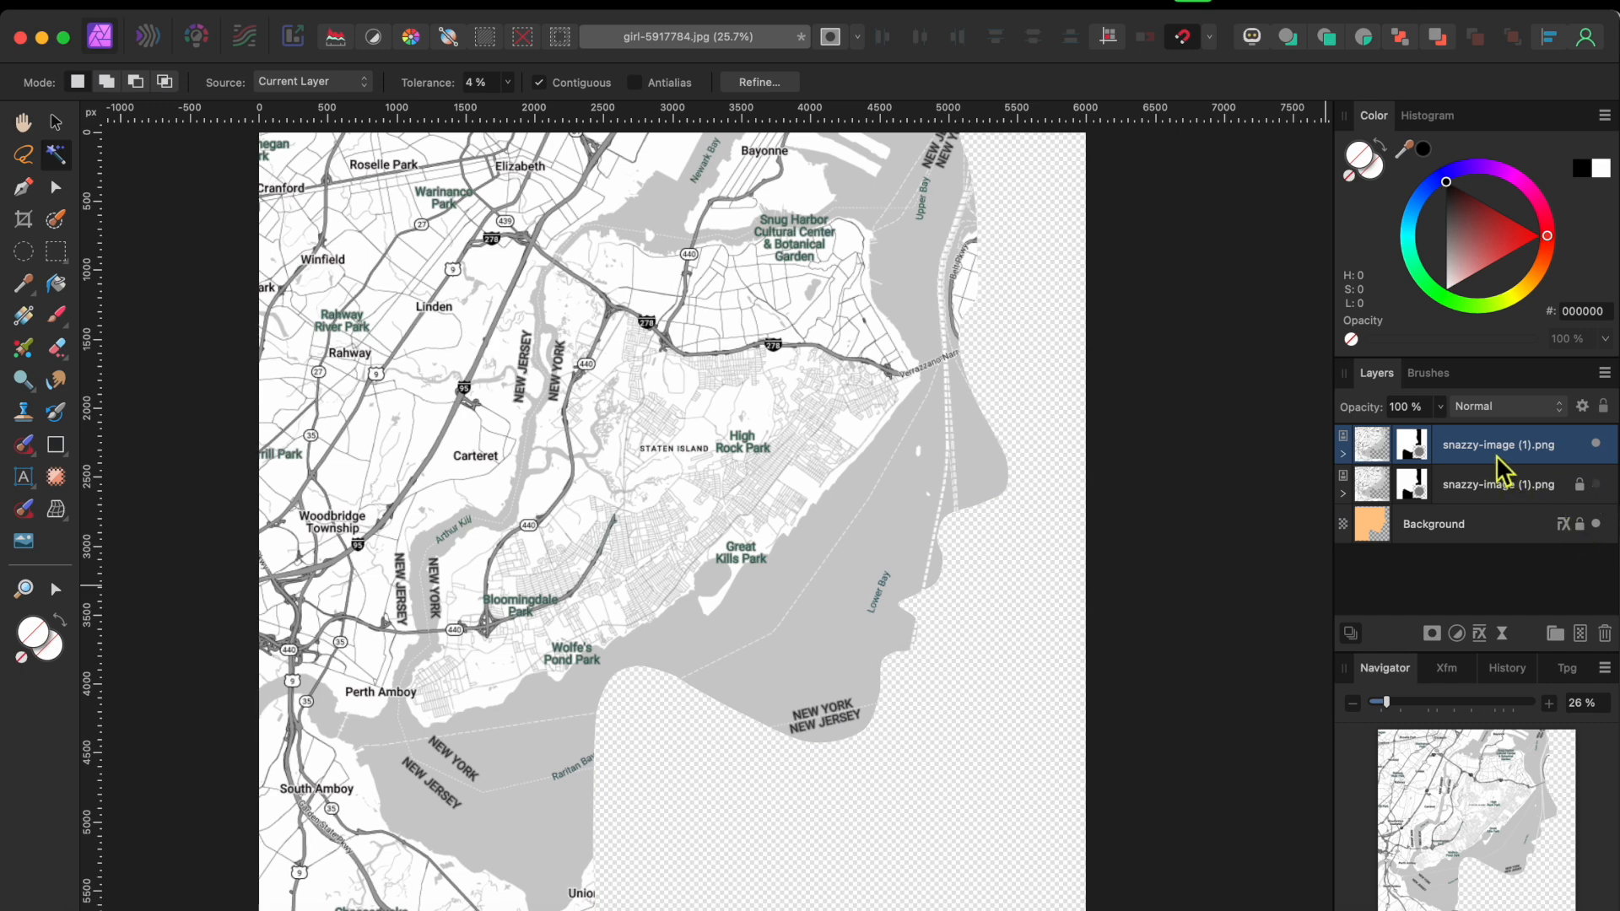
pyautogui.rightClick(1499, 444)
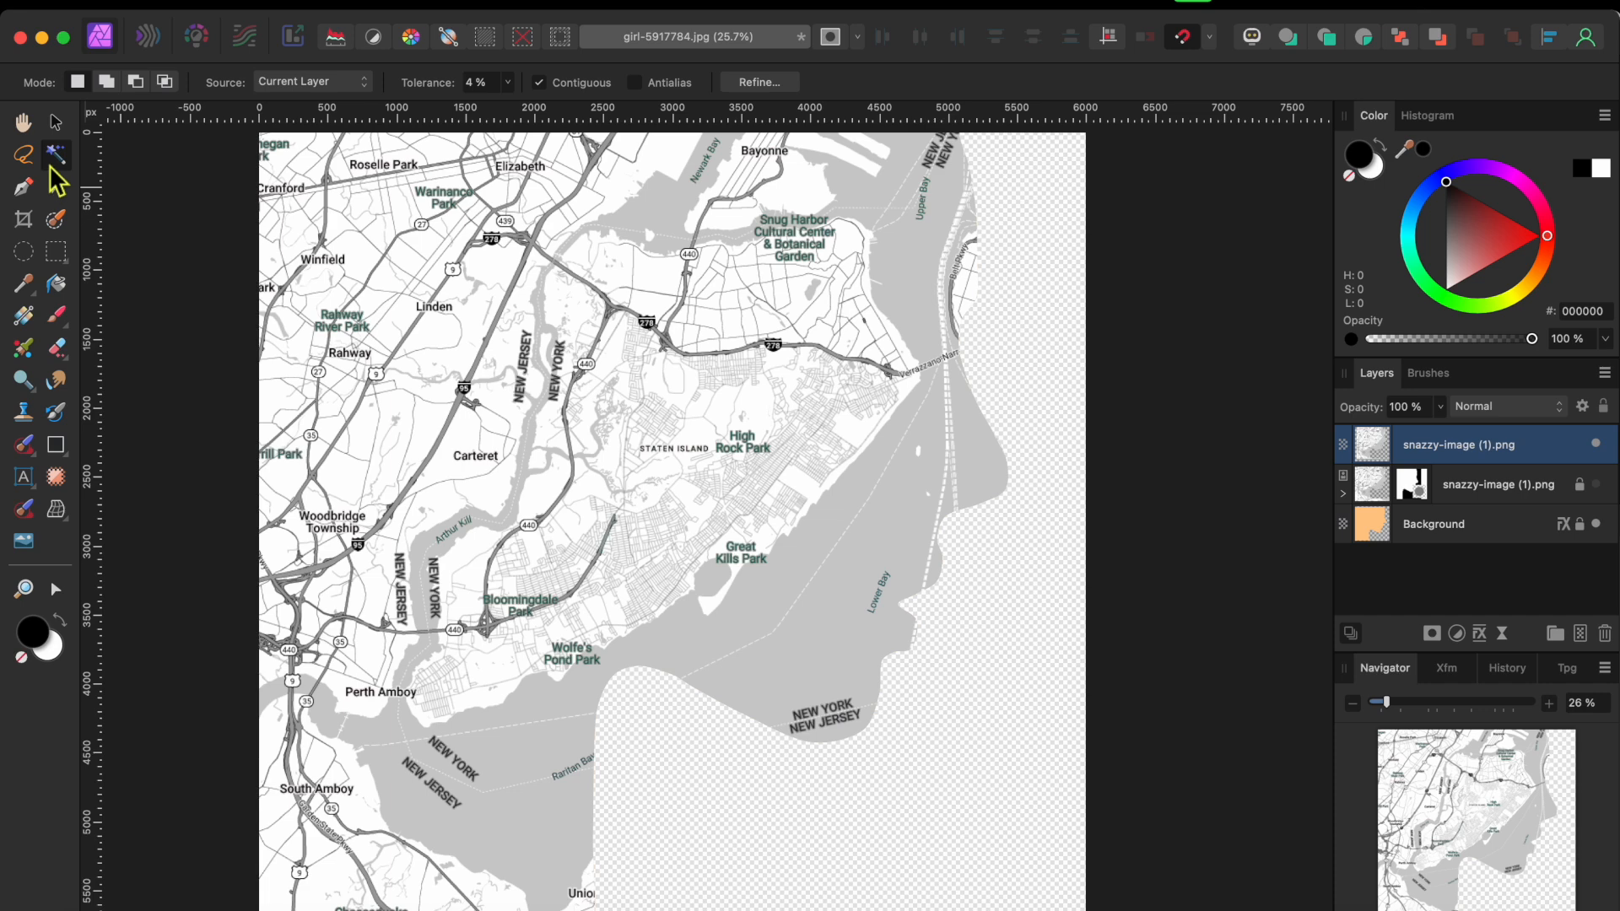
pyautogui.moveTo(56, 153)
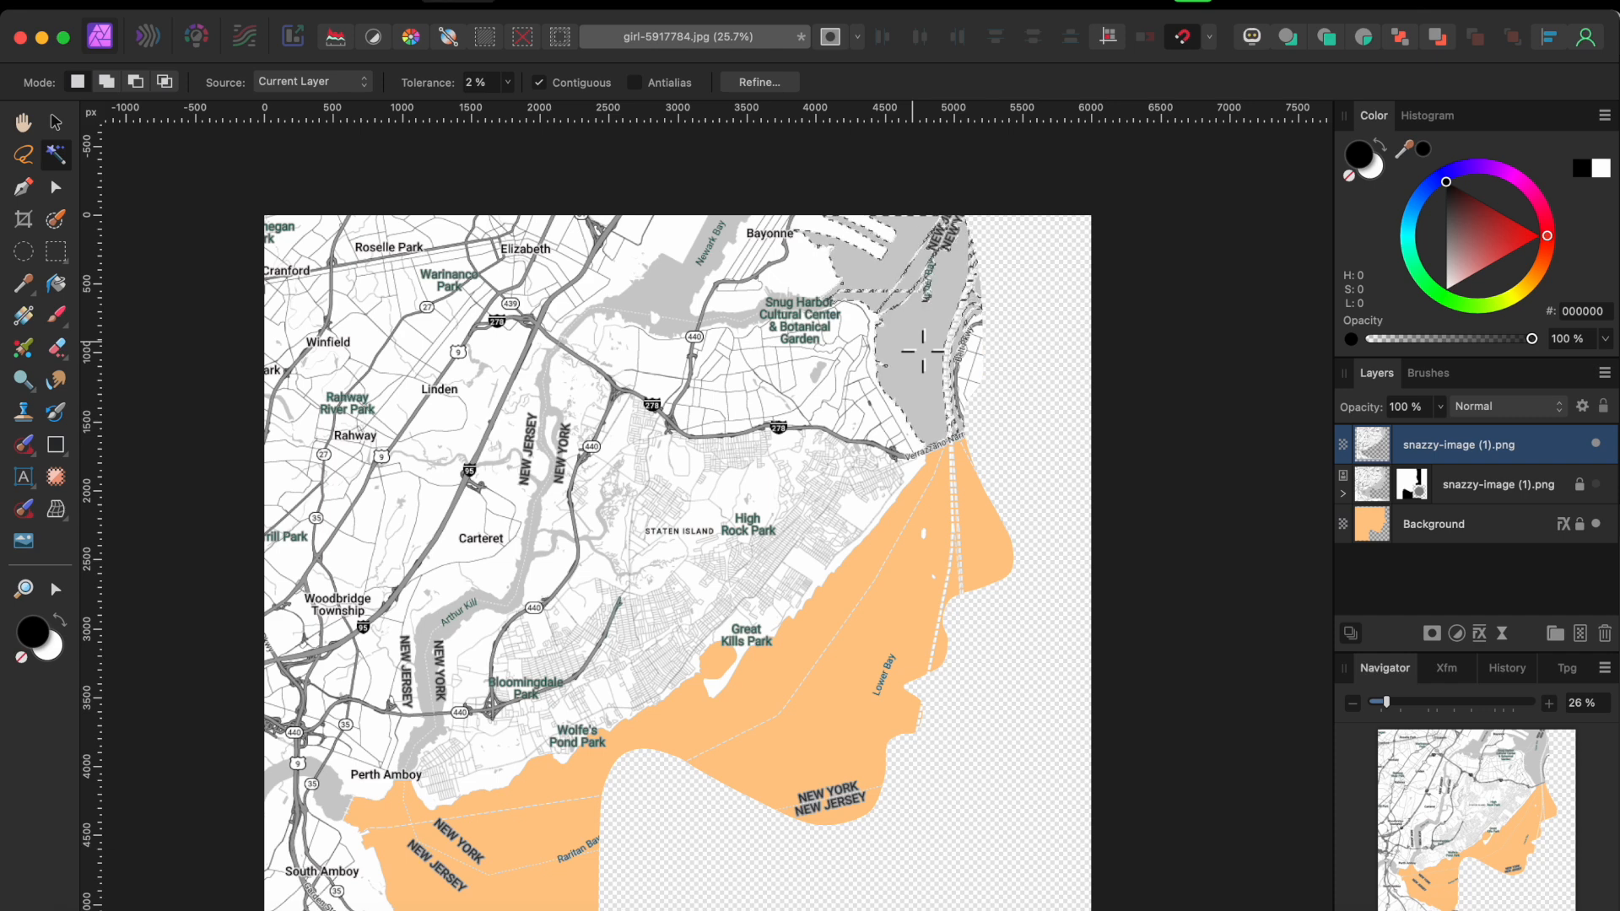
# Flood-select the upper bay water area on the top map at 2% tolerance for deletion.
pyautogui.click(919, 350)
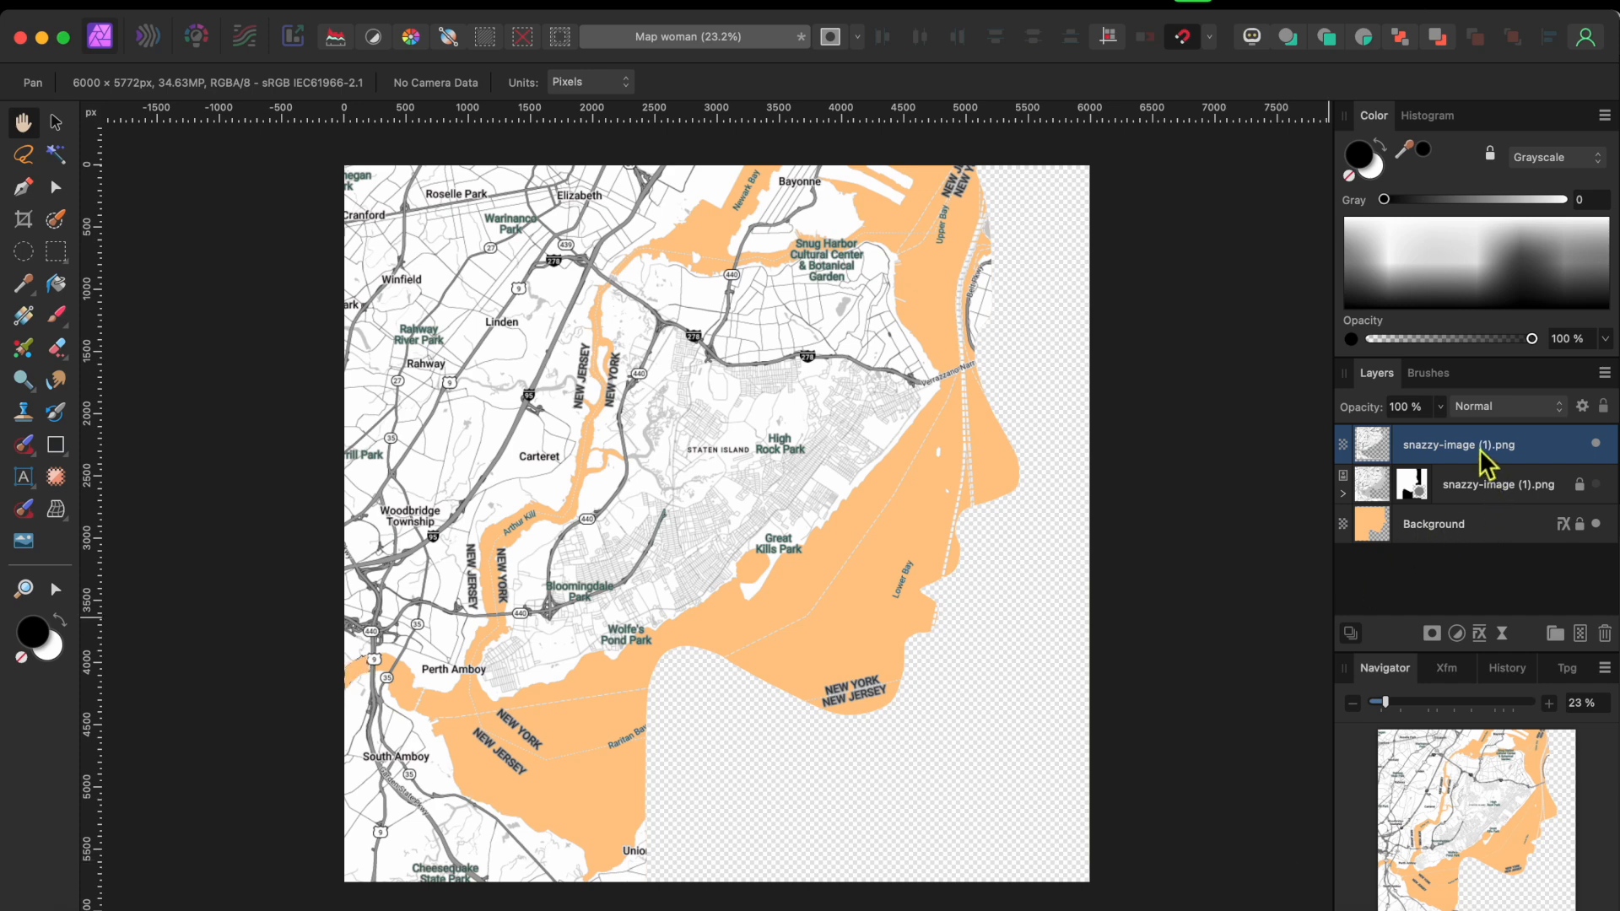
pyautogui.moveTo(56, 230)
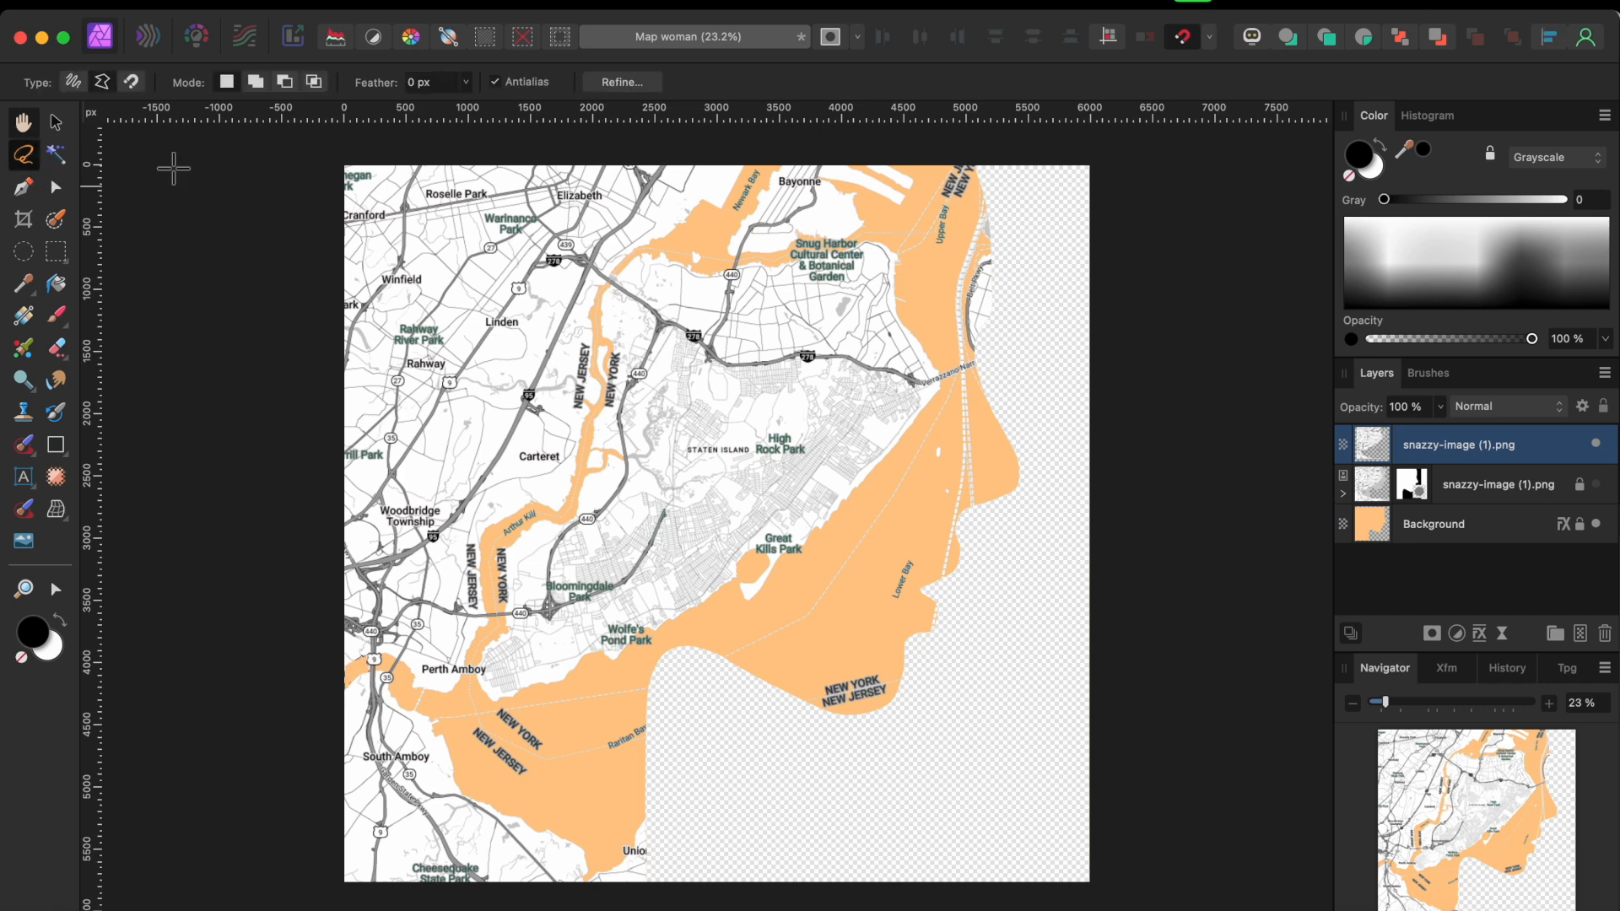
pyautogui.moveTo(1002, 161)
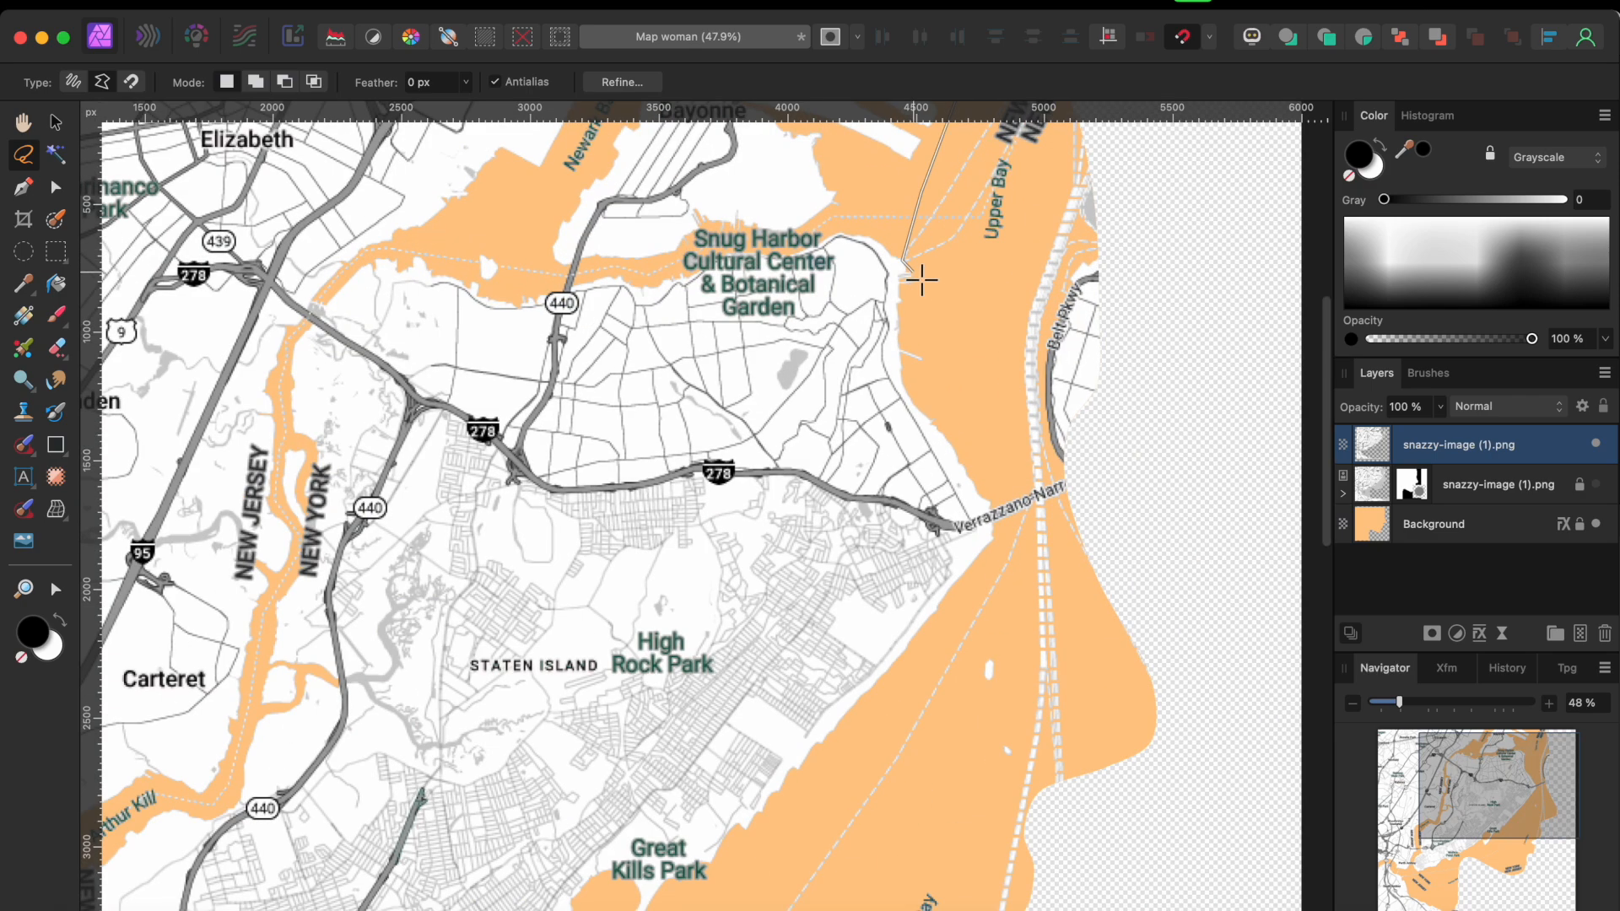
# Zoom toward the upper bay to reach the leftover grey water fragments.
pyautogui.scroll(-3)
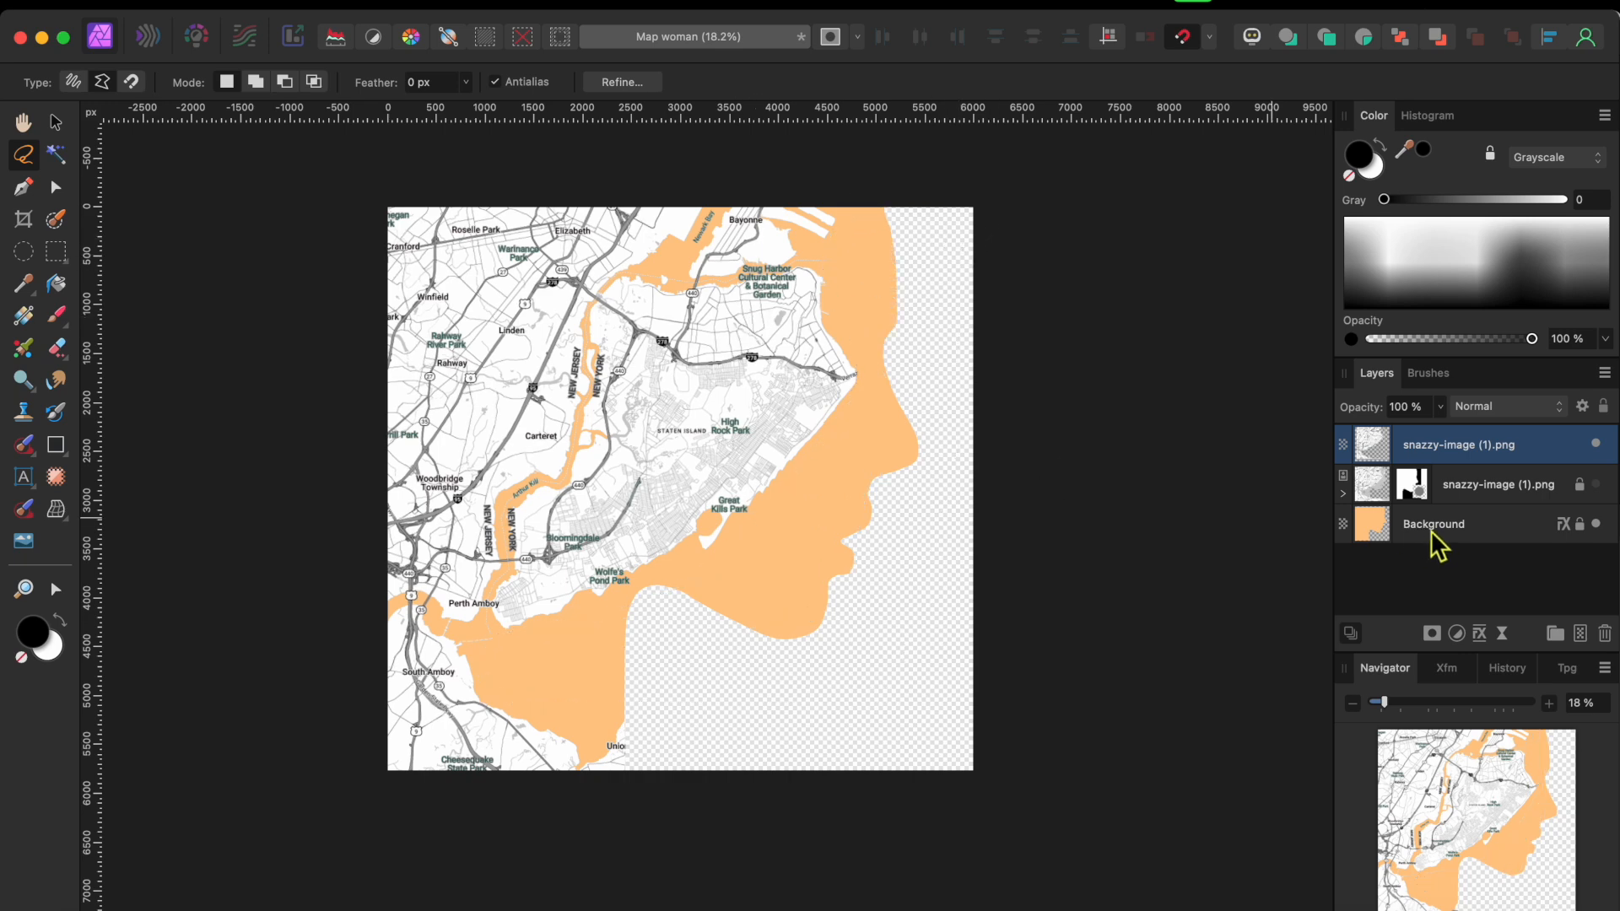
# Add a solid white fill layer beneath the silhouette, choosing the colour on the wheel picker.
pyautogui.click(1431, 524)
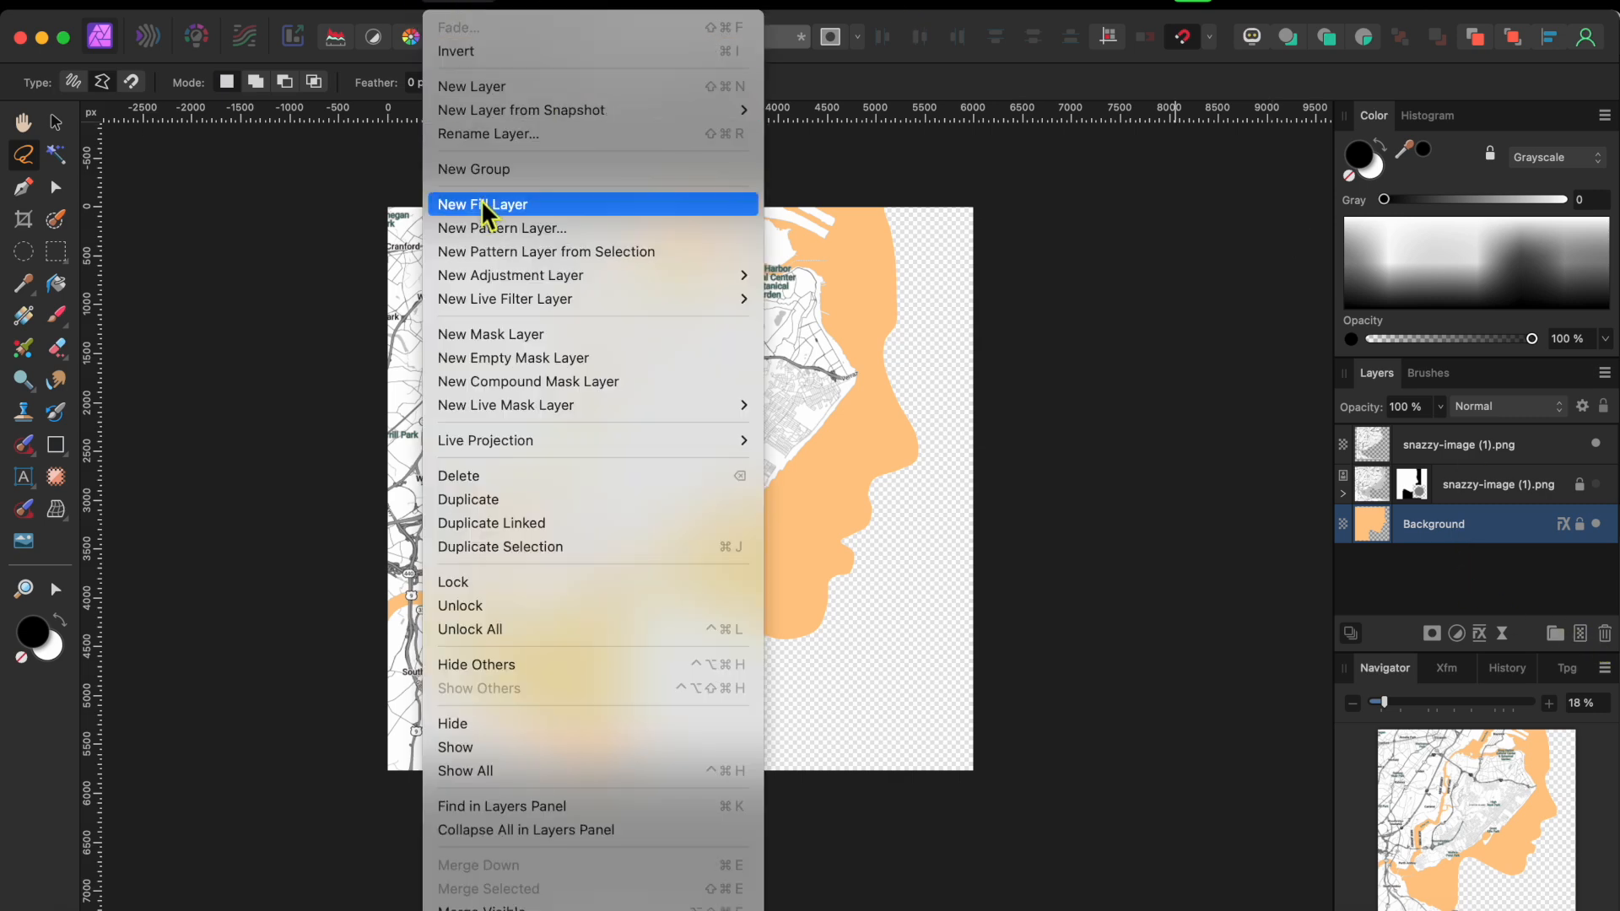
pyautogui.click(482, 204)
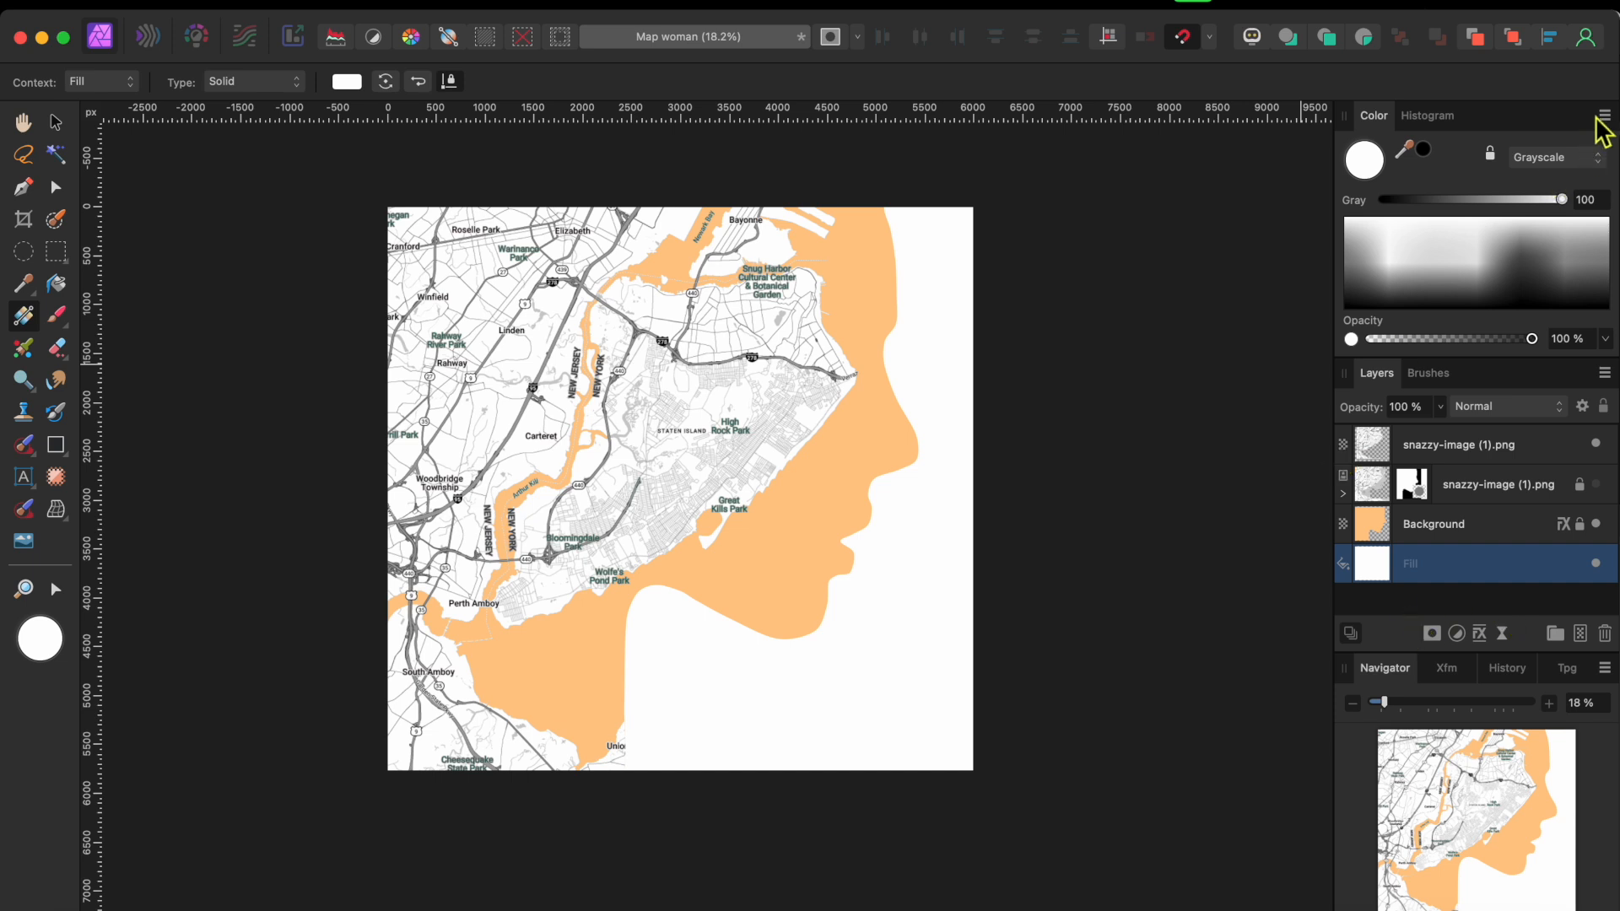
pyautogui.click(1605, 114)
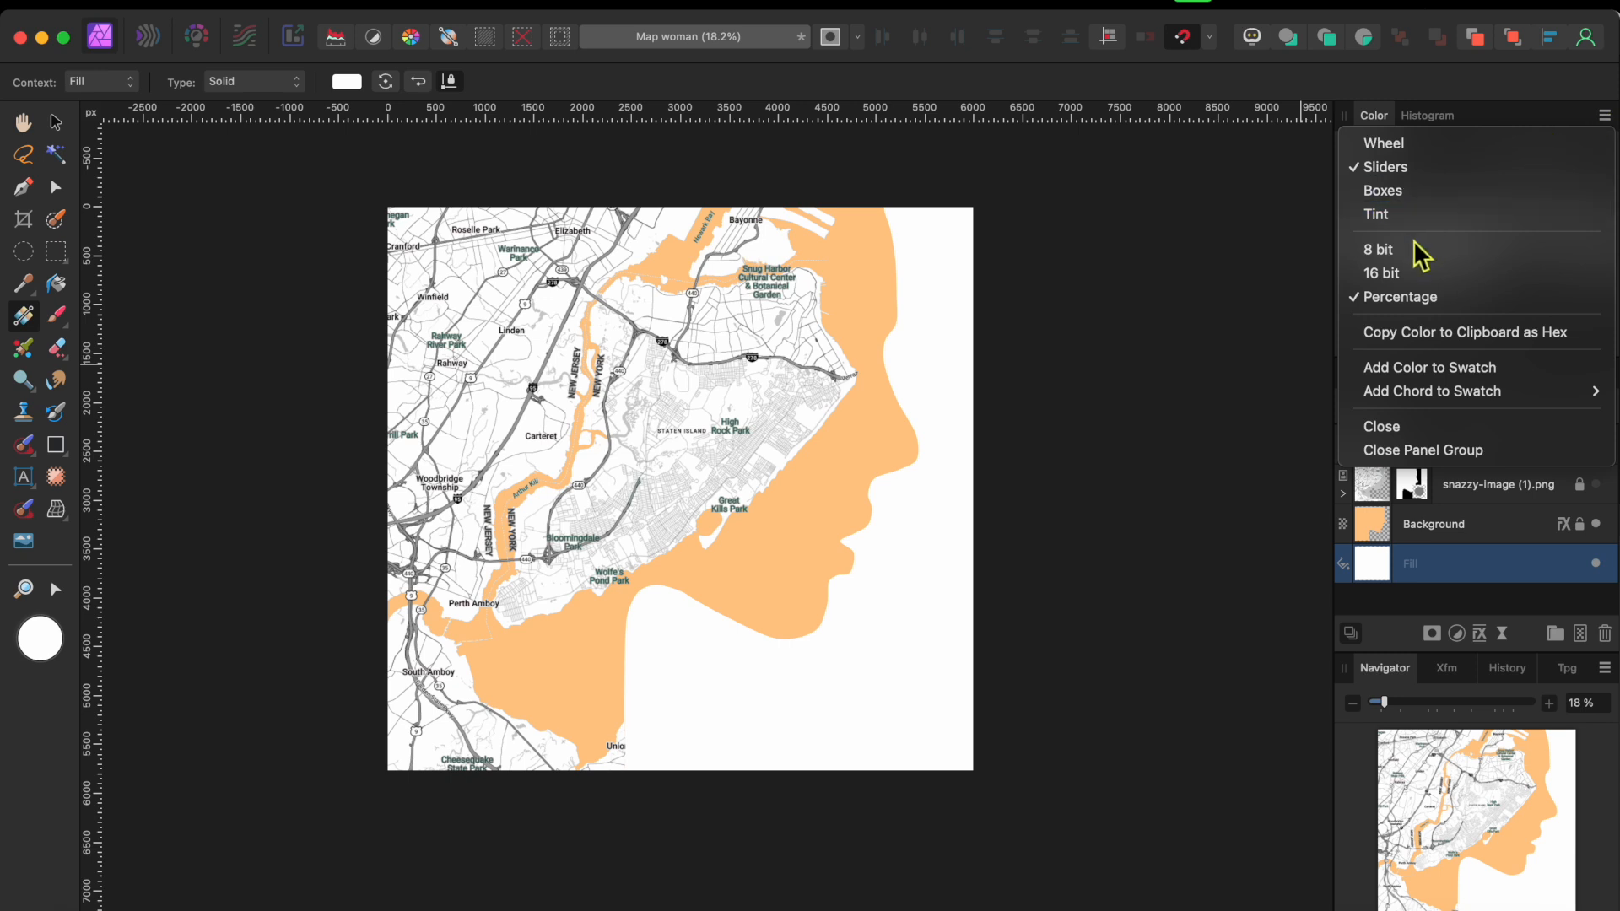
pyautogui.click(1384, 143)
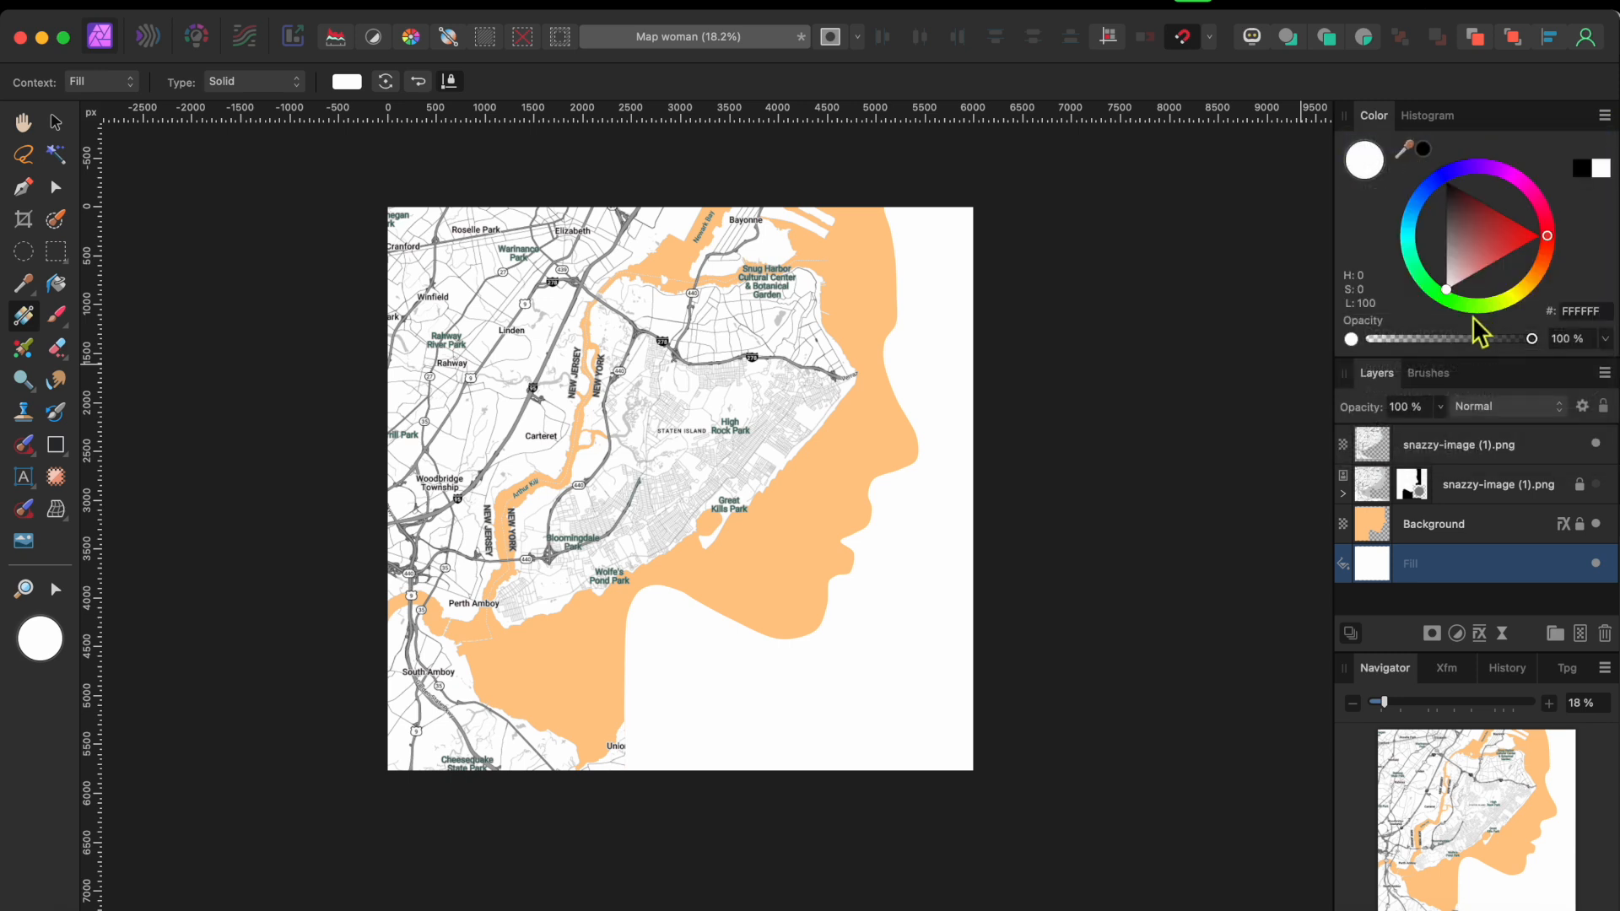
pyautogui.click(1480, 300)
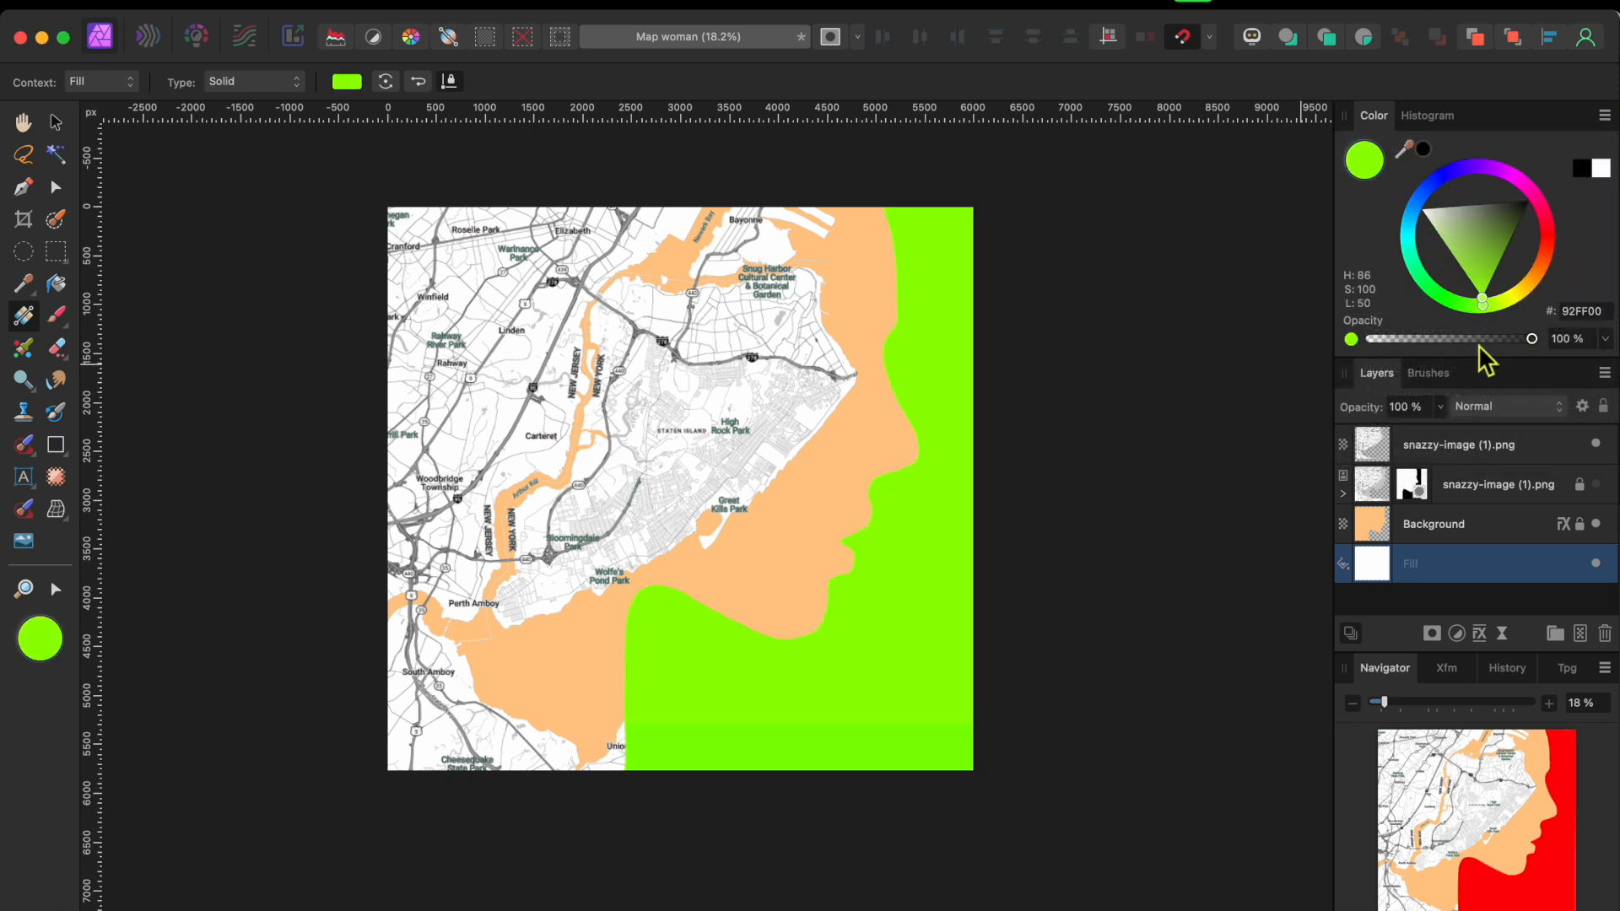
pyautogui.click(1538, 211)
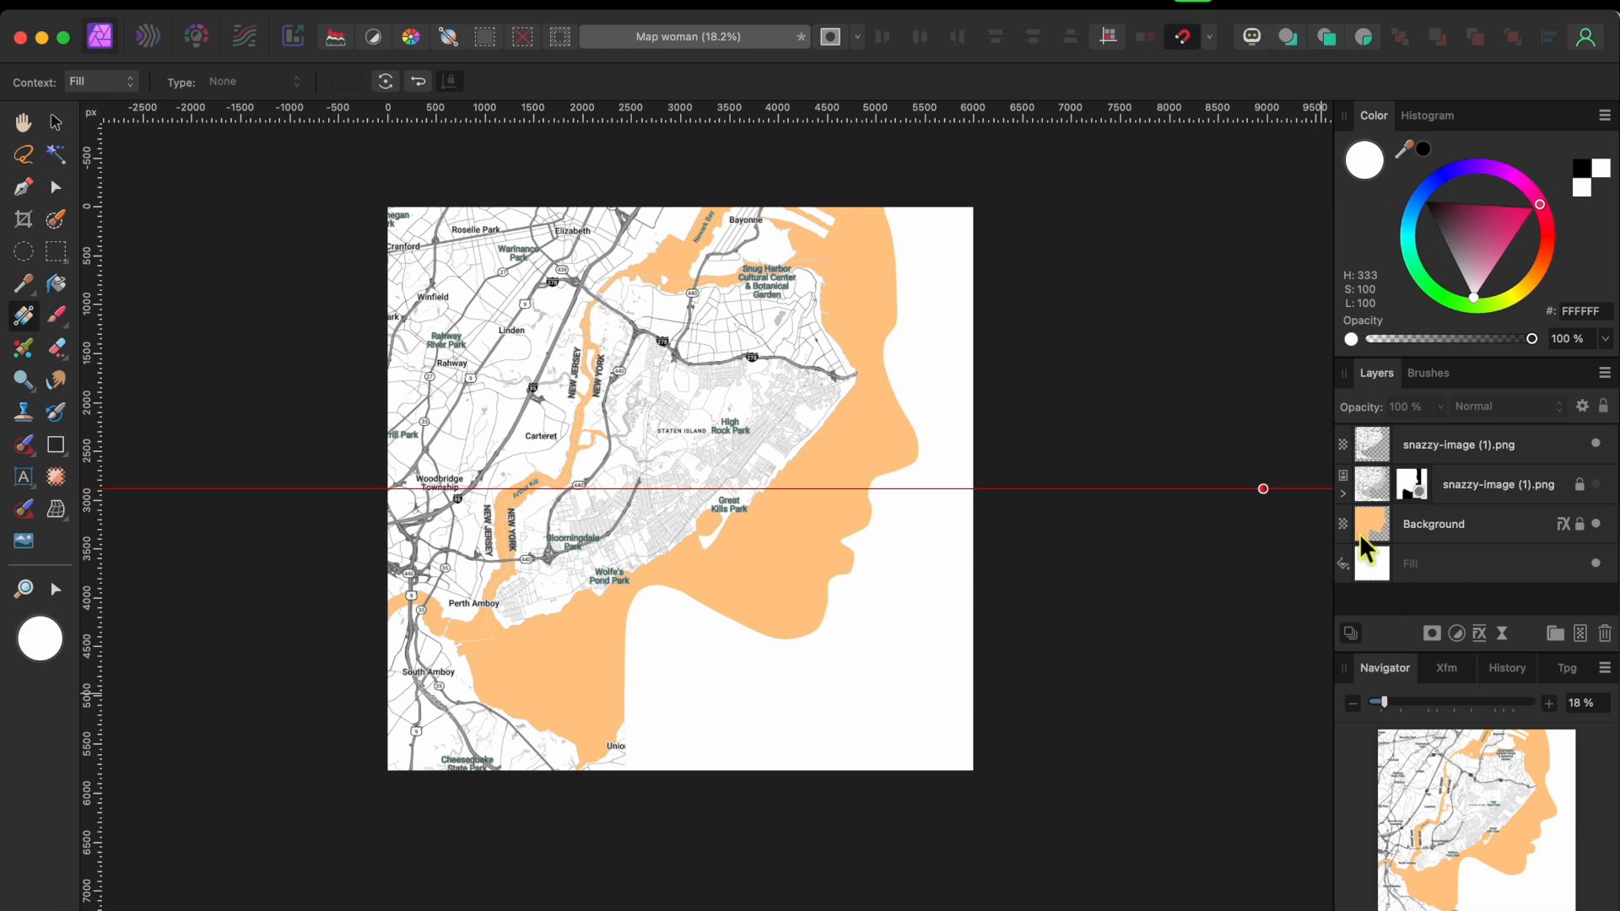
# Add a Recolor adjustment to the top map copy and drag its hue until the streets read red.
pyautogui.click(1461, 445)
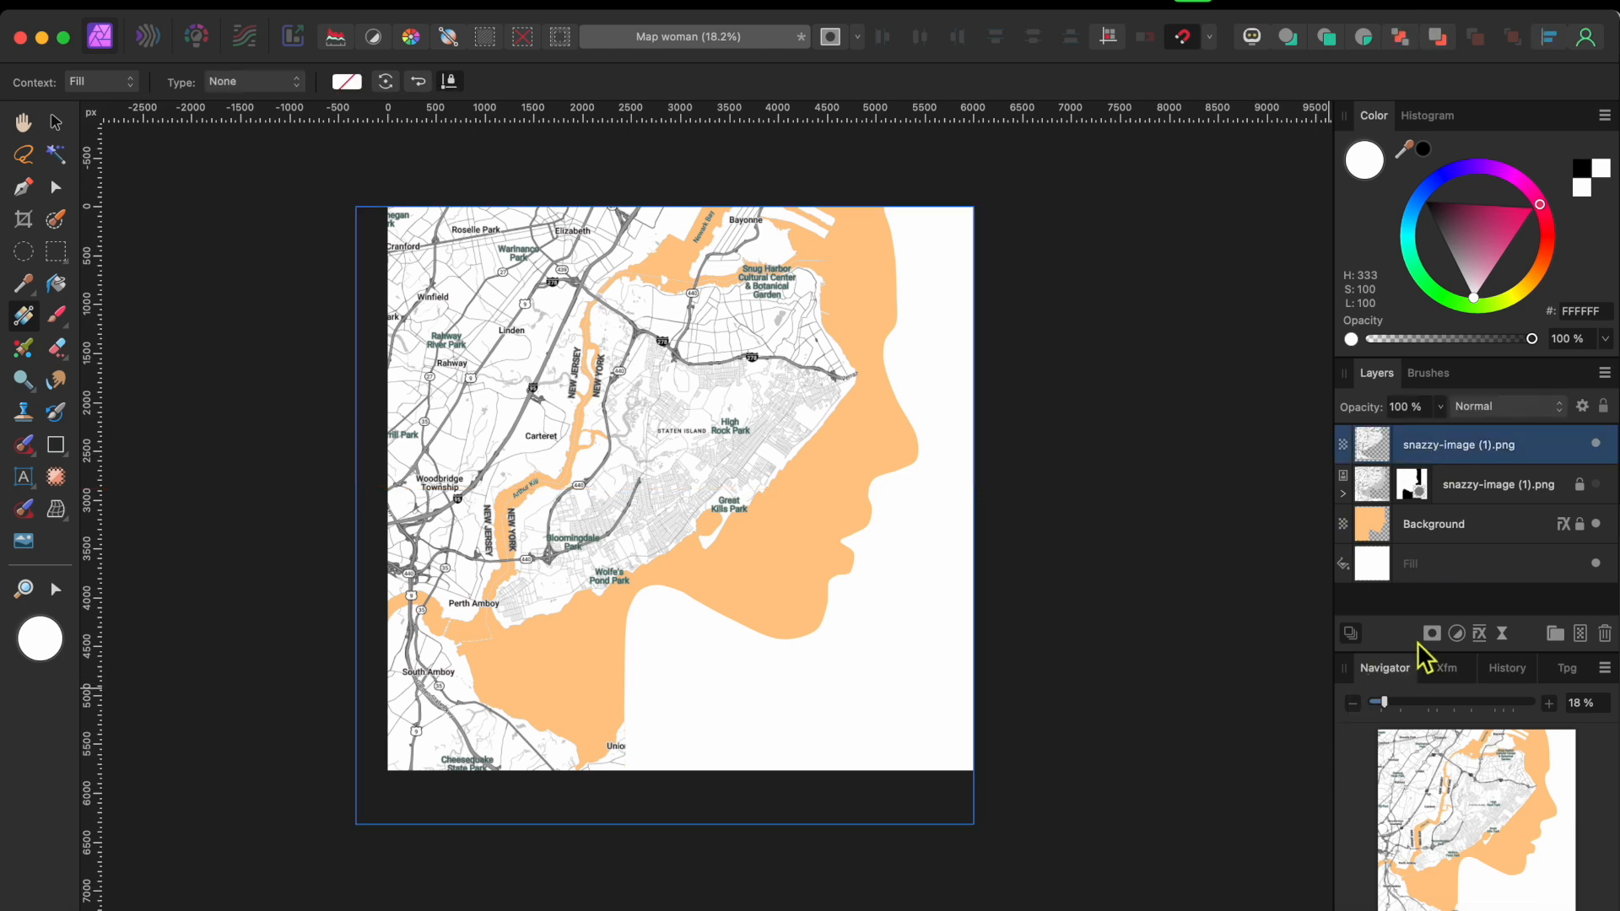
pyautogui.click(1455, 634)
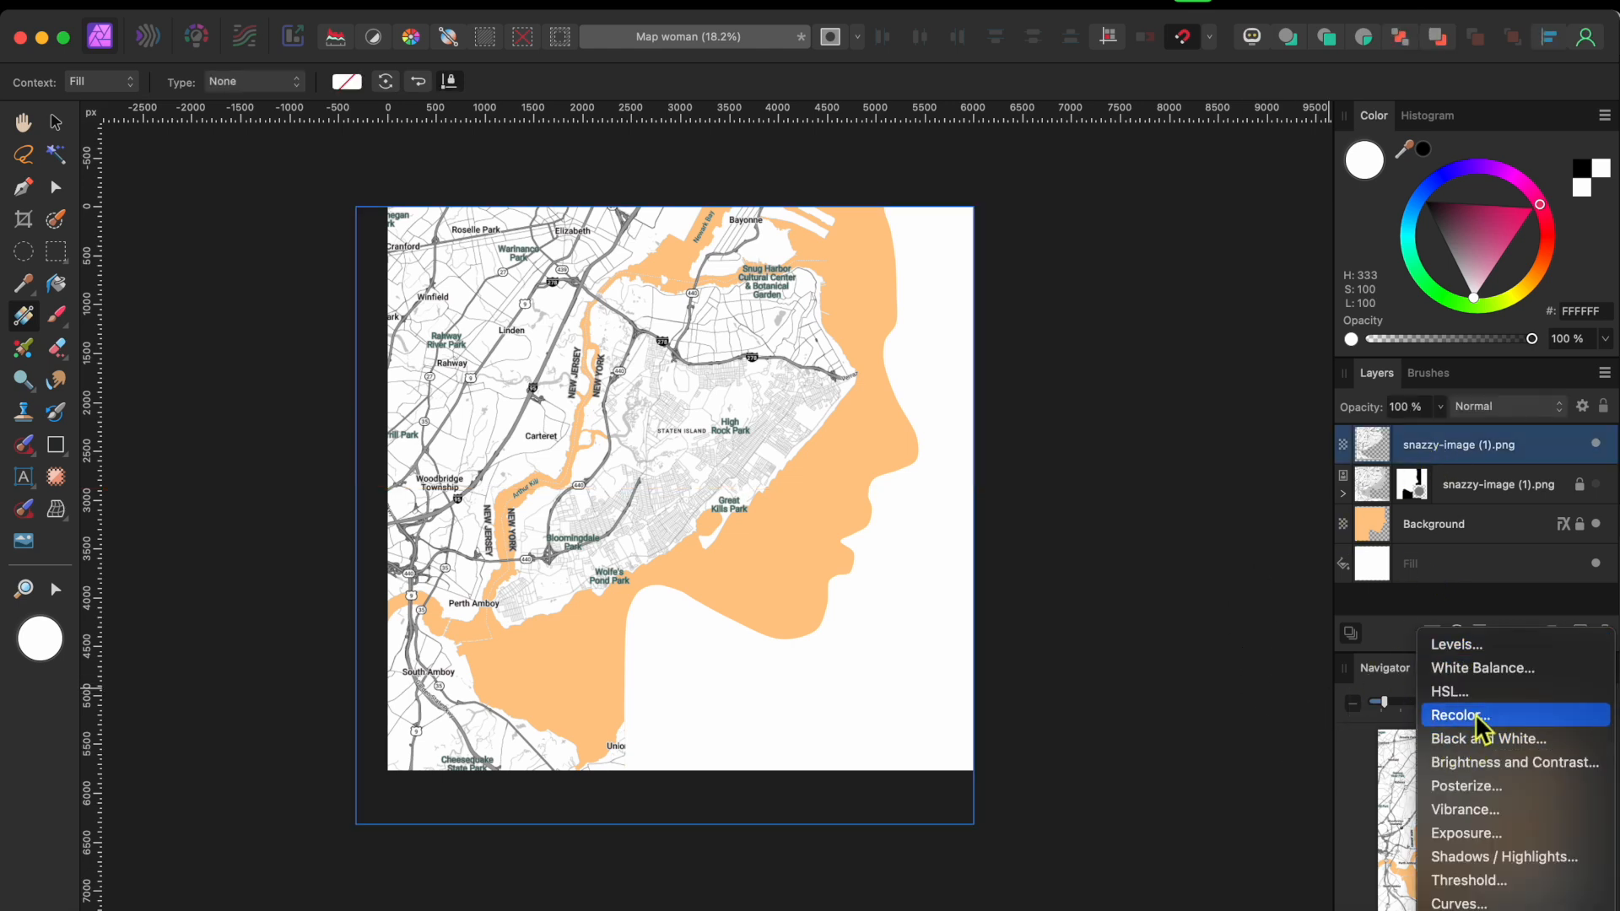
pyautogui.click(1458, 715)
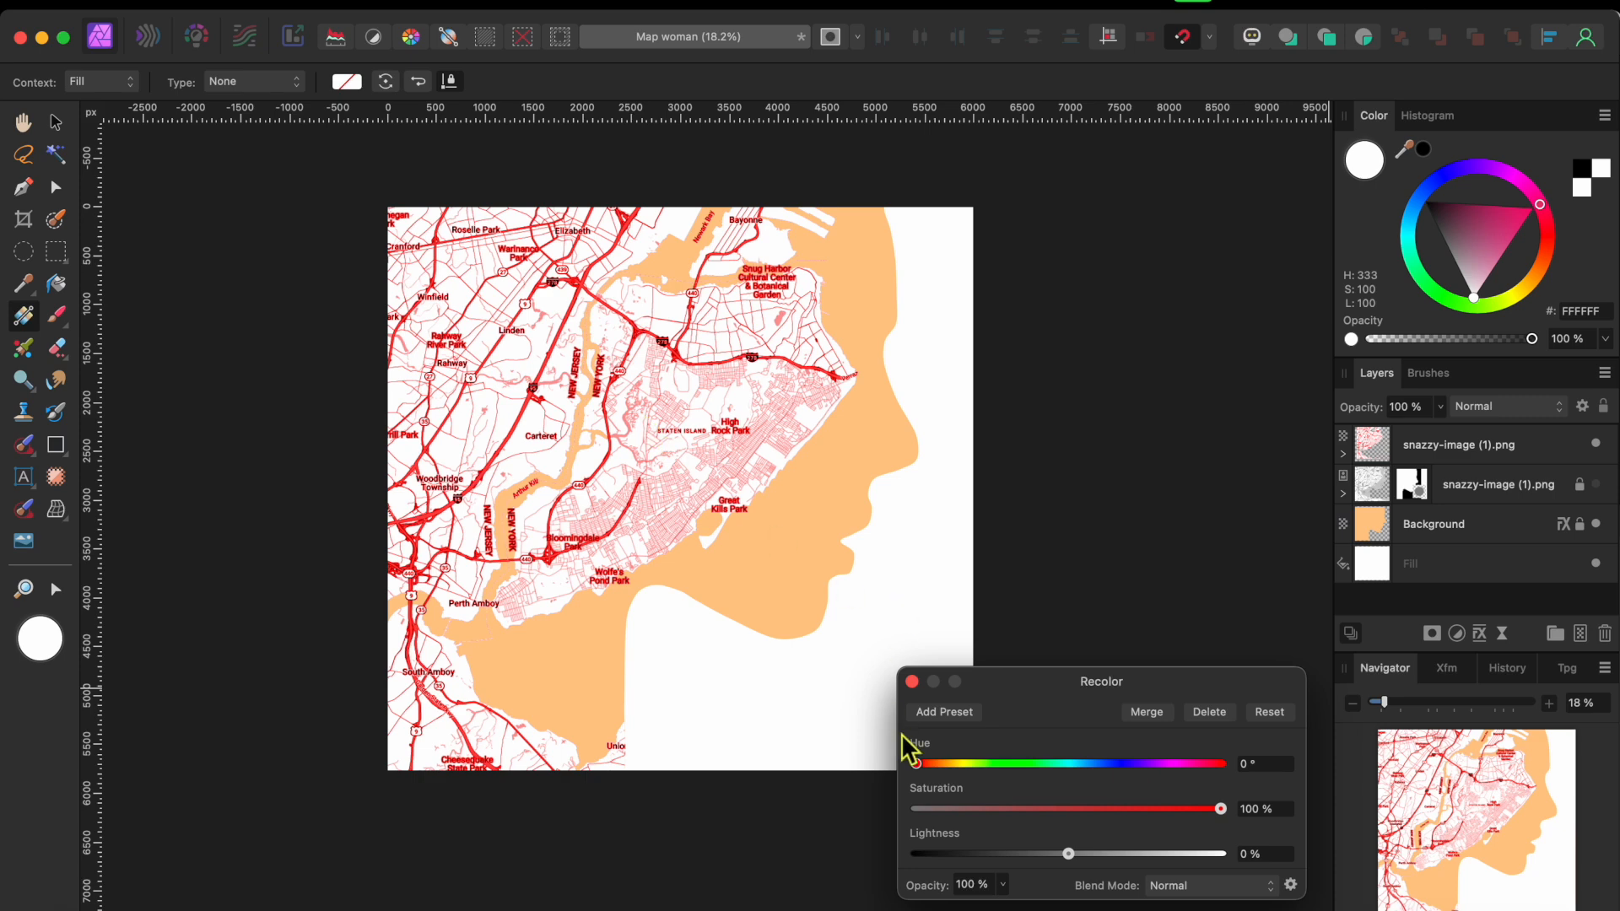
pyautogui.moveTo(911, 763); pyautogui.dragTo(965, 763)
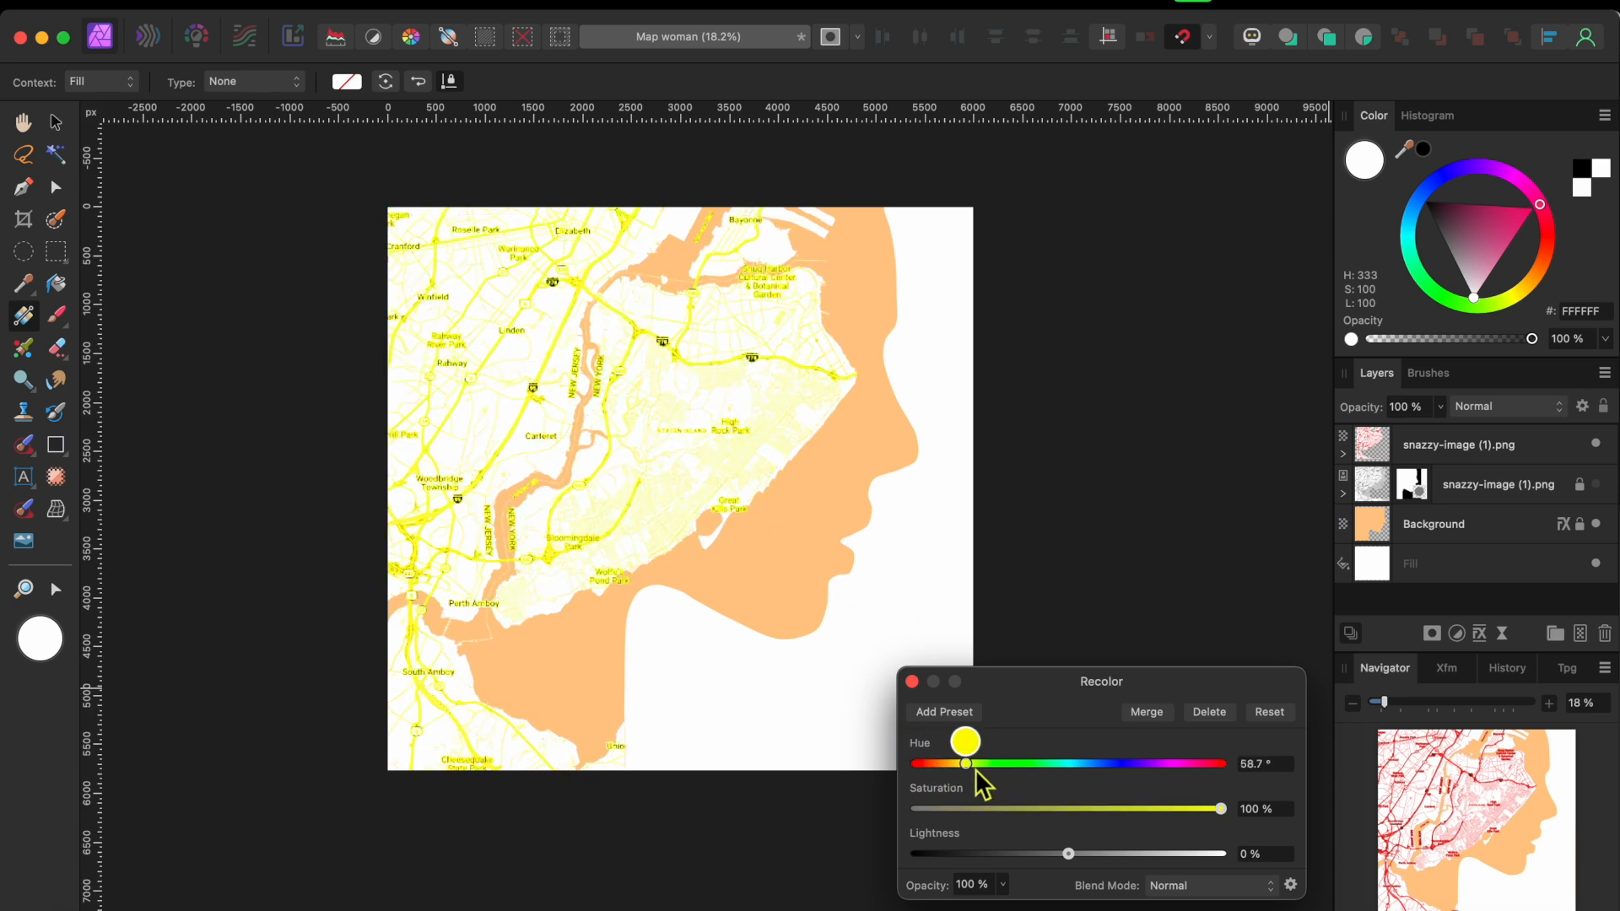
pyautogui.moveTo(965, 763); pyautogui.dragTo(1150, 763)
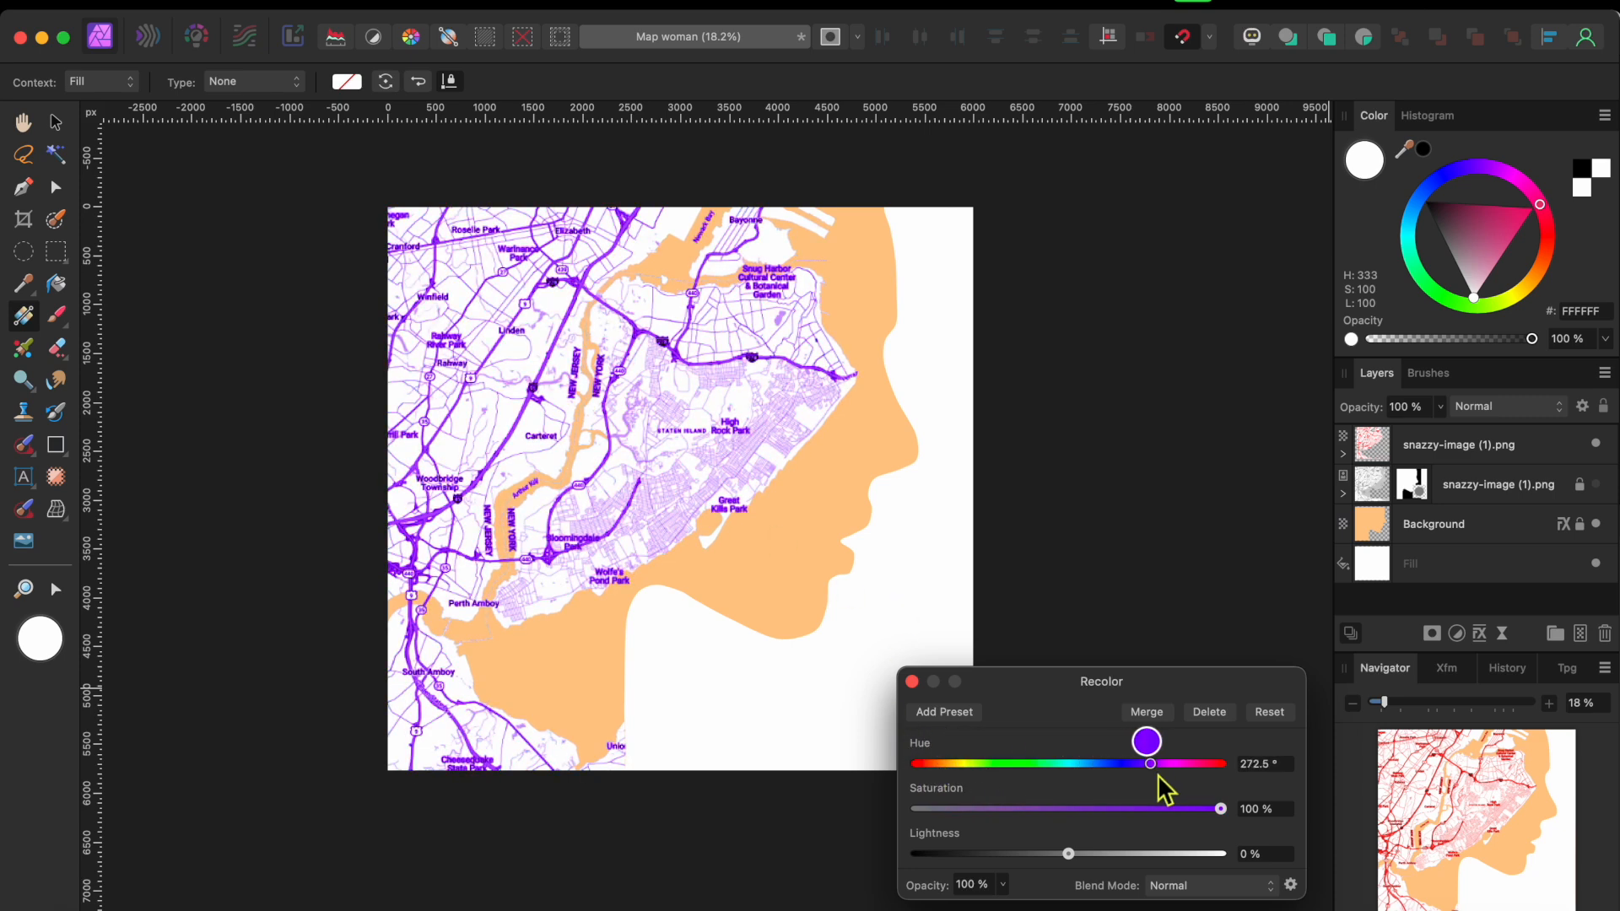
pyautogui.moveTo(1150, 764); pyautogui.dragTo(1222, 764)
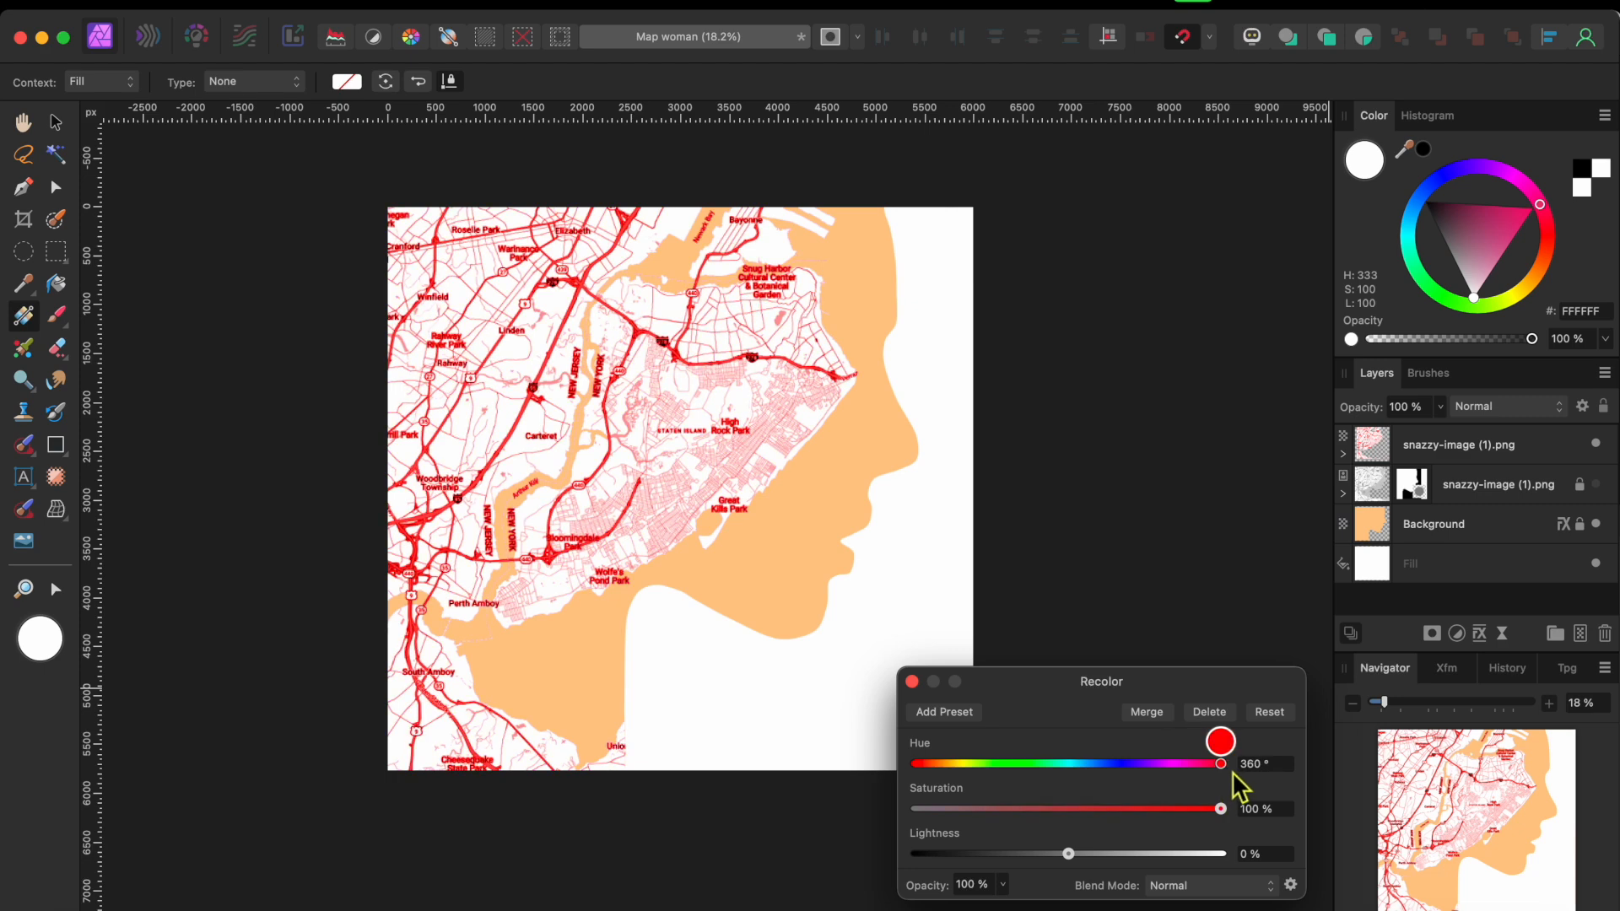
pyautogui.moveTo(1222, 763); pyautogui.dragTo(912, 763)
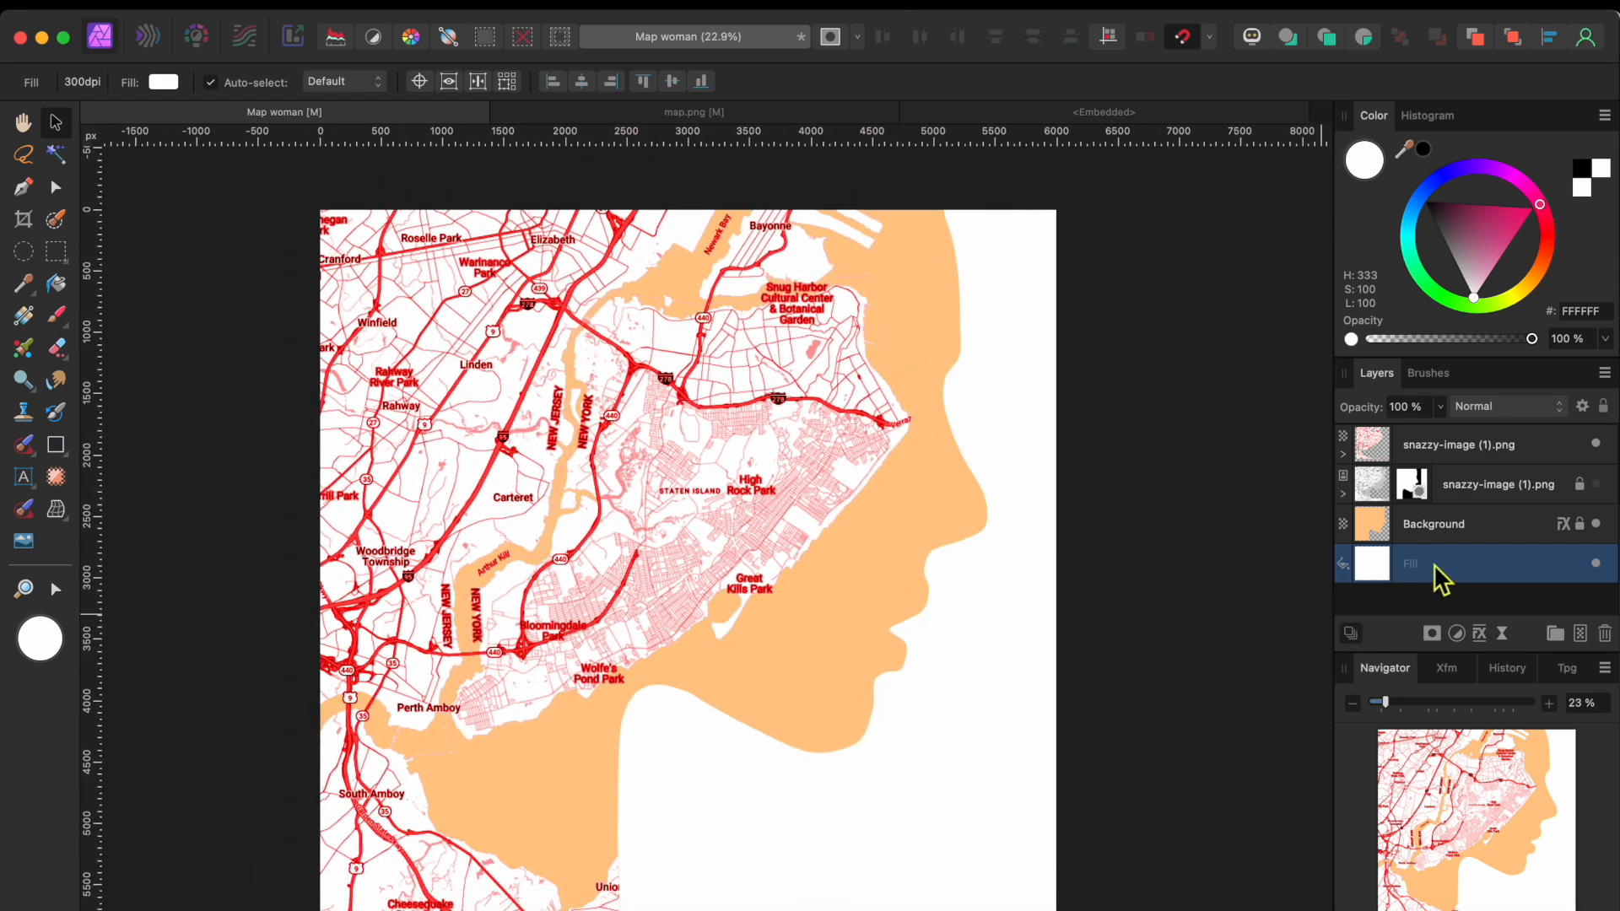
# Set the backdrop fill layer to black, then pick up the Artistic Text tool.
pyautogui.click(1449, 251)
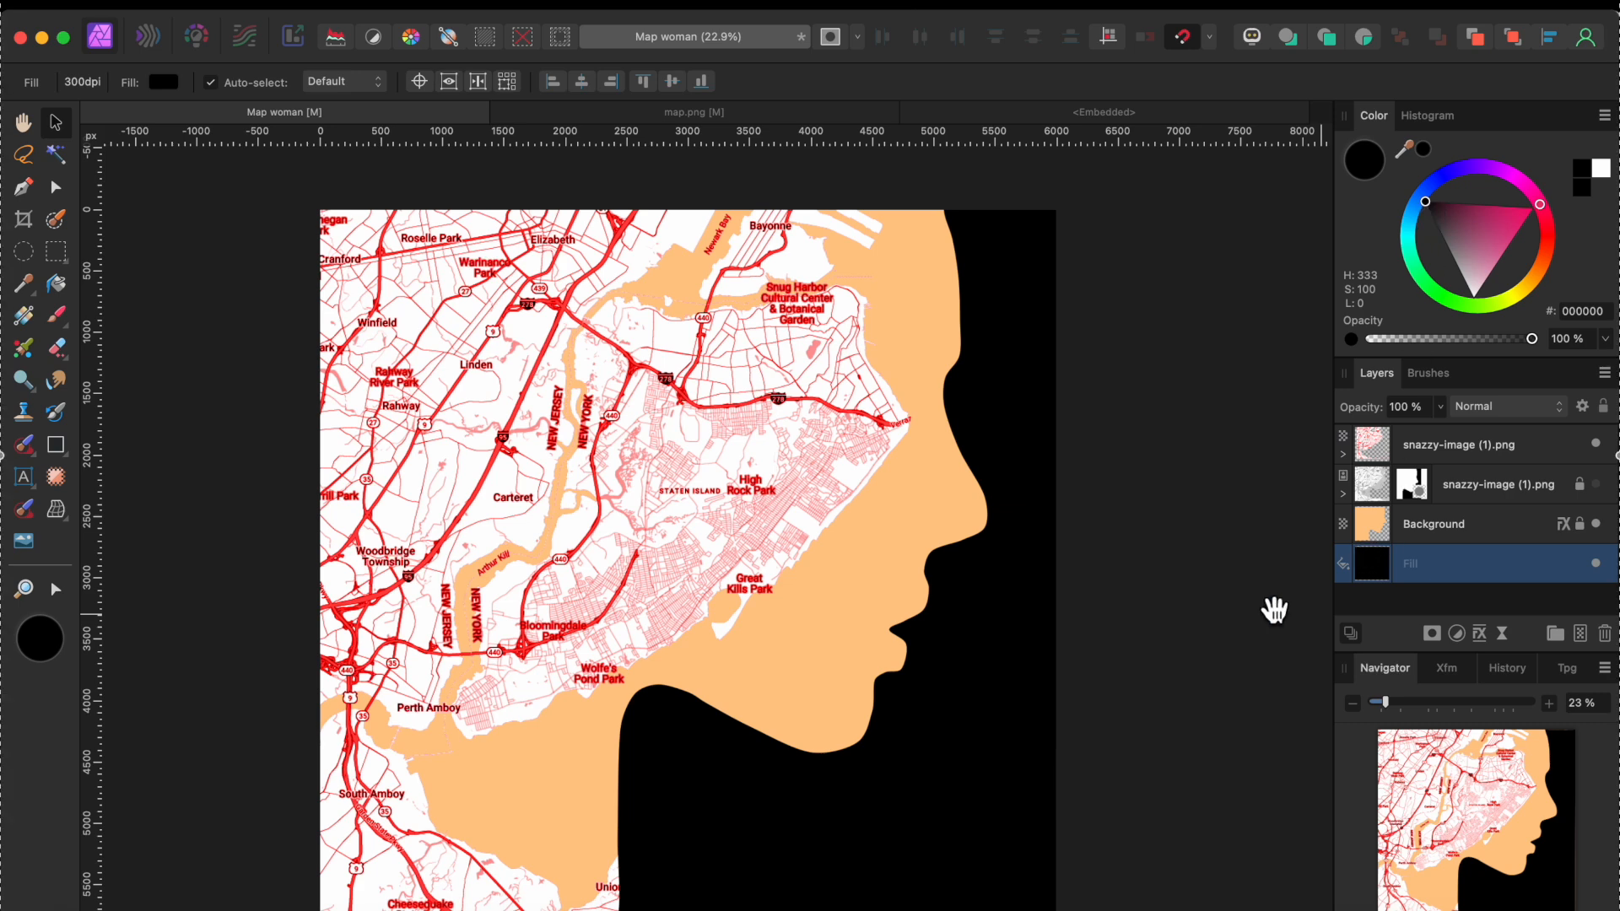
pyautogui.moveTo(252, 134)
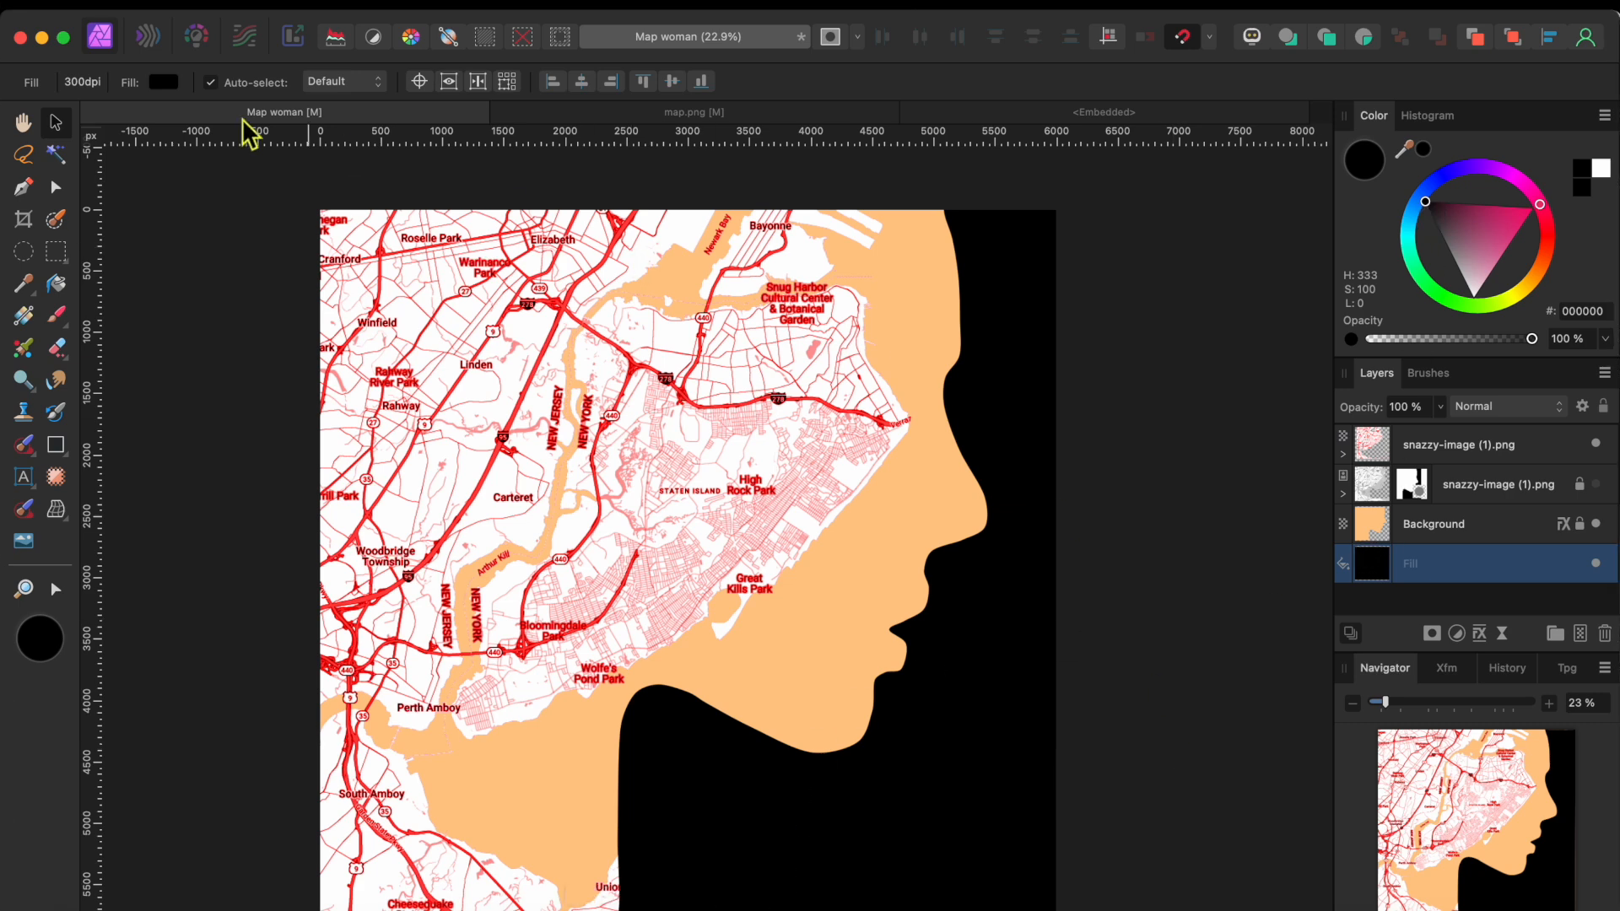
pyautogui.click(23, 476)
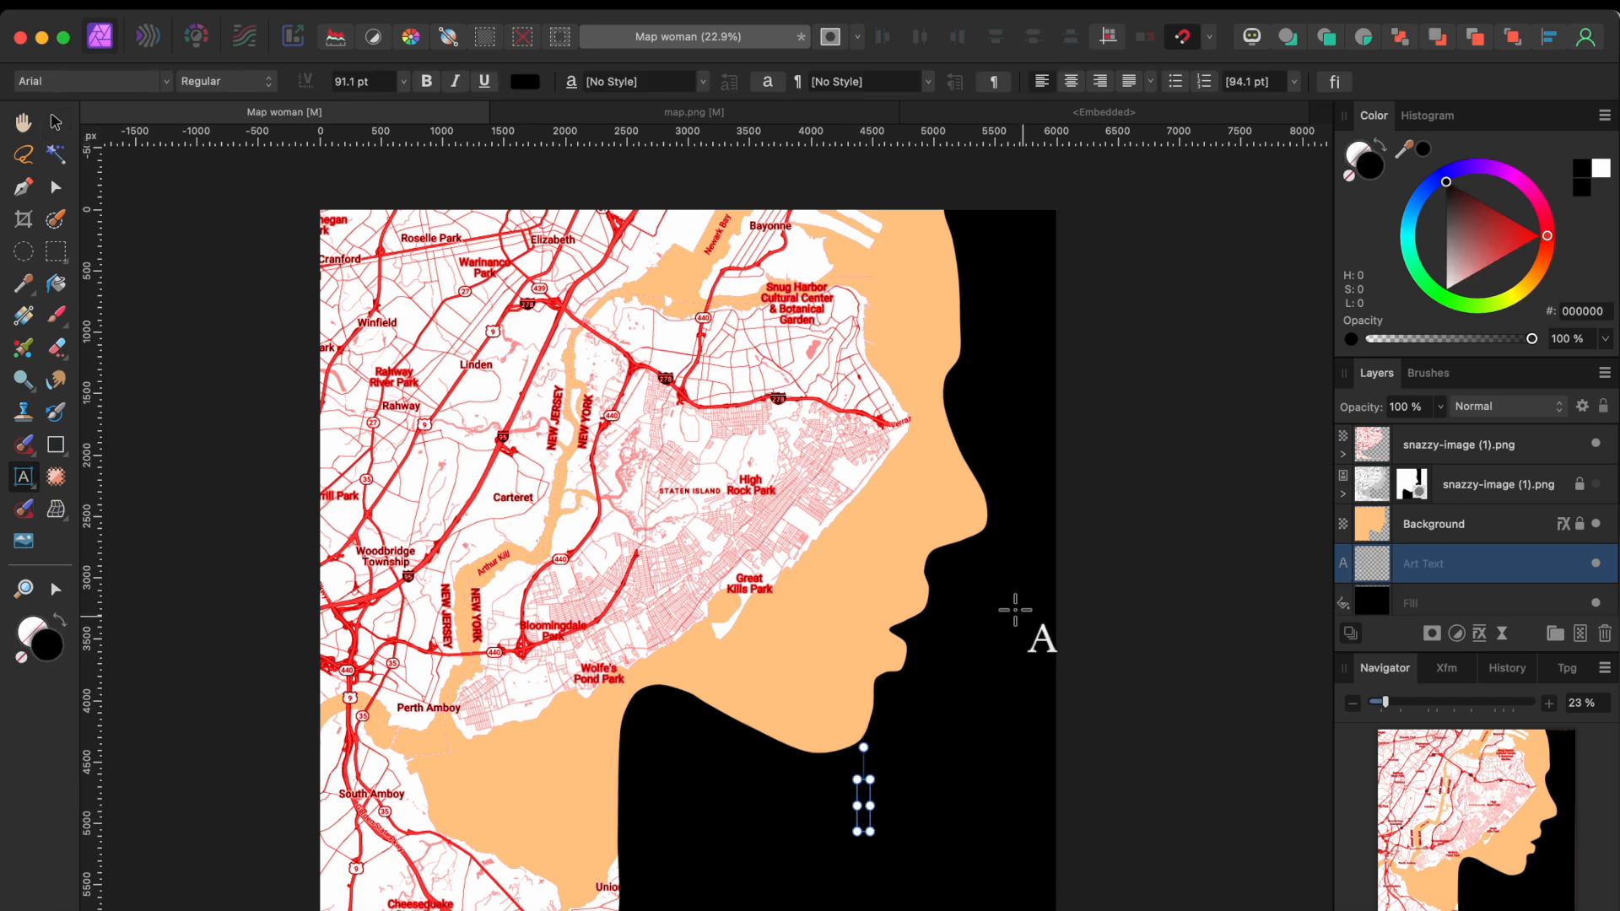
pyautogui.moveTo(486, 103)
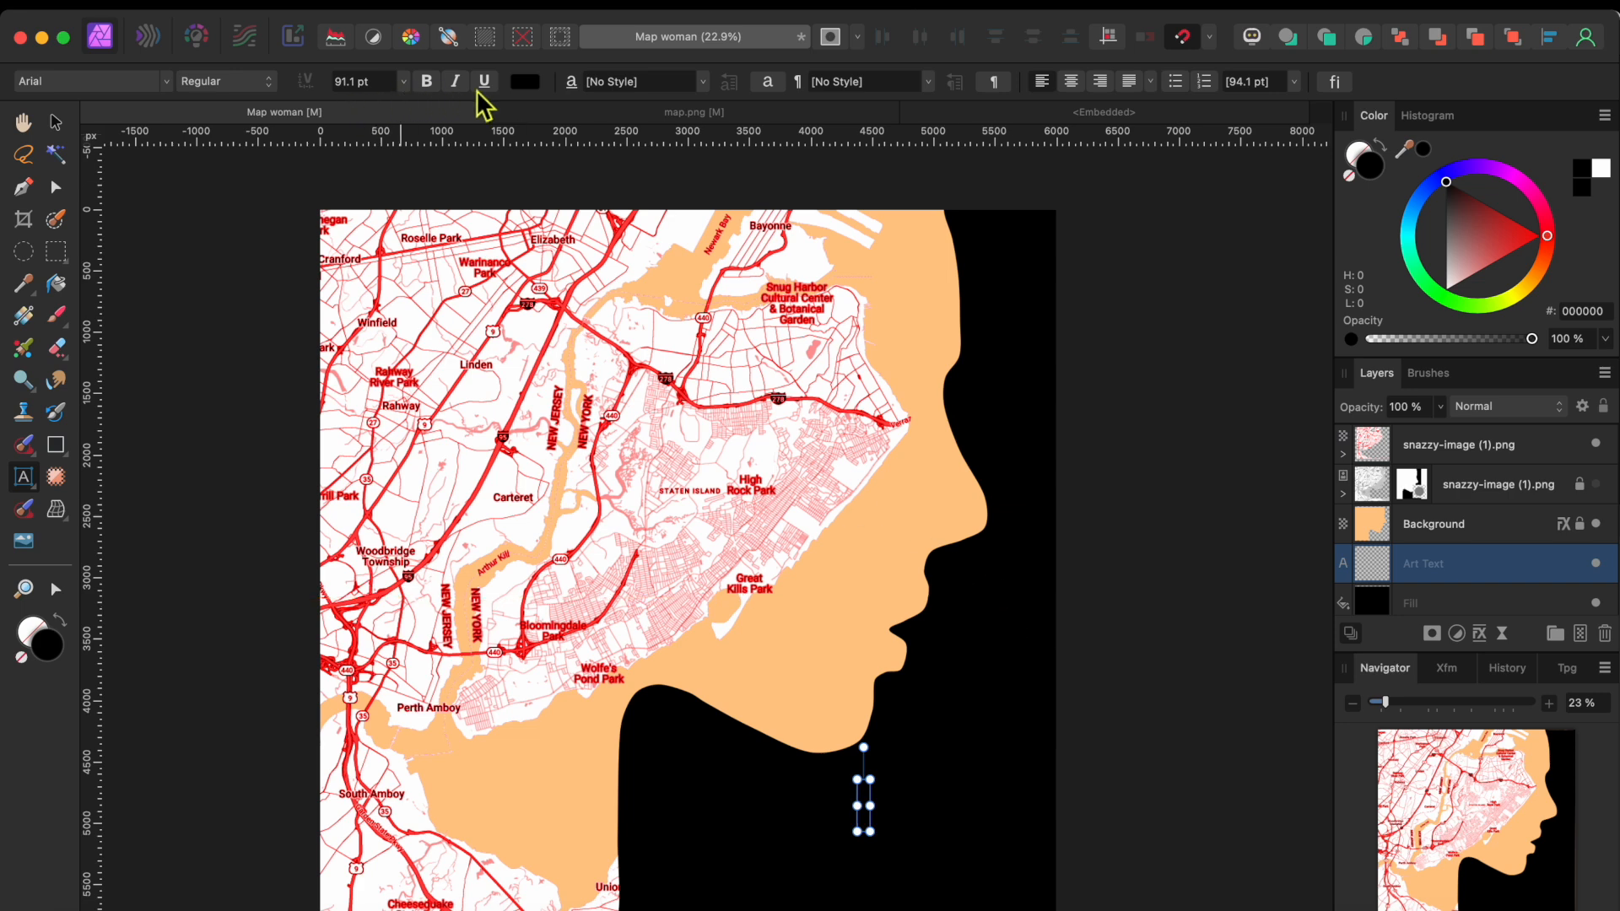
# Type the white caption 'Staten Island Girl' on the black area below the chin.
pyautogui.click(524, 81)
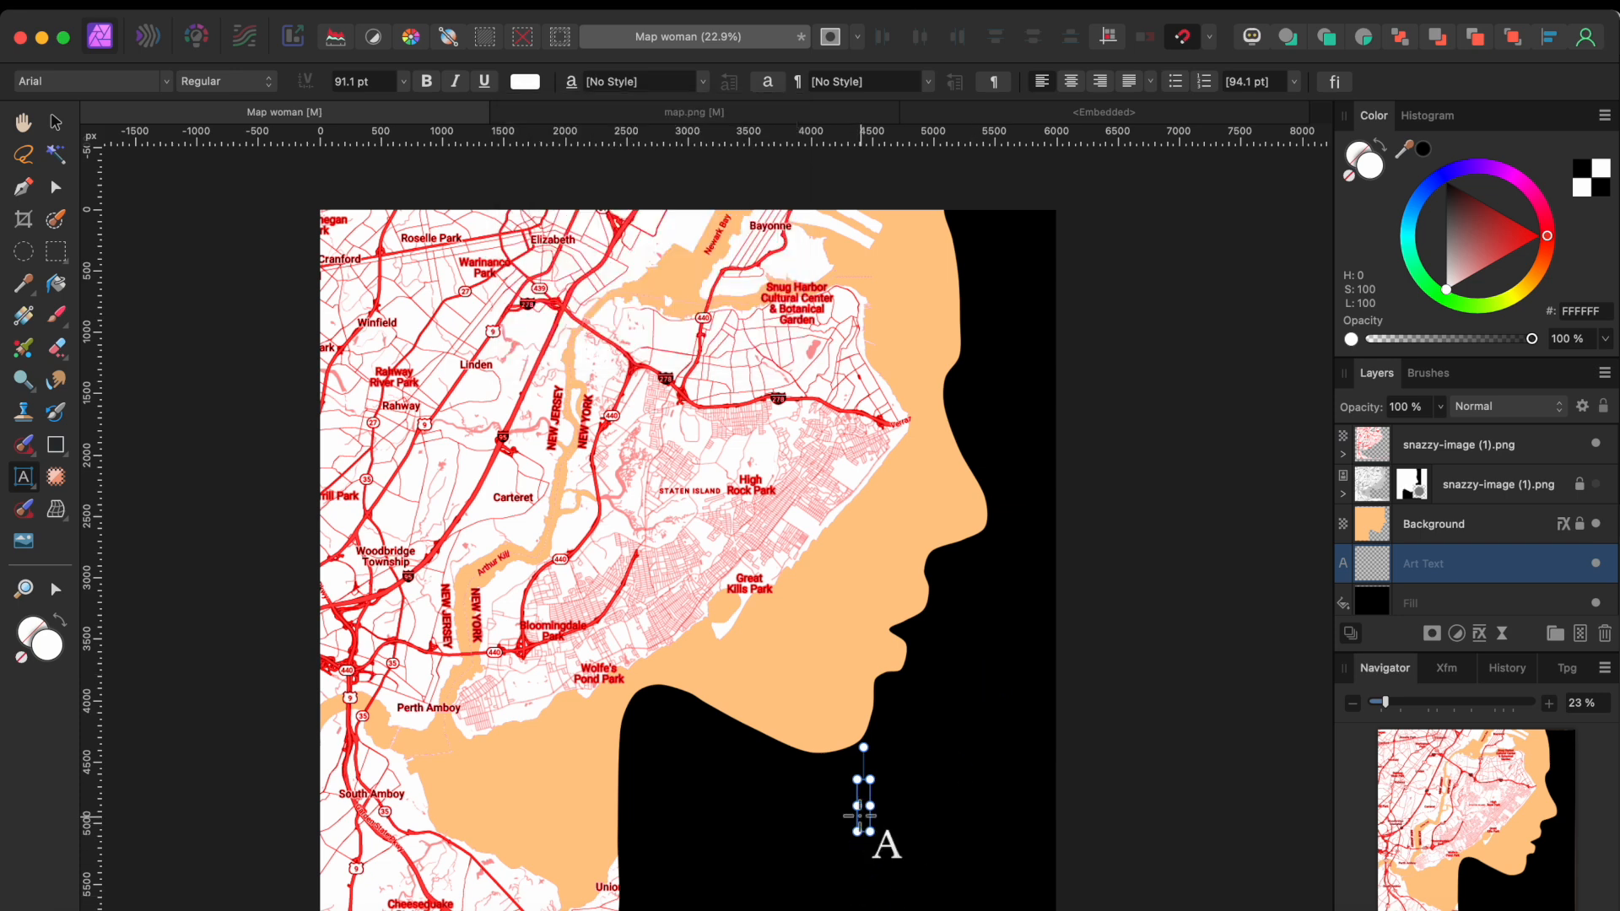
pyautogui.write('S')
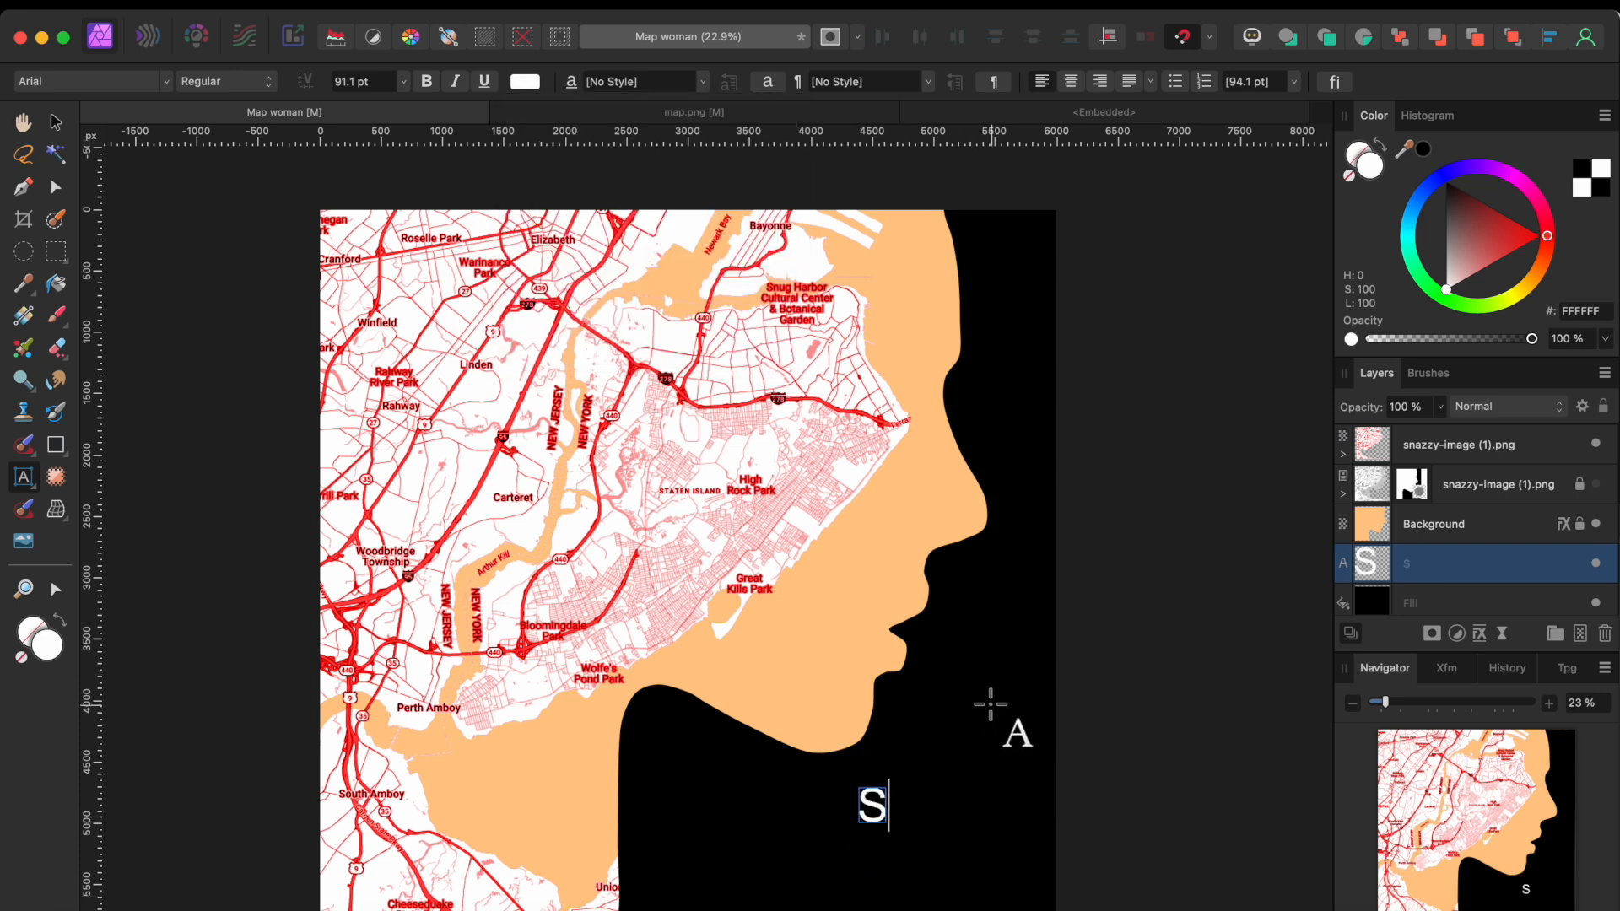
pyautogui.write('taten')
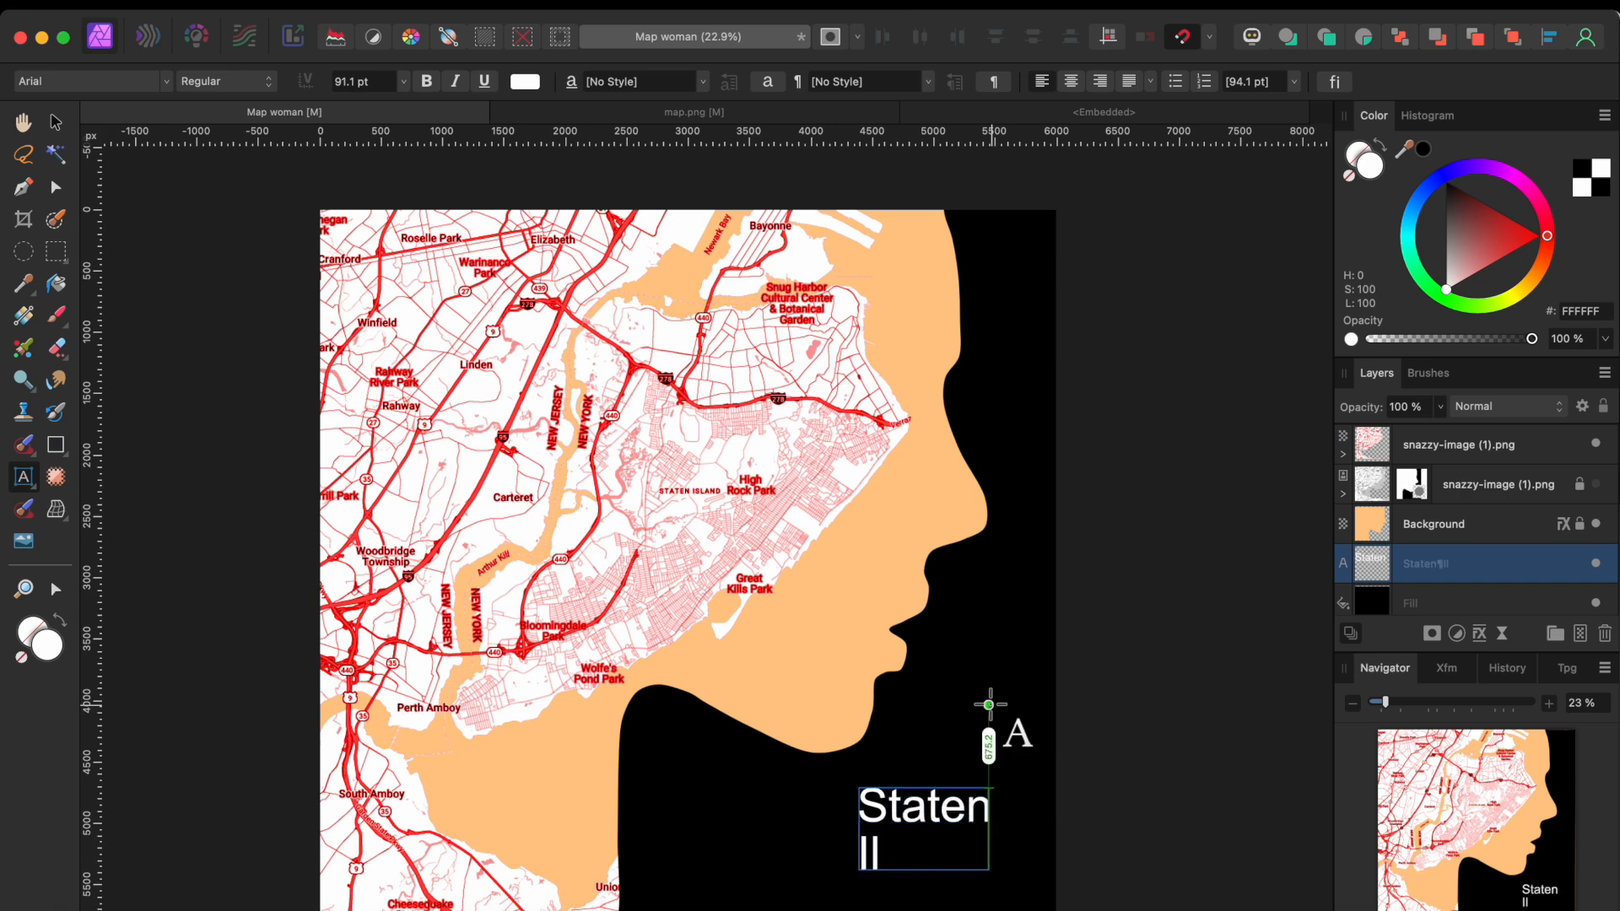
pyautogui.write('Island')
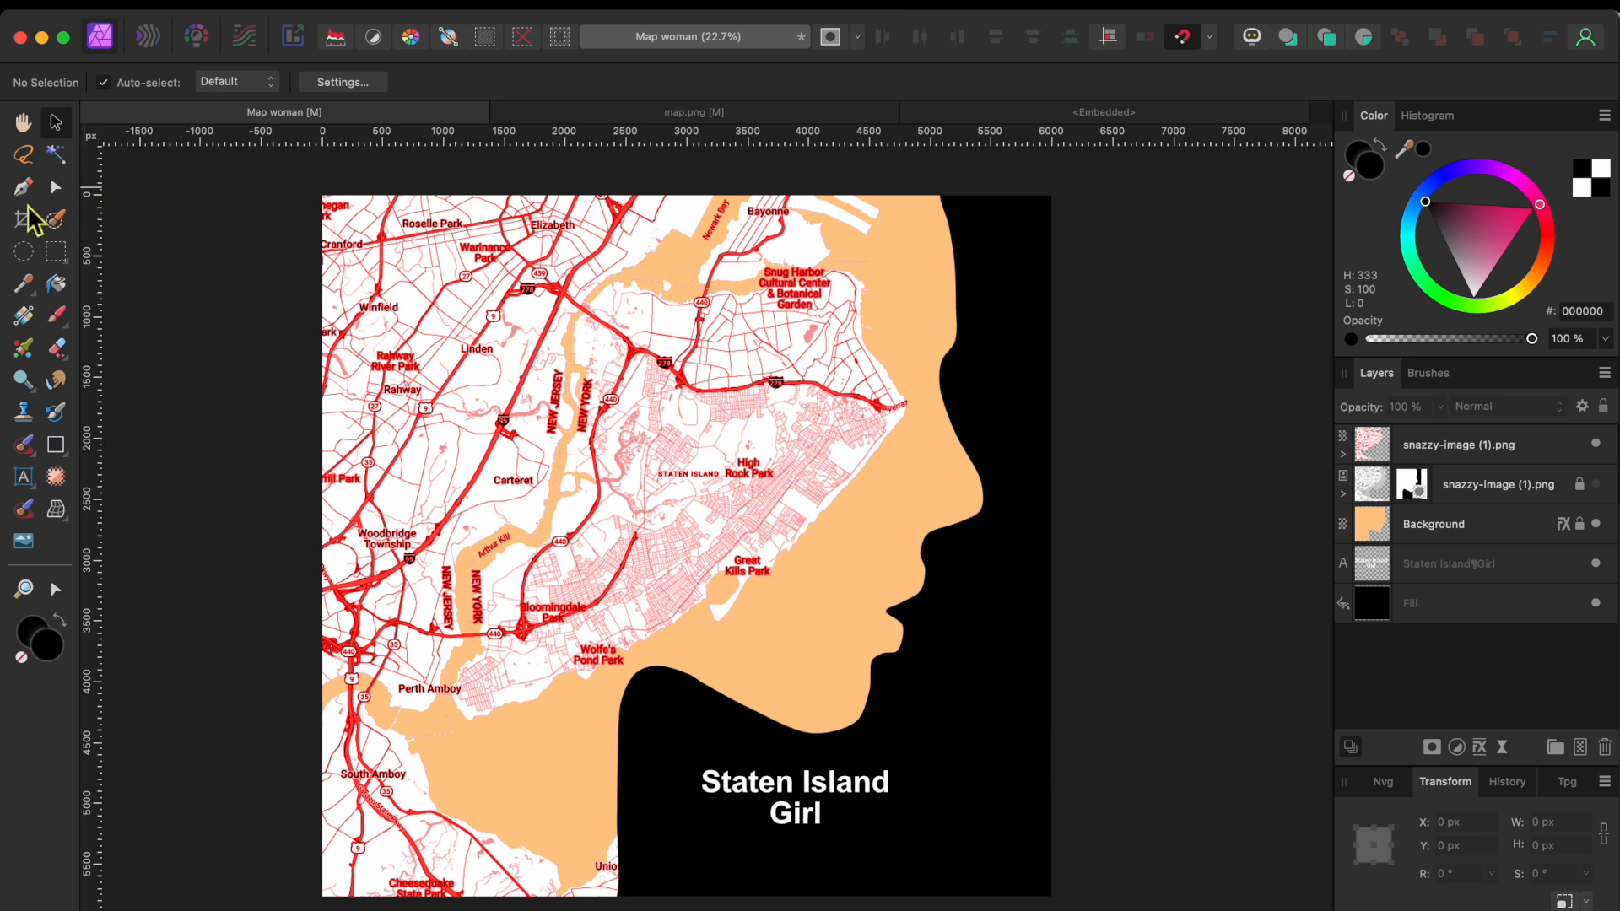
# Crop the canvas with a custom 16 x 20 ratio and apply it.
pyautogui.click(23, 220)
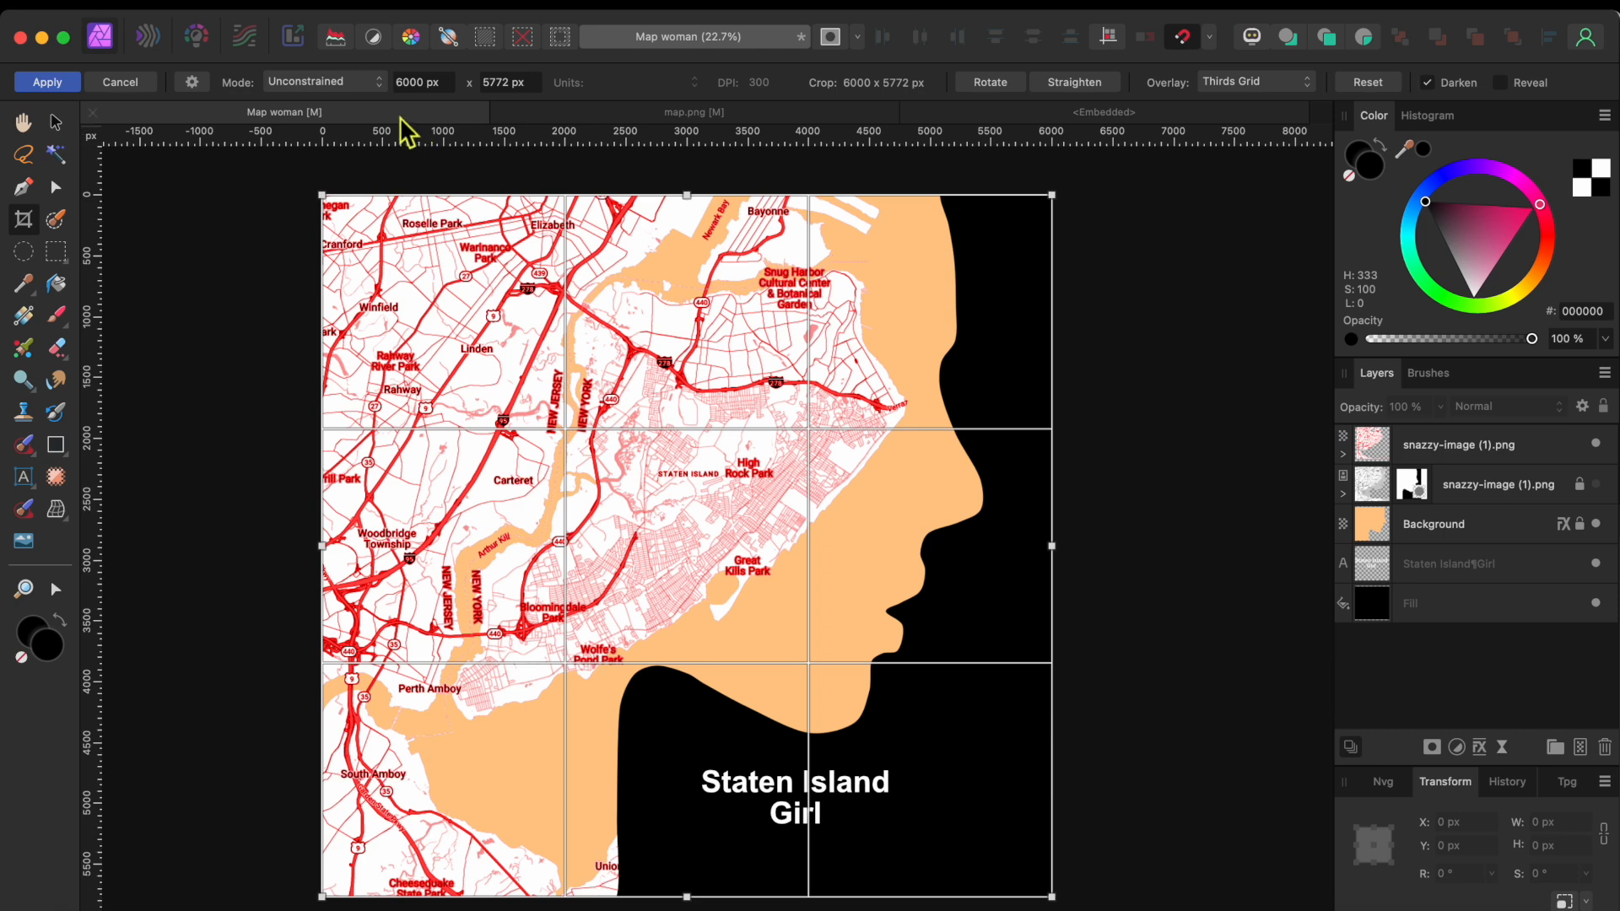
pyautogui.click(310, 82)
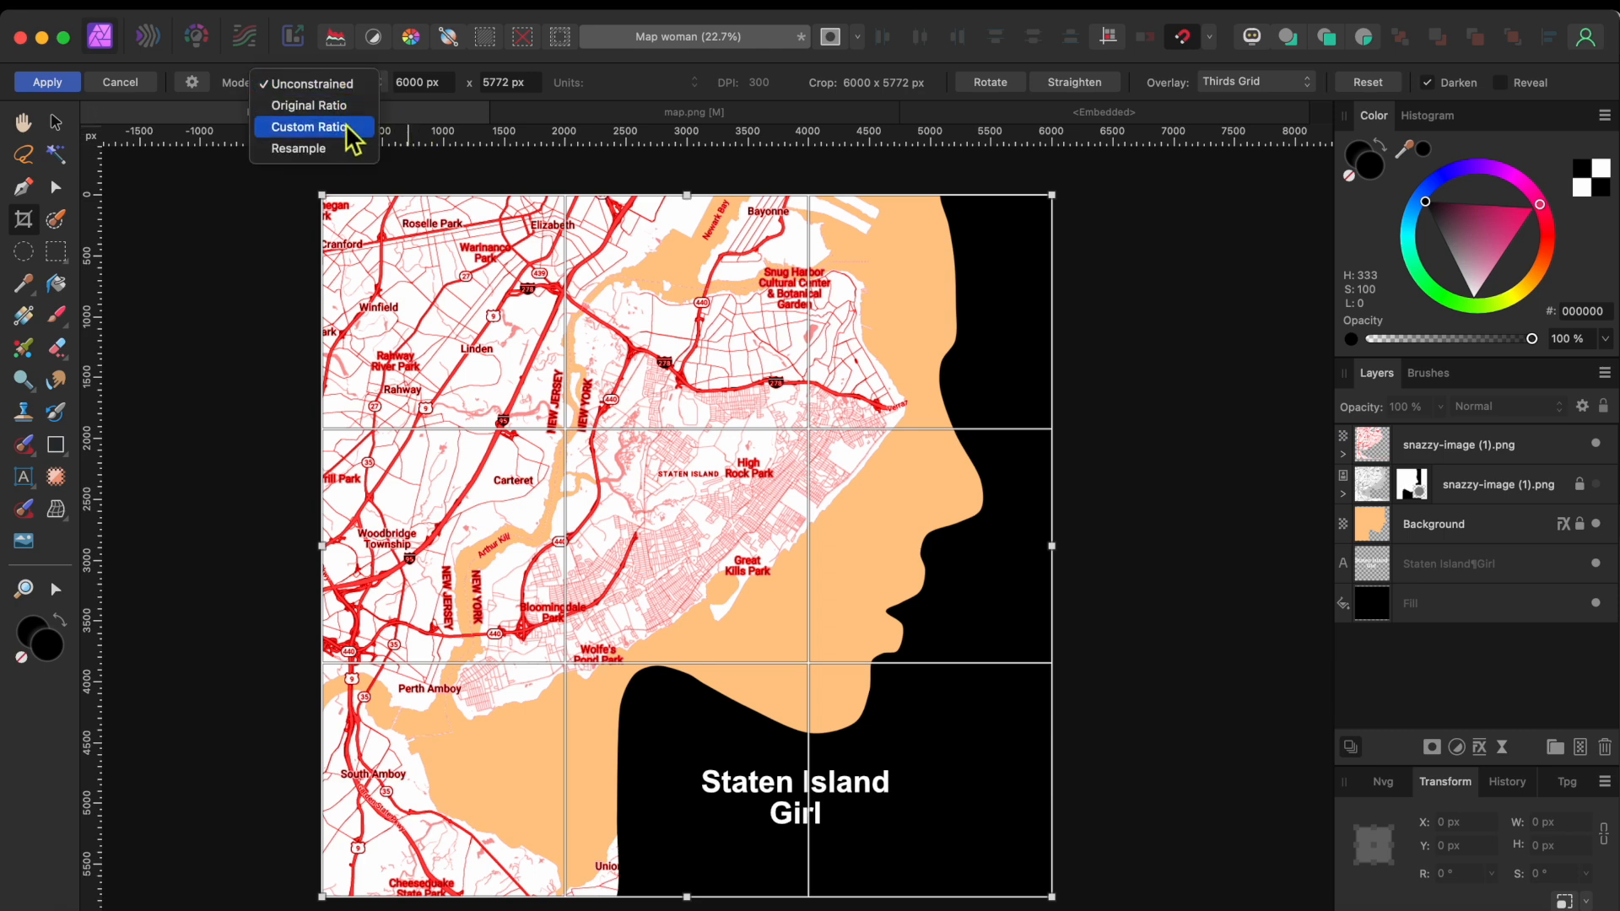
pyautogui.click(309, 125)
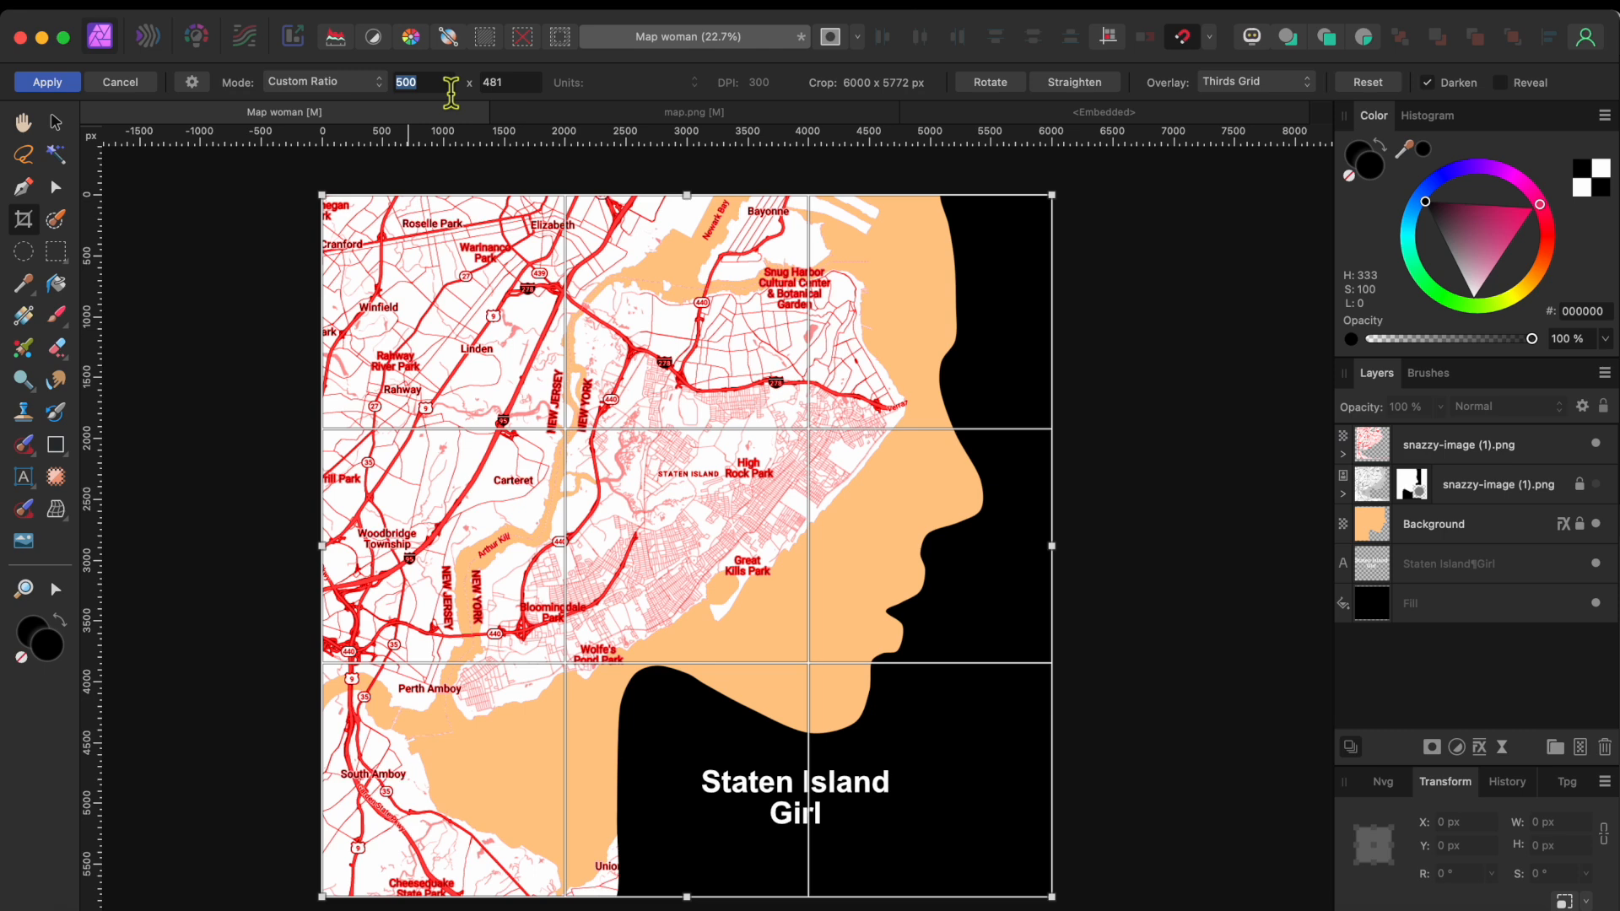
pyautogui.write('16')
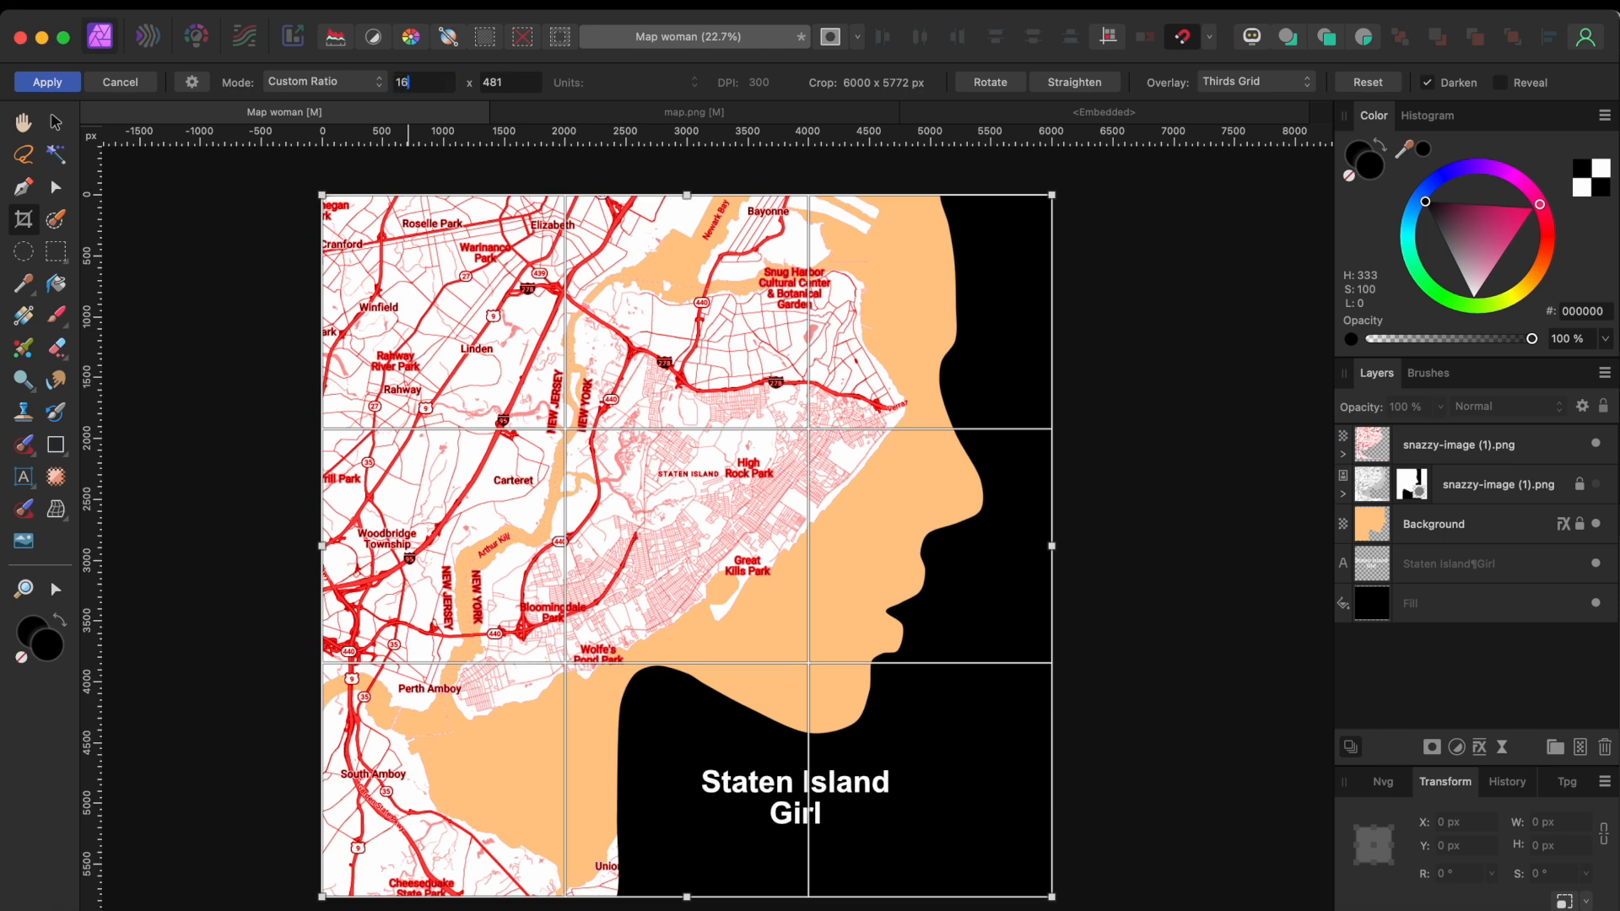
pyautogui.write('20')
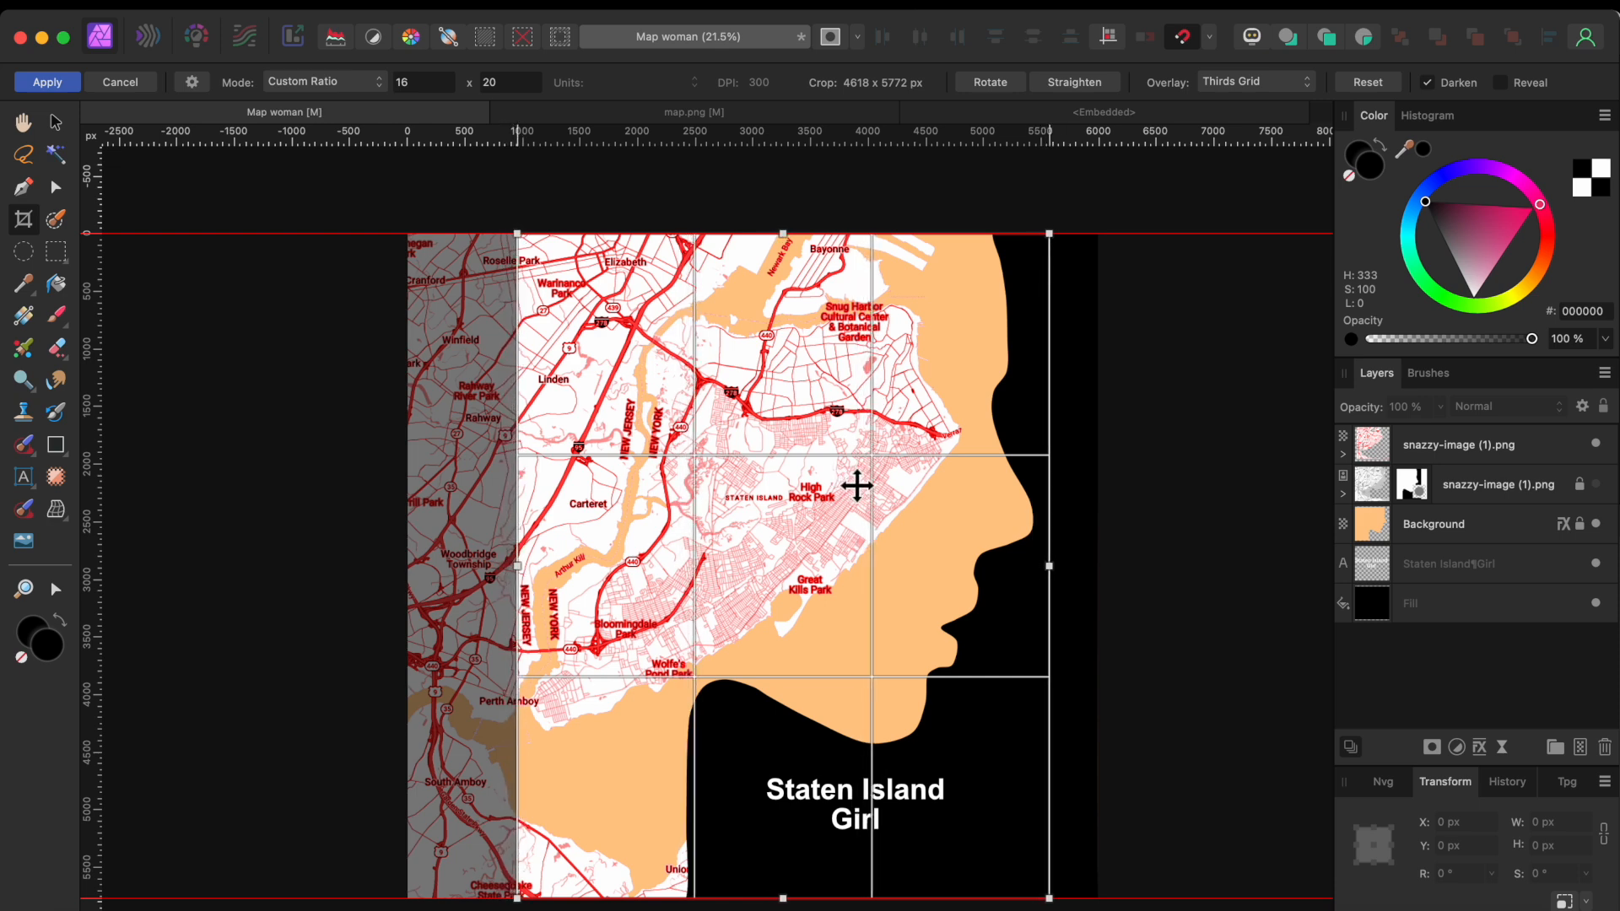
pyautogui.click(45, 82)
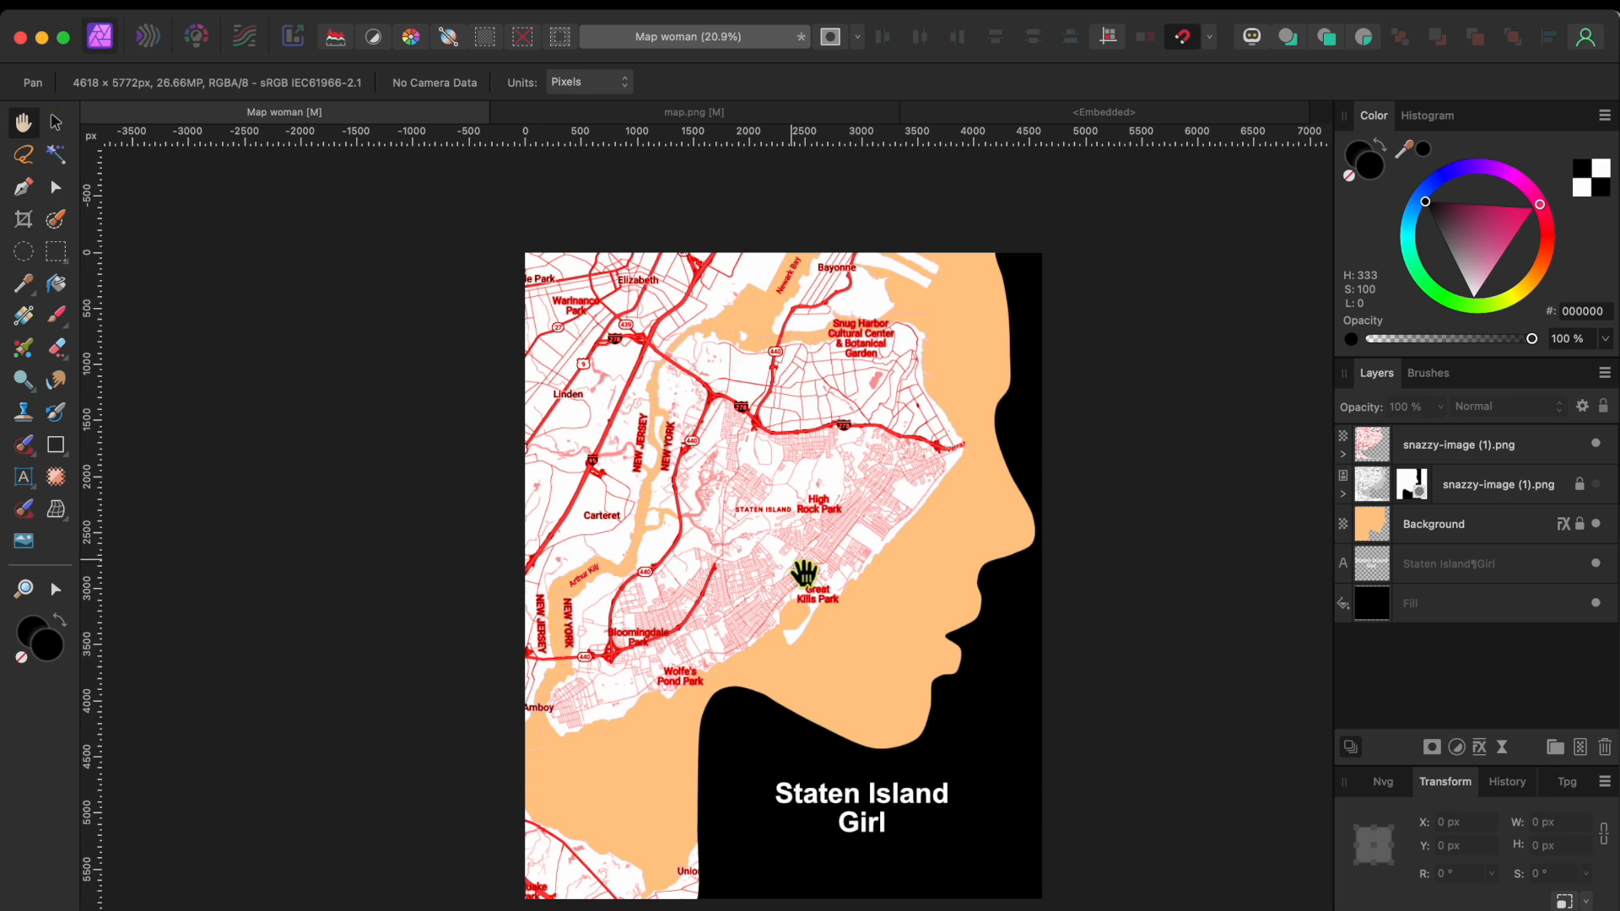
pyautogui.moveTo(730, 778)
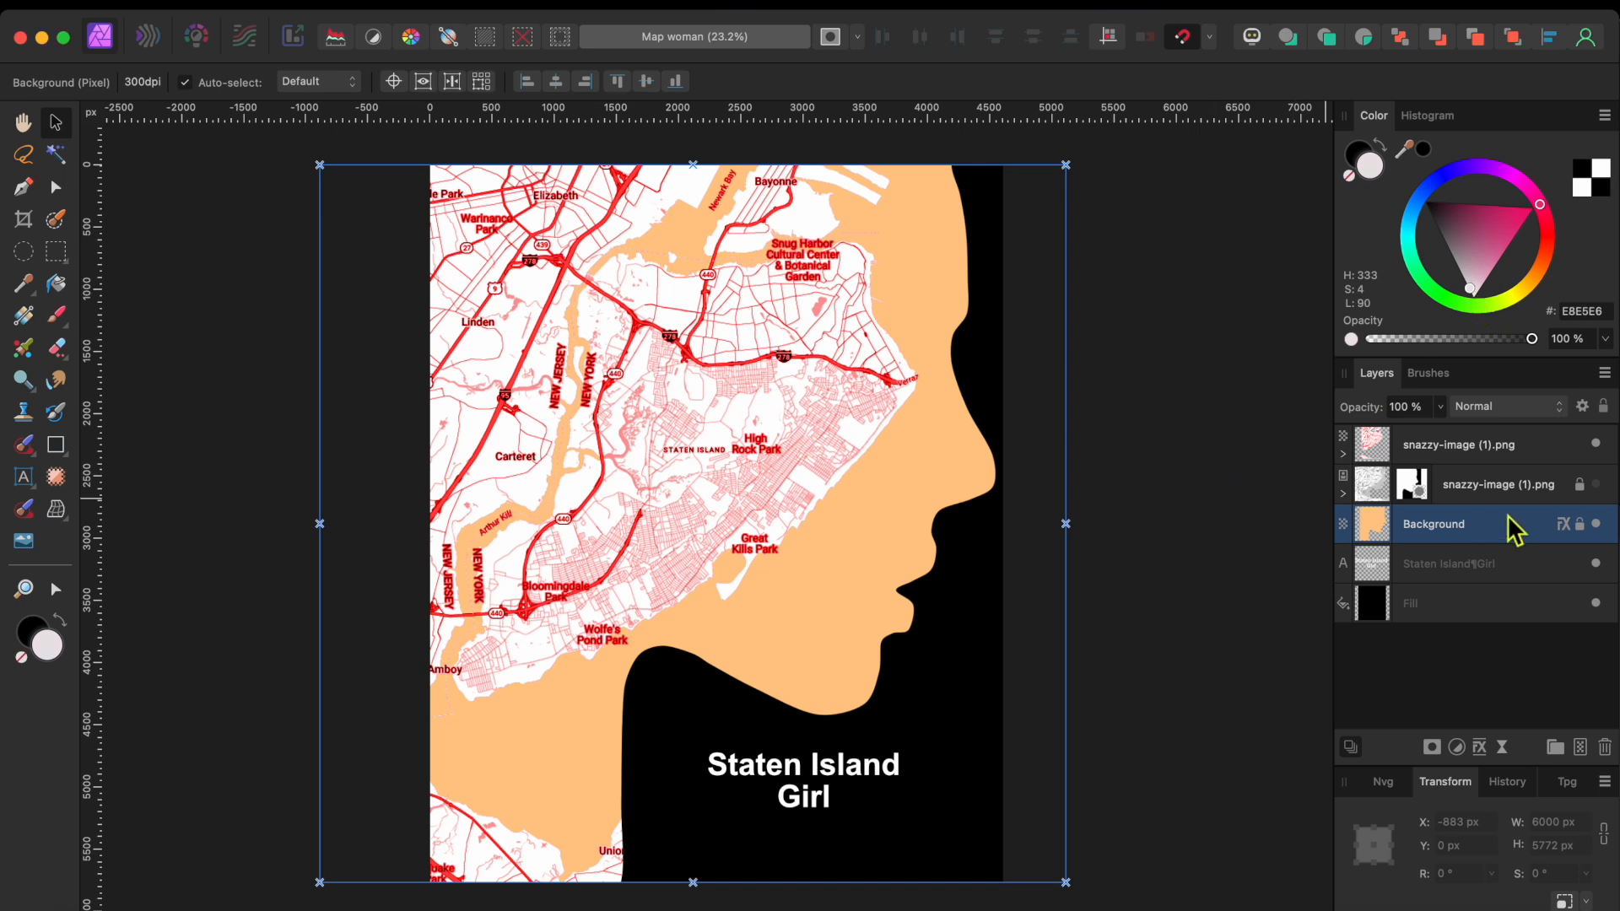
# Change the silhouette layer's Color Overlay effect from peach to white (FFFFFF) and close the effects.
pyautogui.click(1564, 524)
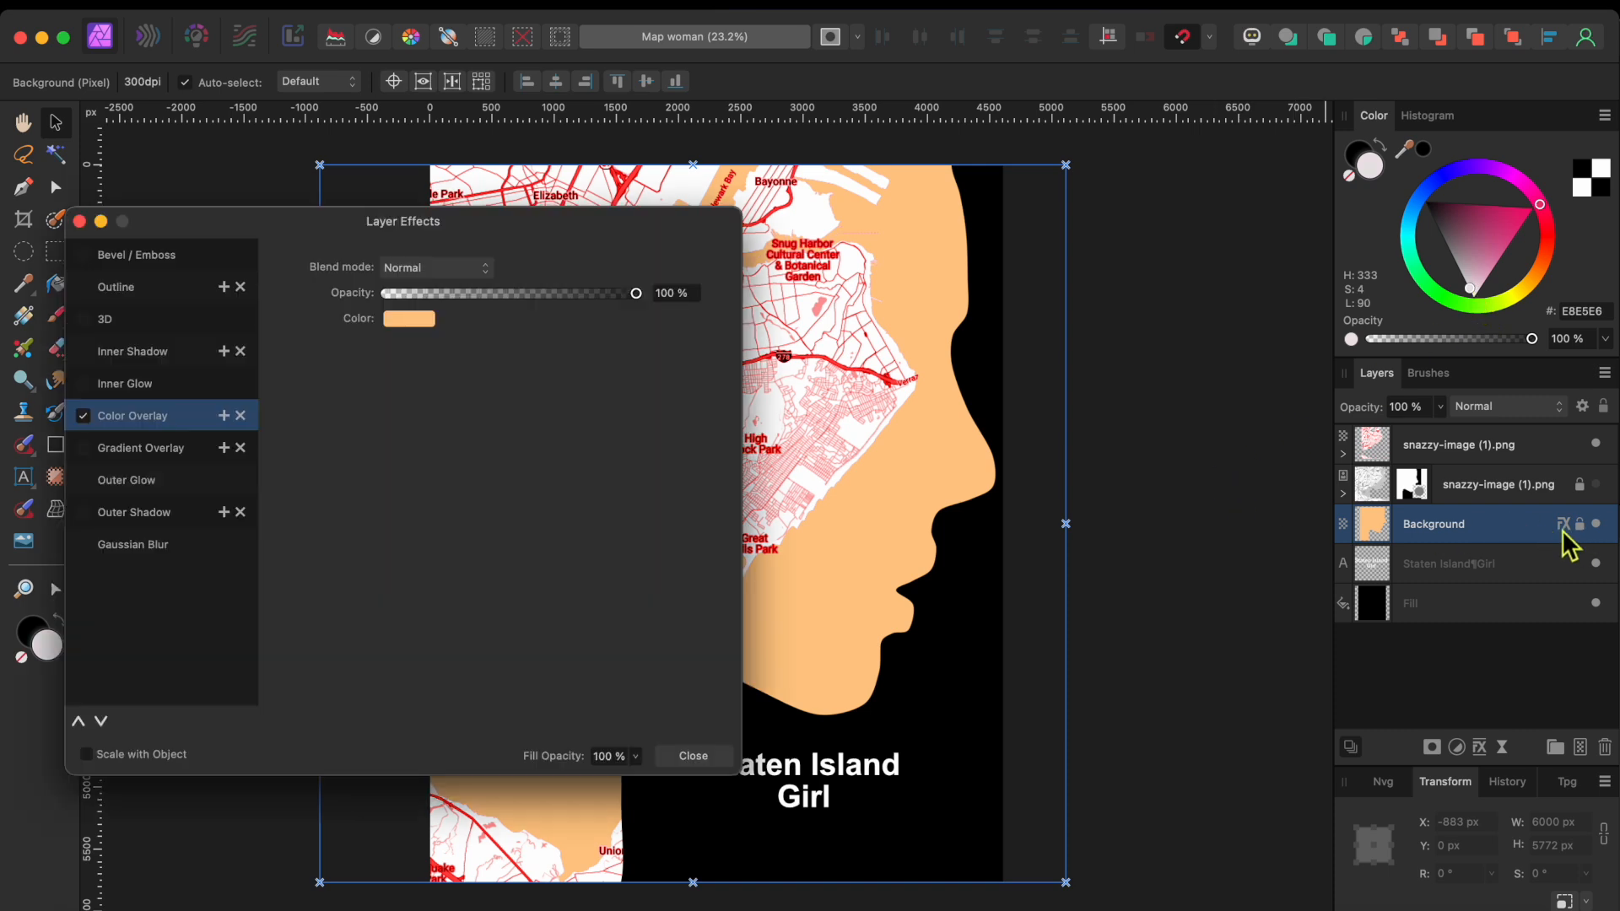
pyautogui.click(83, 415)
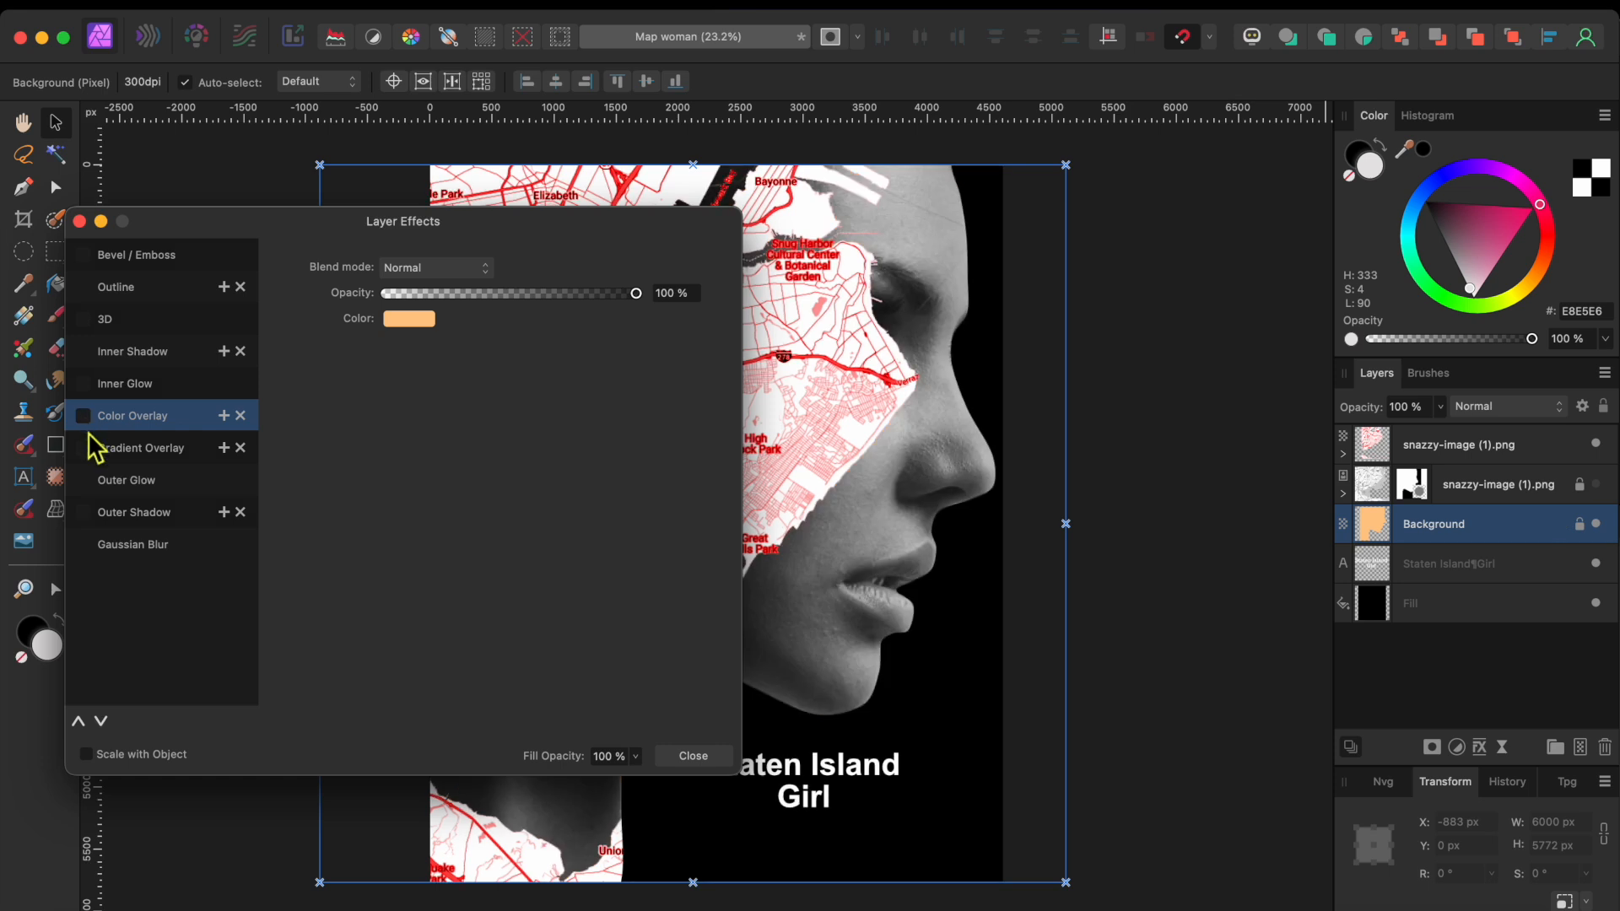
pyautogui.click(82, 415)
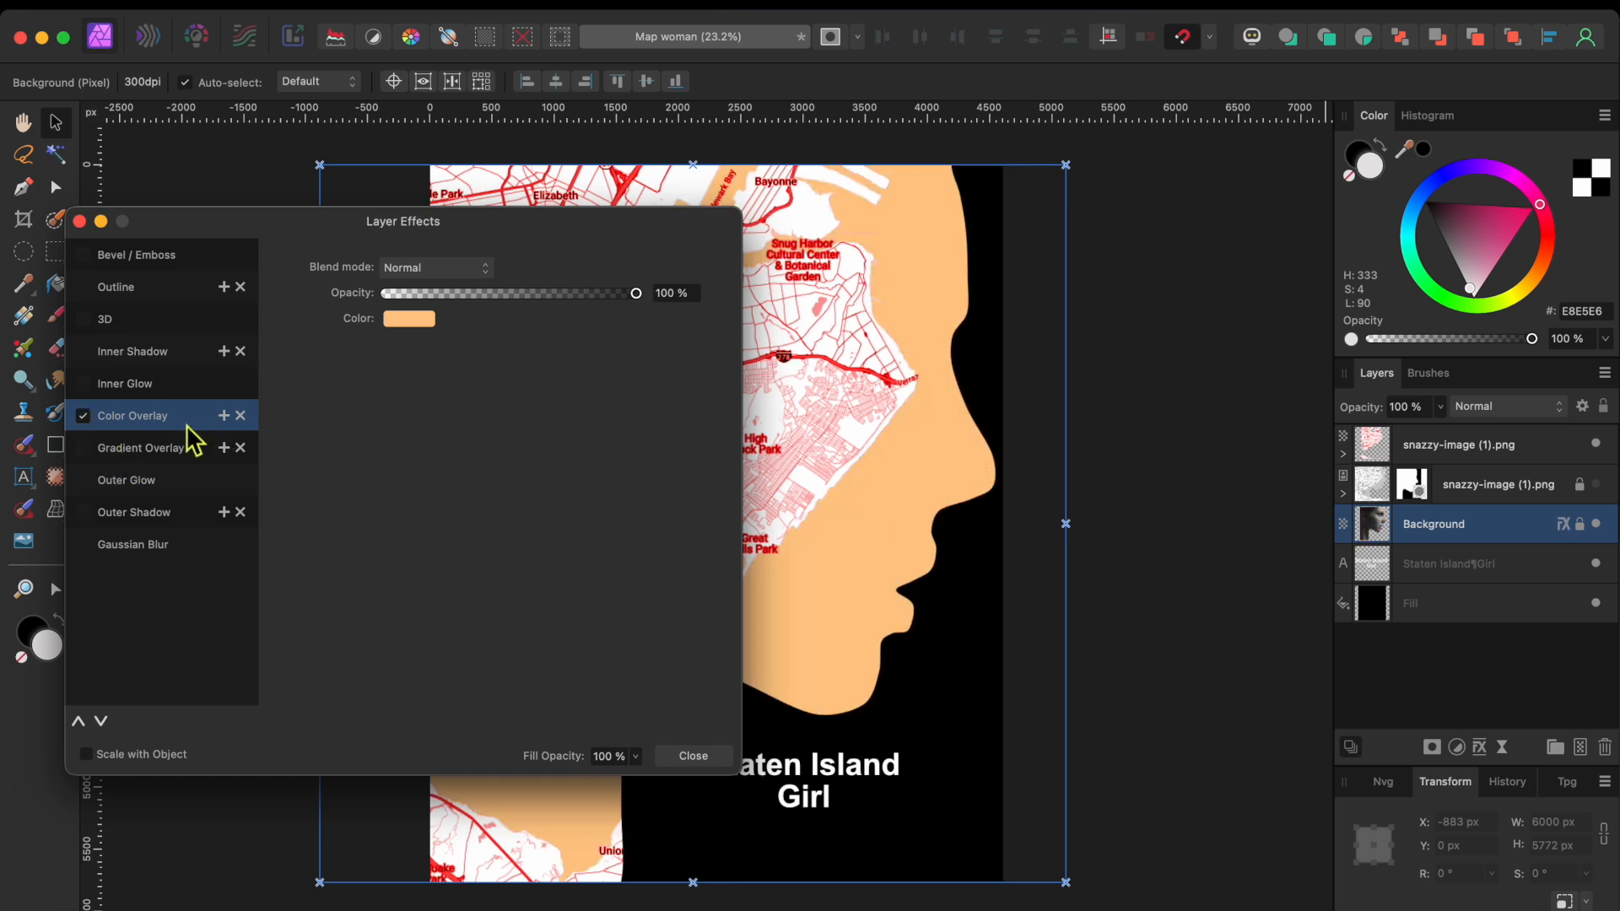
pyautogui.click(408, 317)
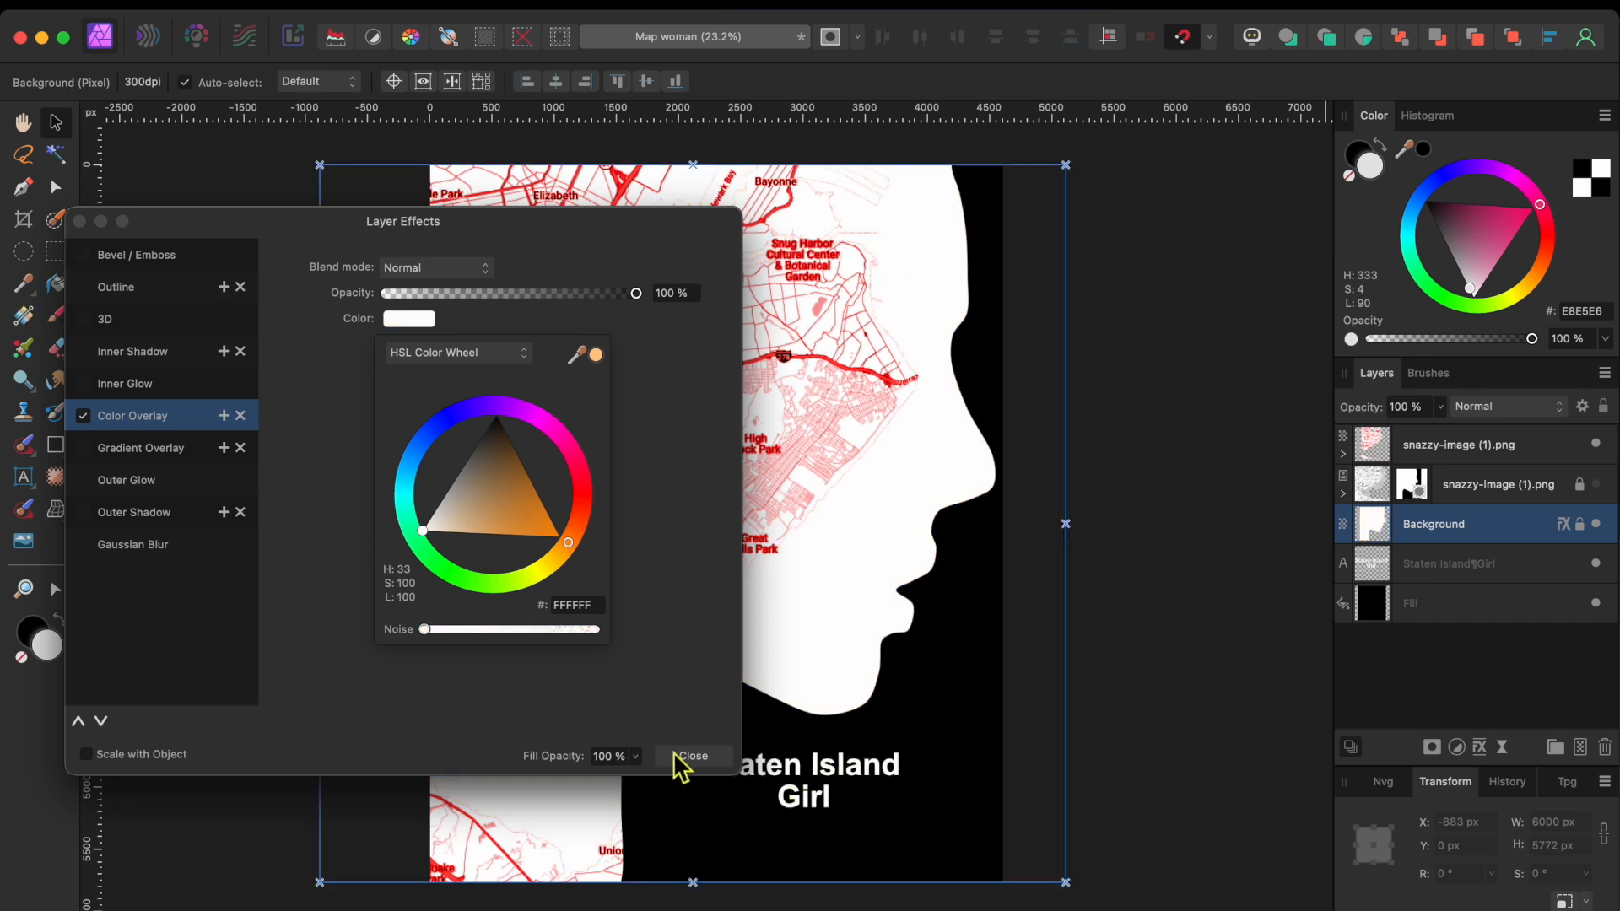
pyautogui.click(691, 755)
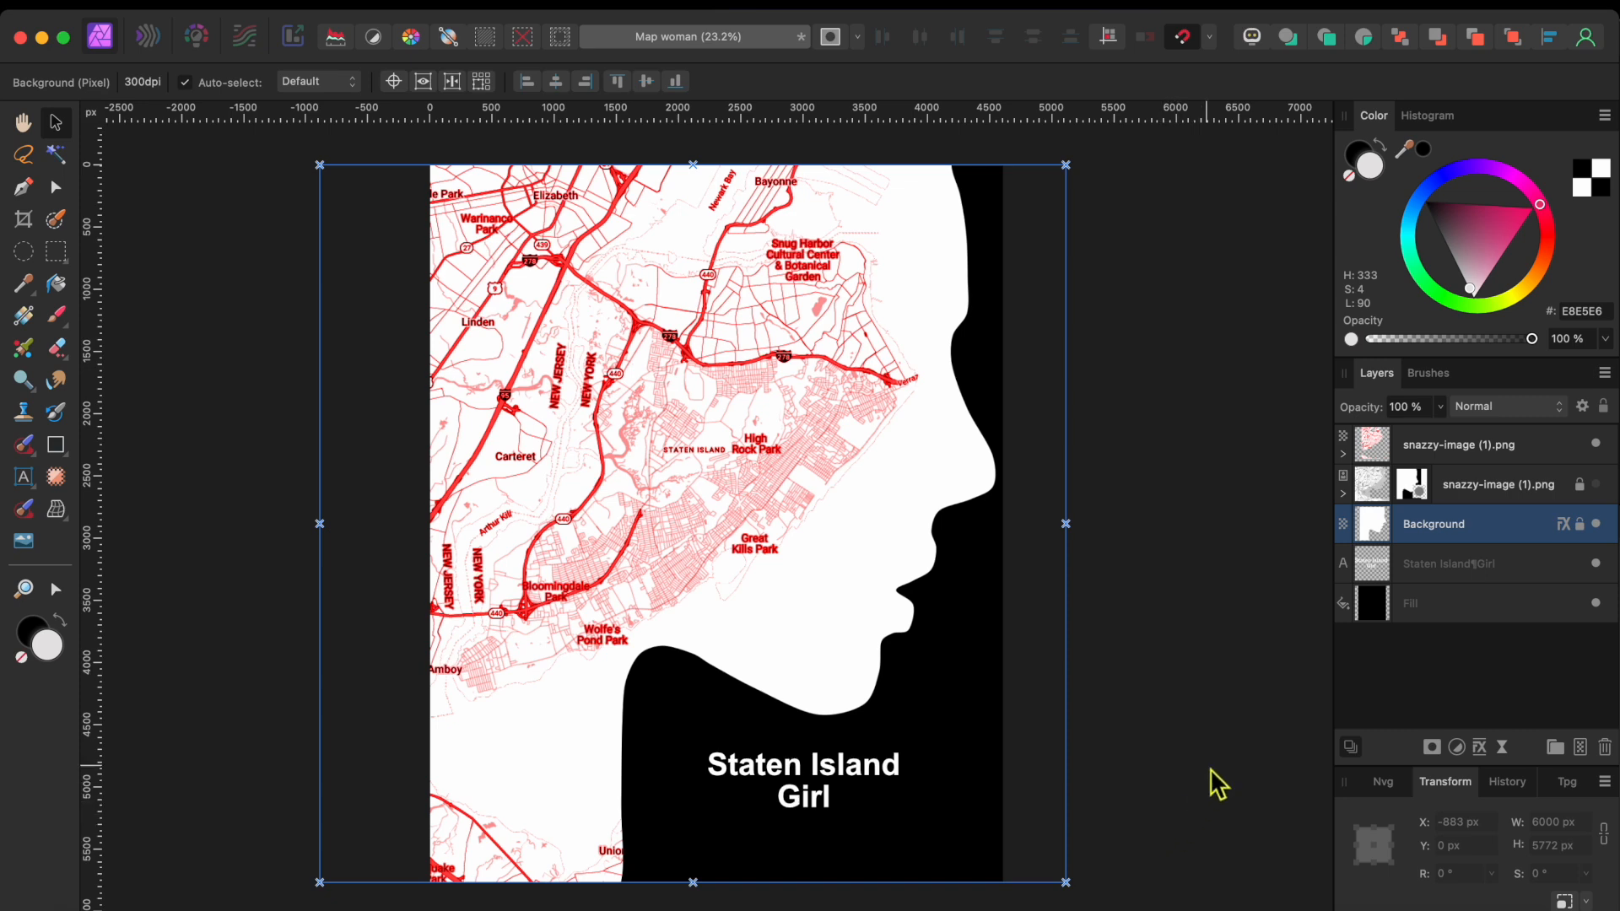
pyautogui.moveTo(1238, 759)
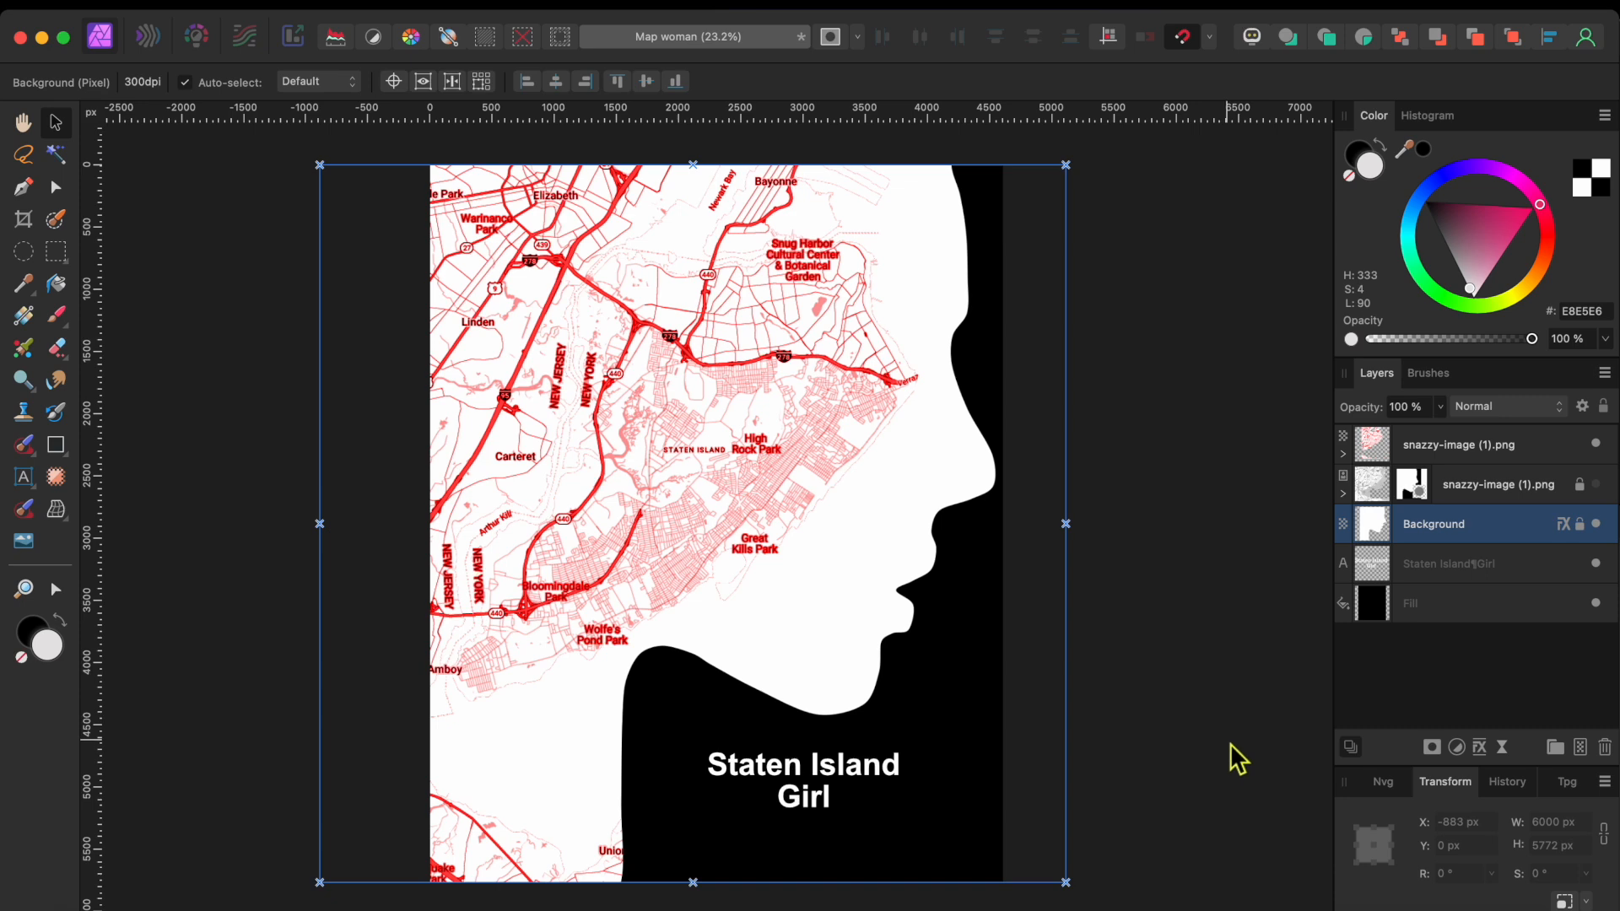